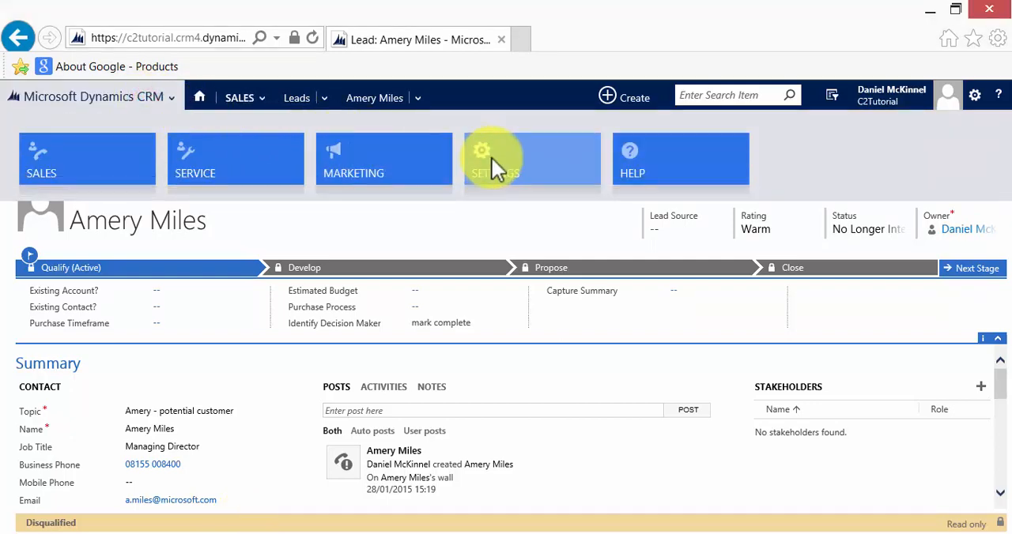
Go to Settings > Processes from the CRM menu and start a new process
left_click(495, 162)
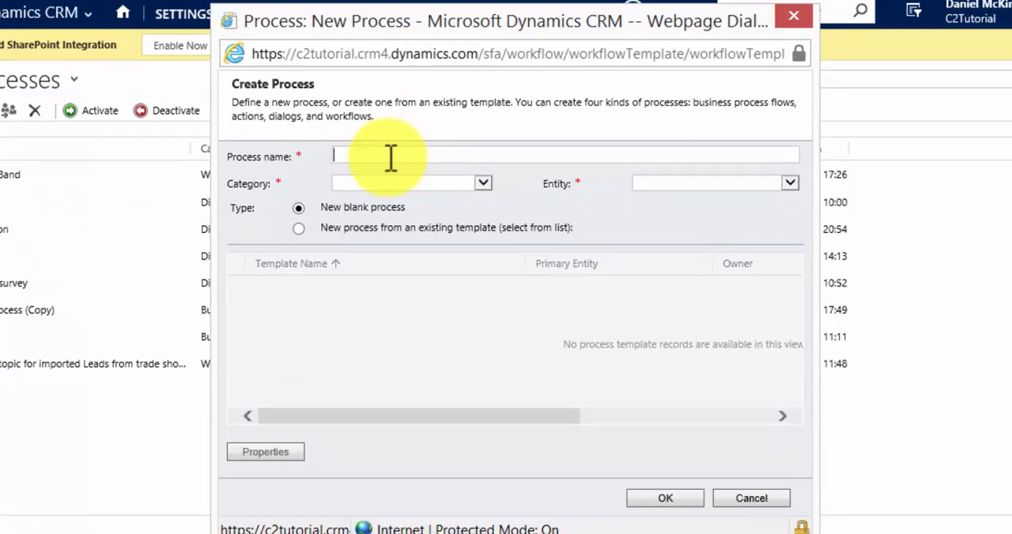
Create the 'Customer Satisfaction' process with category Dialog on the Account entity
type("Customer Sa")
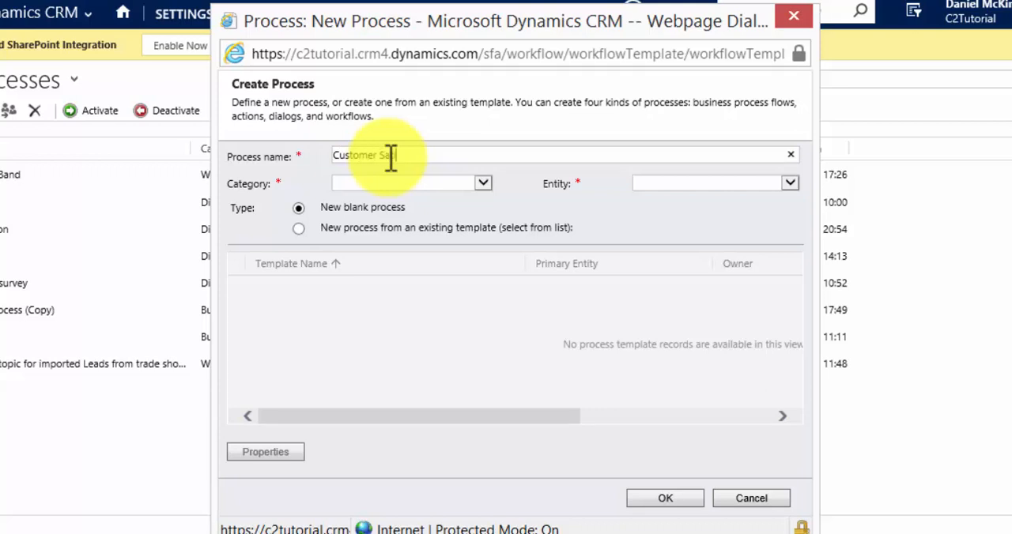
type("tisfaction")
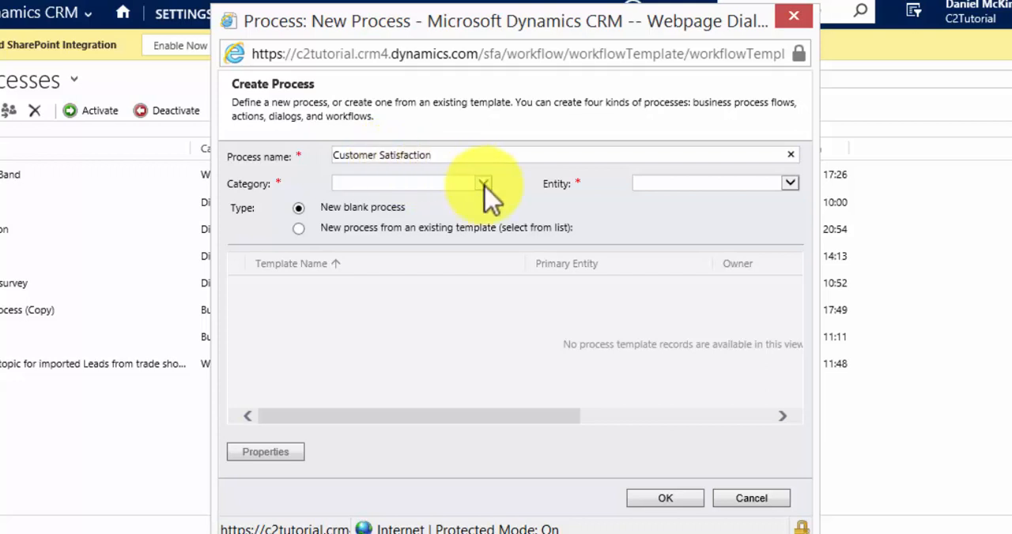
left_click(482, 184)
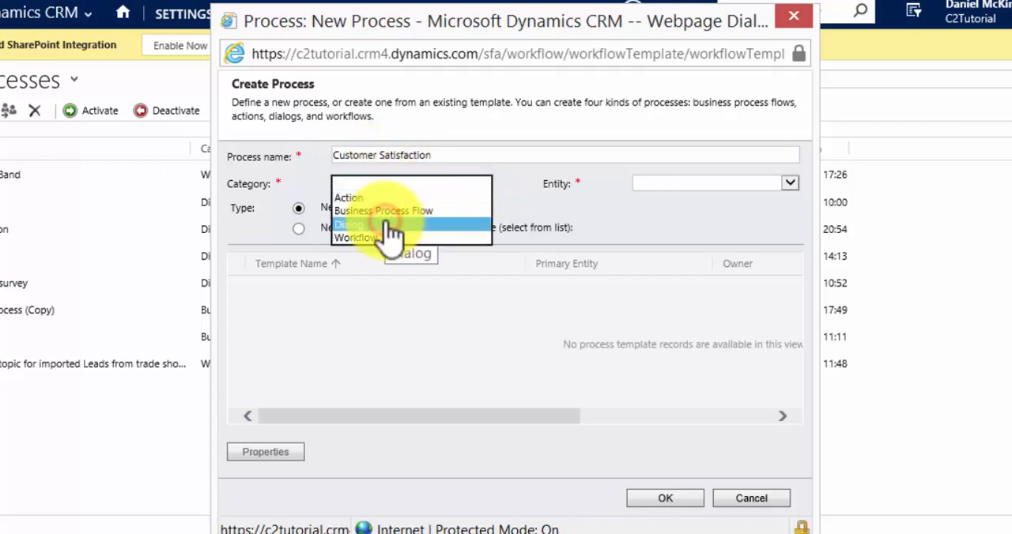
left_click(350, 224)
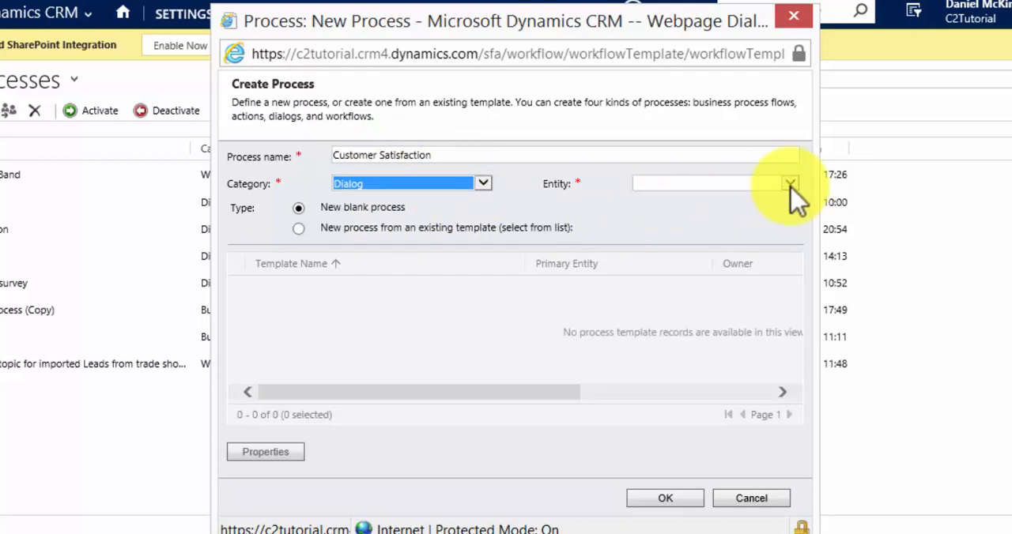
left_click(789, 184)
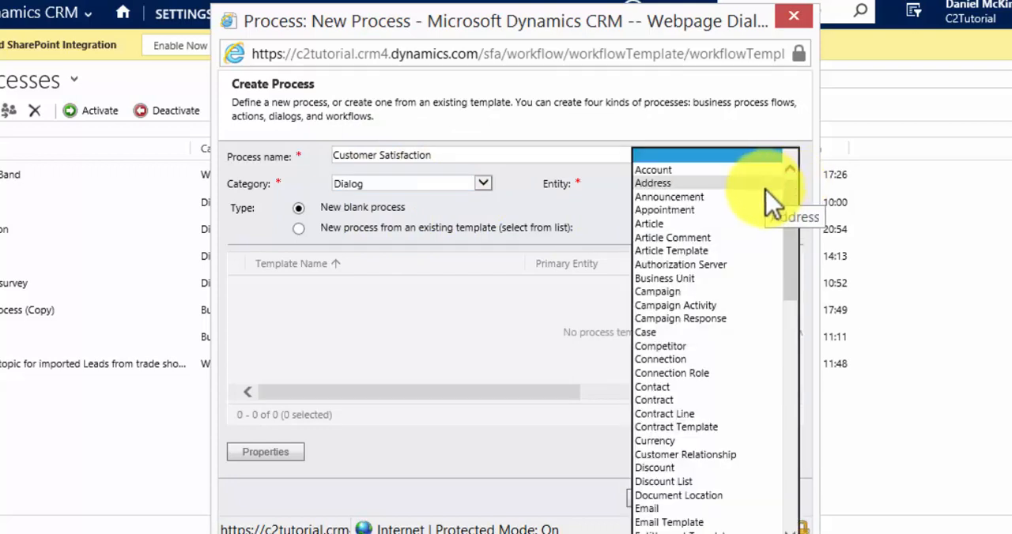
left_click(652, 169)
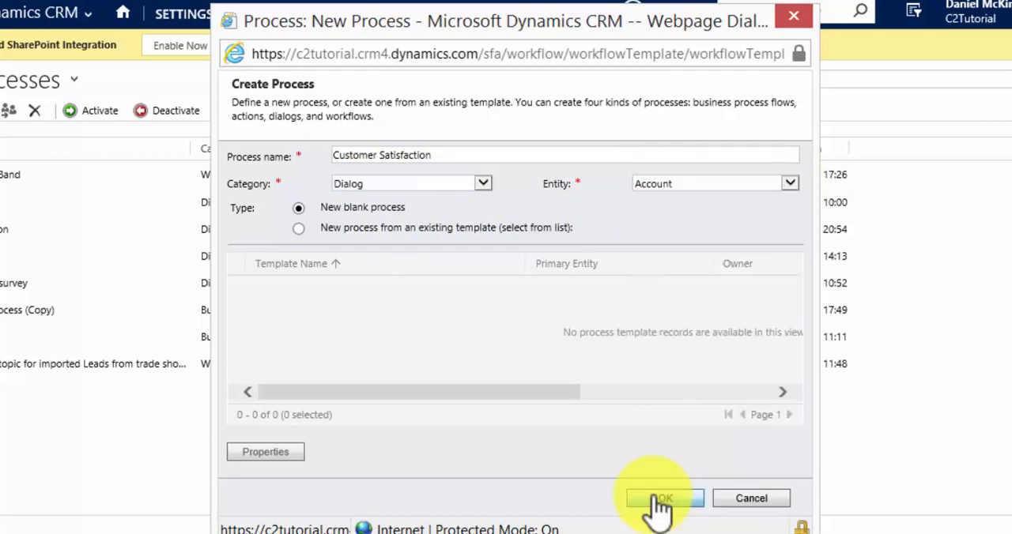
left_click(659, 498)
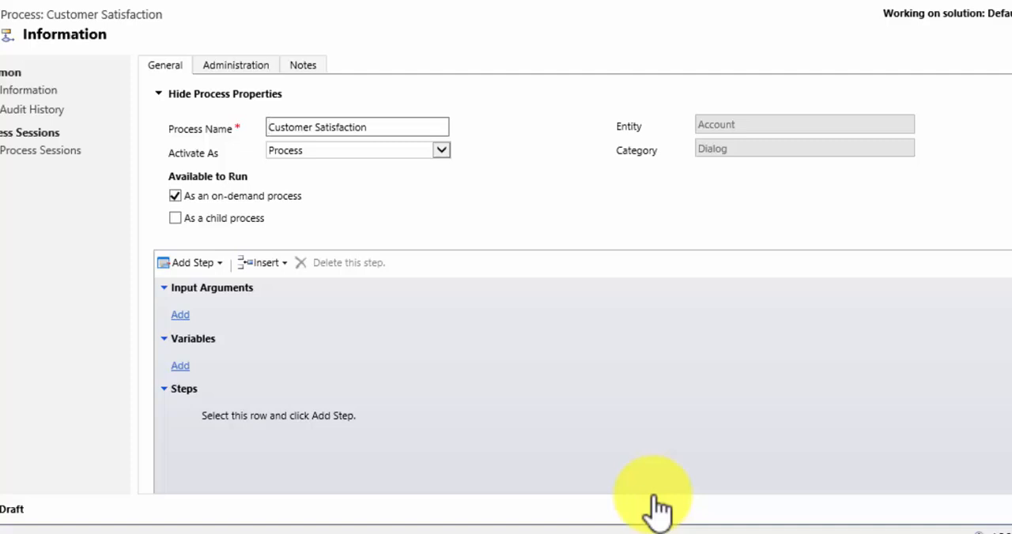
left_click(357, 127)
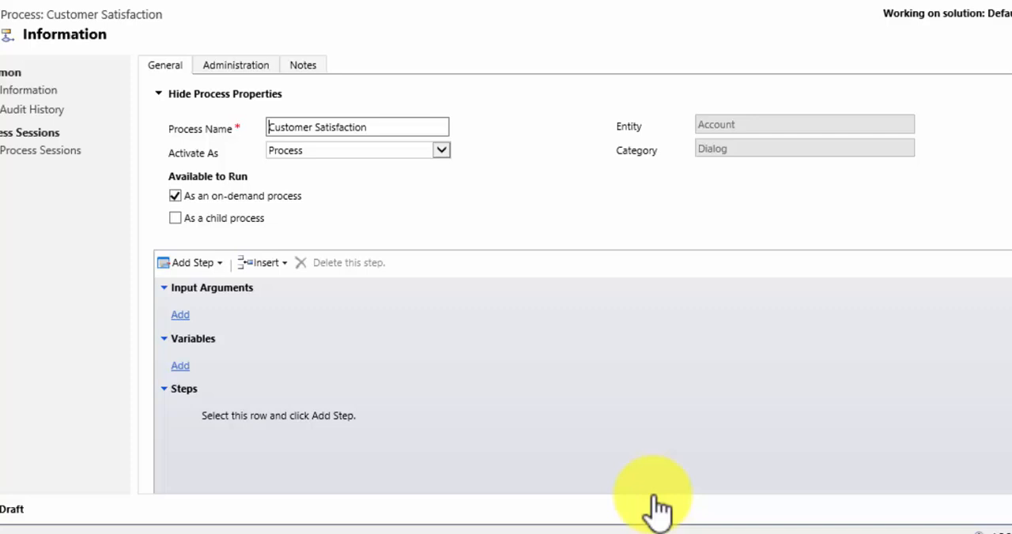
mouse_move(237, 332)
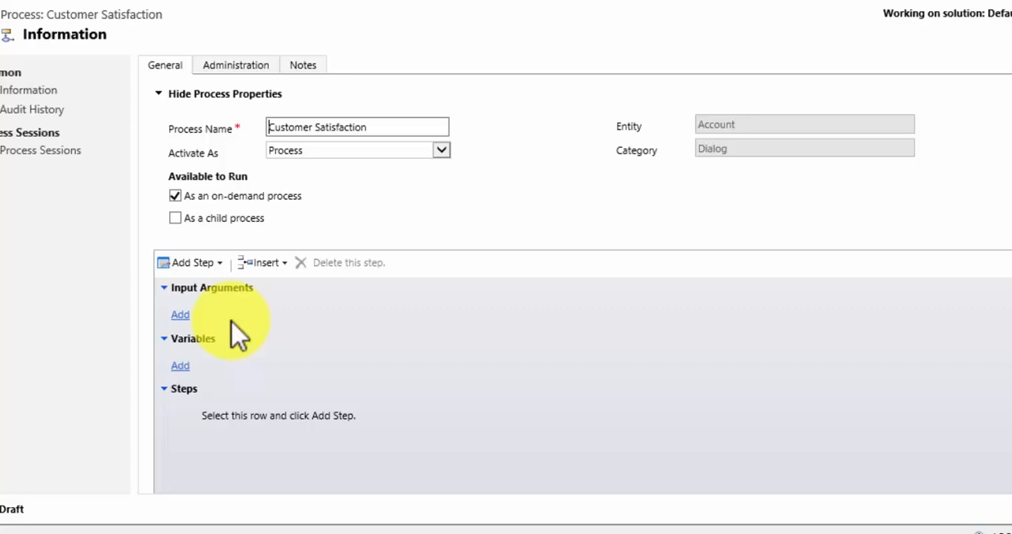
Add a page step named 'Welcome' to the dialog
left_click(261, 416)
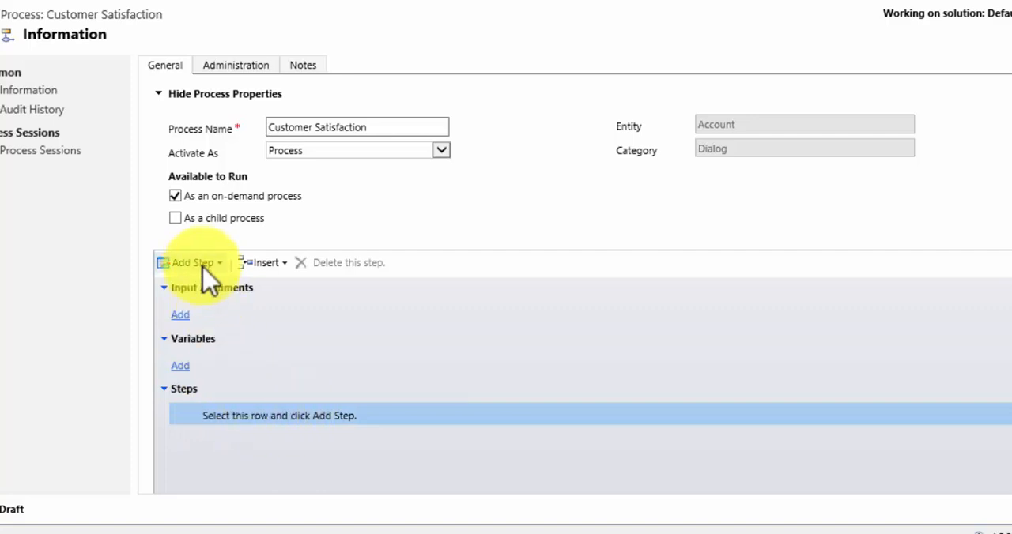
left_click(194, 263)
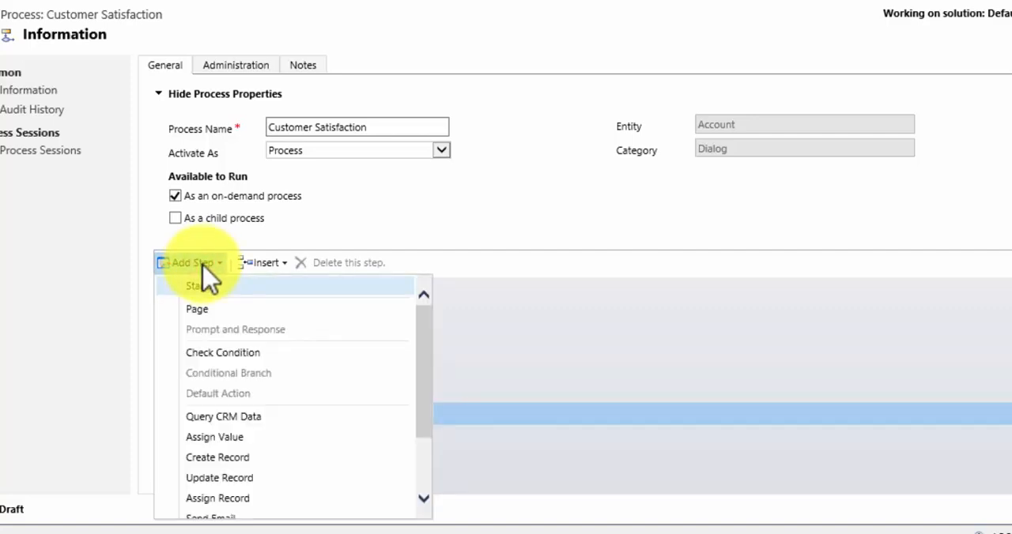
left_click(196, 308)
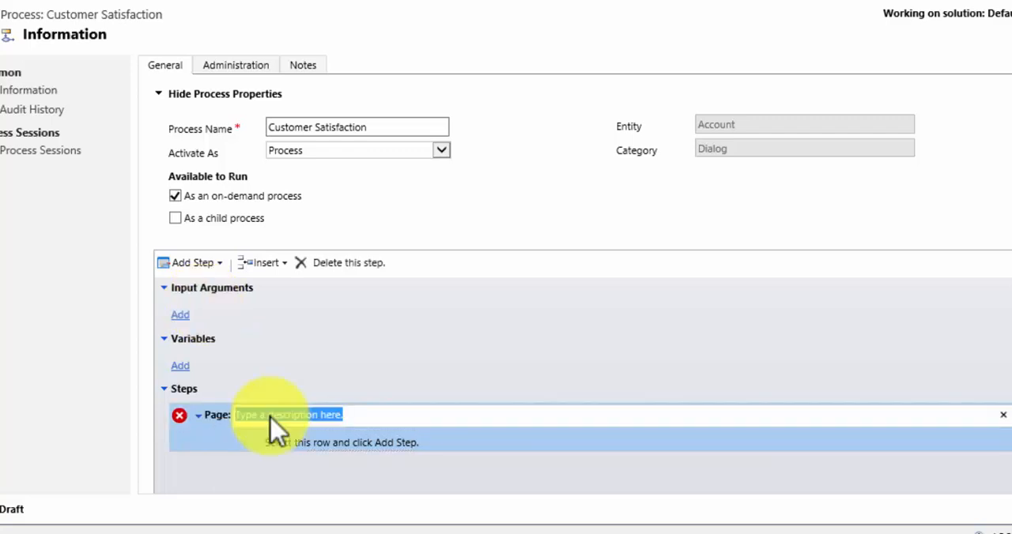
type("Wel")
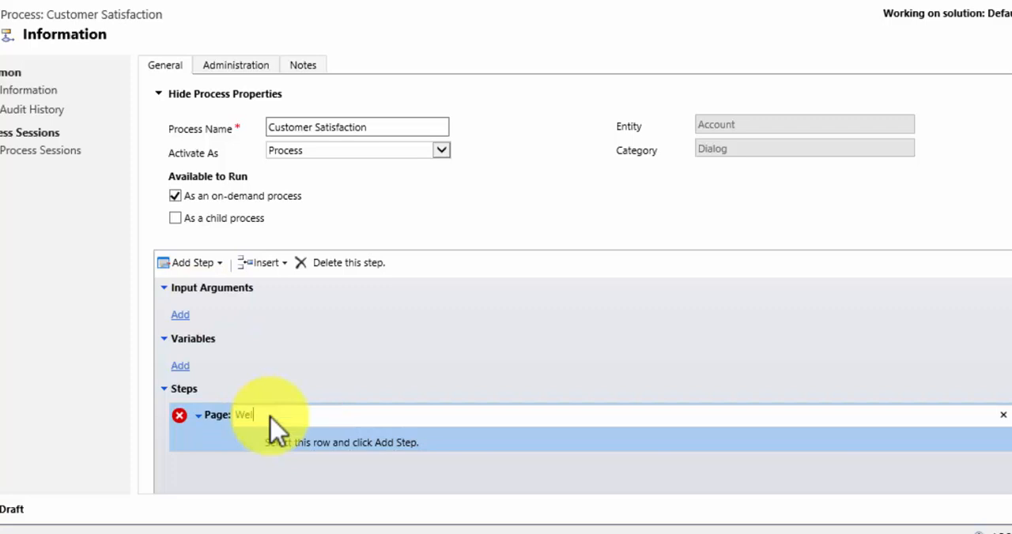
type("come")
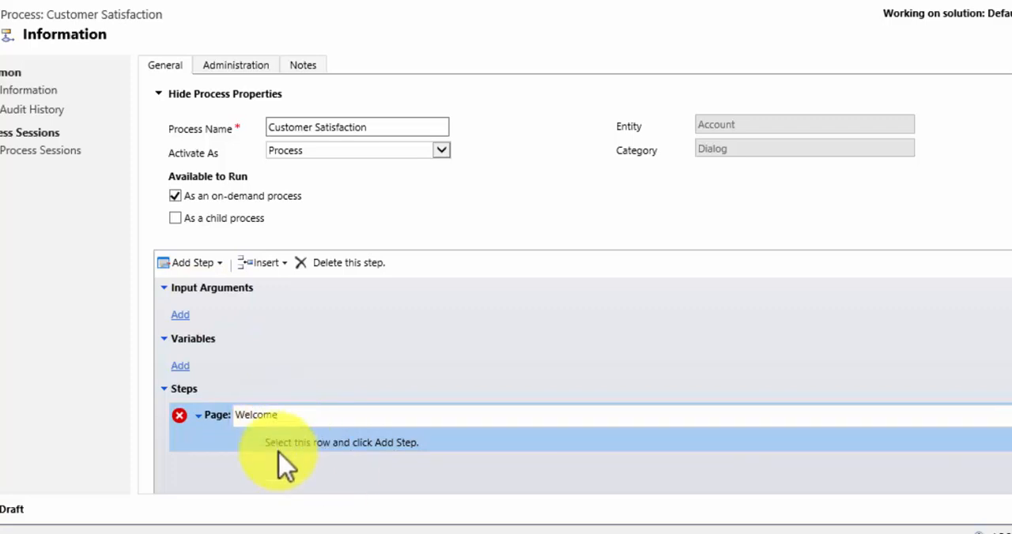
Add a Prompt and Response step described 'Welcome Page' and open its properties
left_click(192, 263)
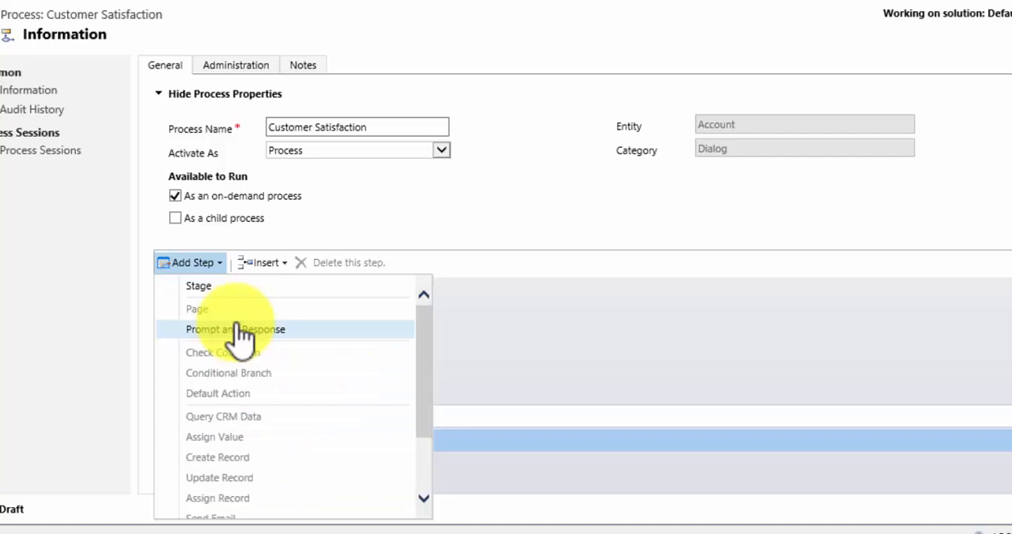
mouse_move(235, 330)
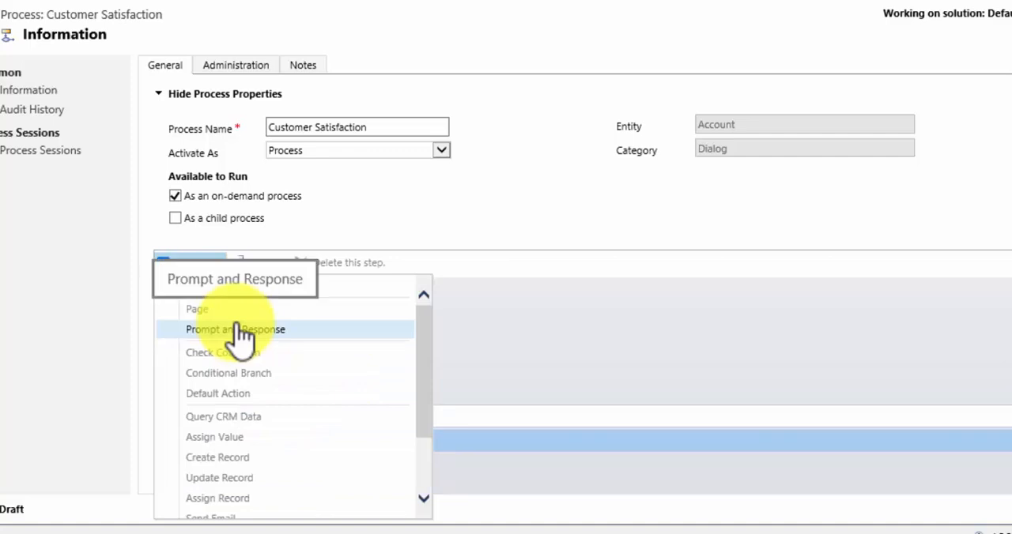
left_click(235, 329)
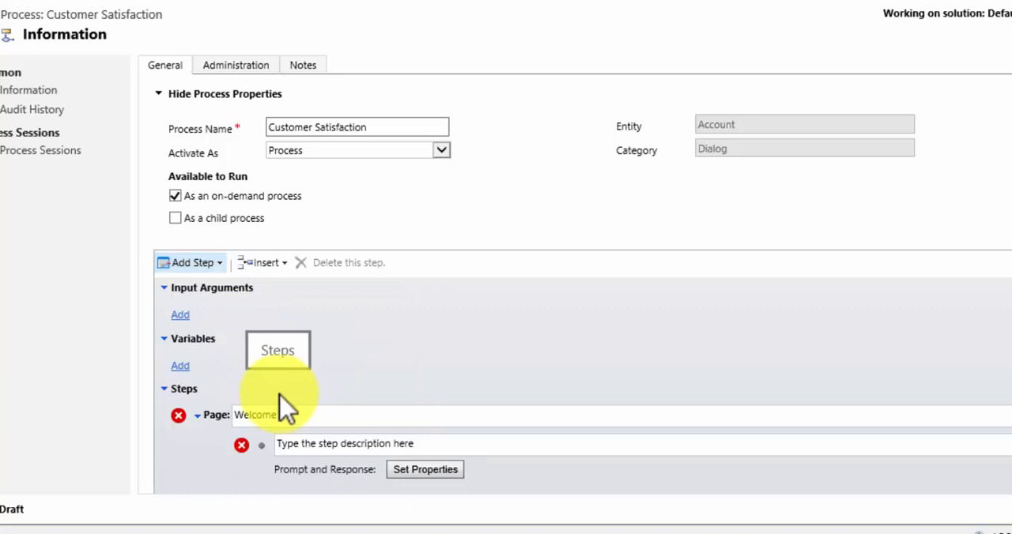
mouse_move(334, 439)
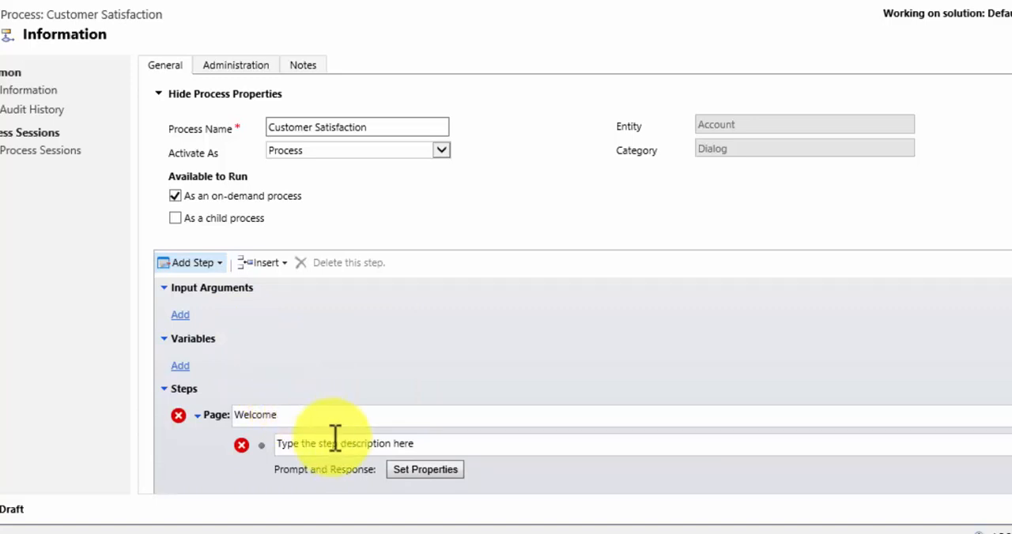
left_click(441, 443)
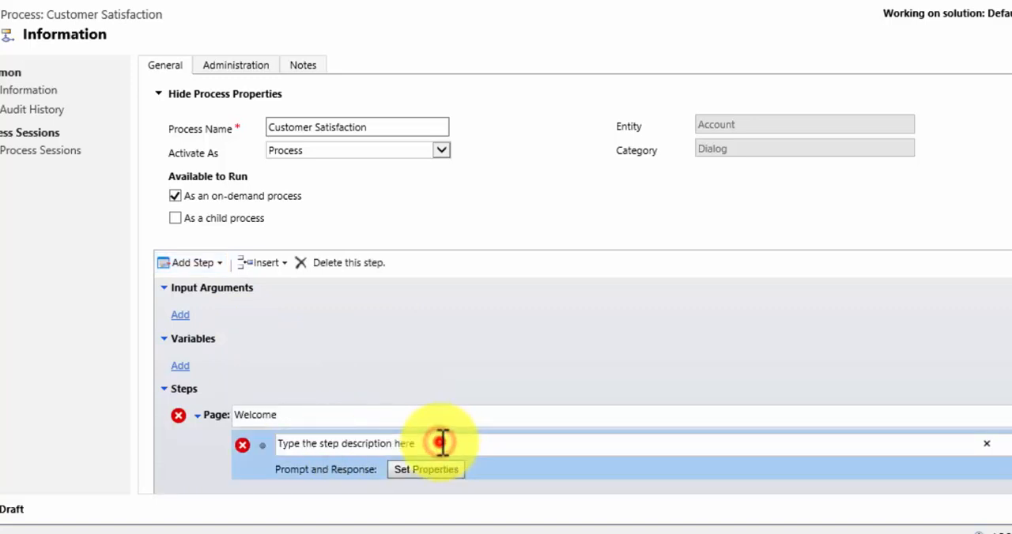
type("Welcome Page")
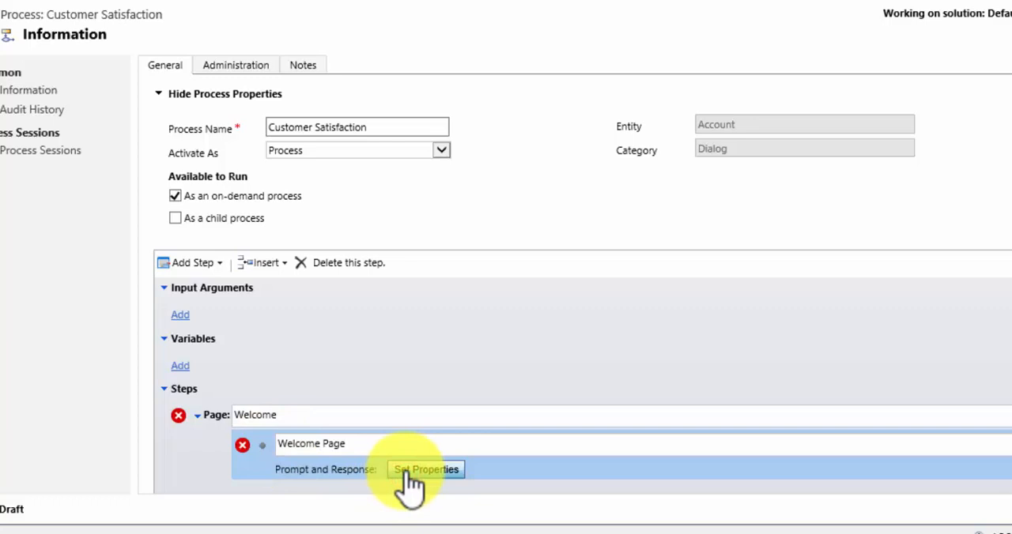
left_click(426, 470)
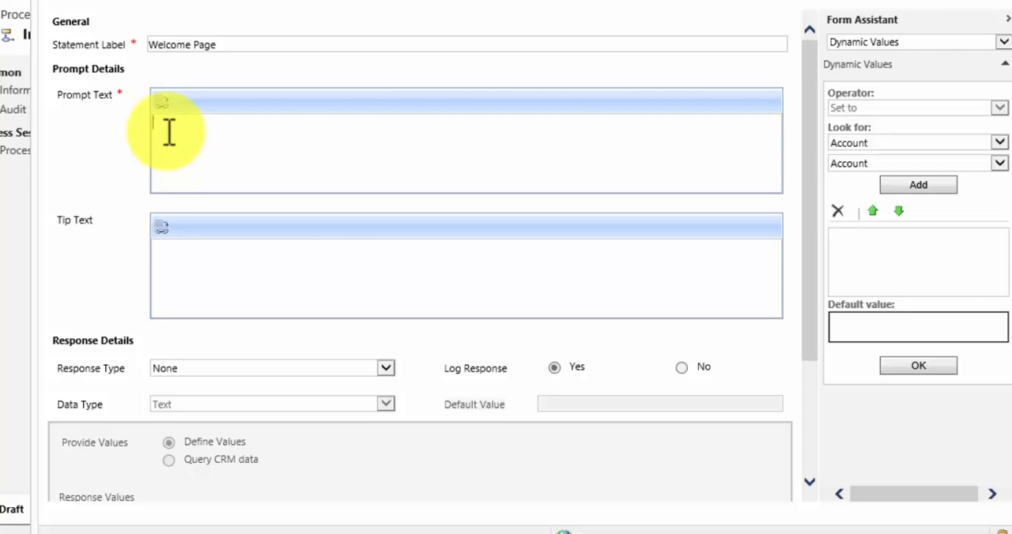
Set the prompt to 'A survey to be carried out against Account records' and save
type("A survey to vbe carried out")
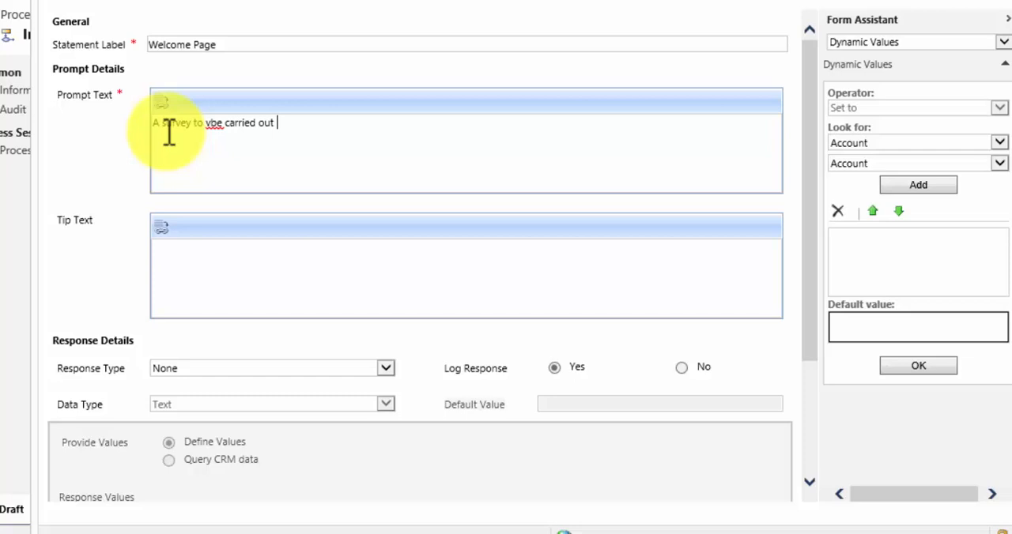
type("against Accou")
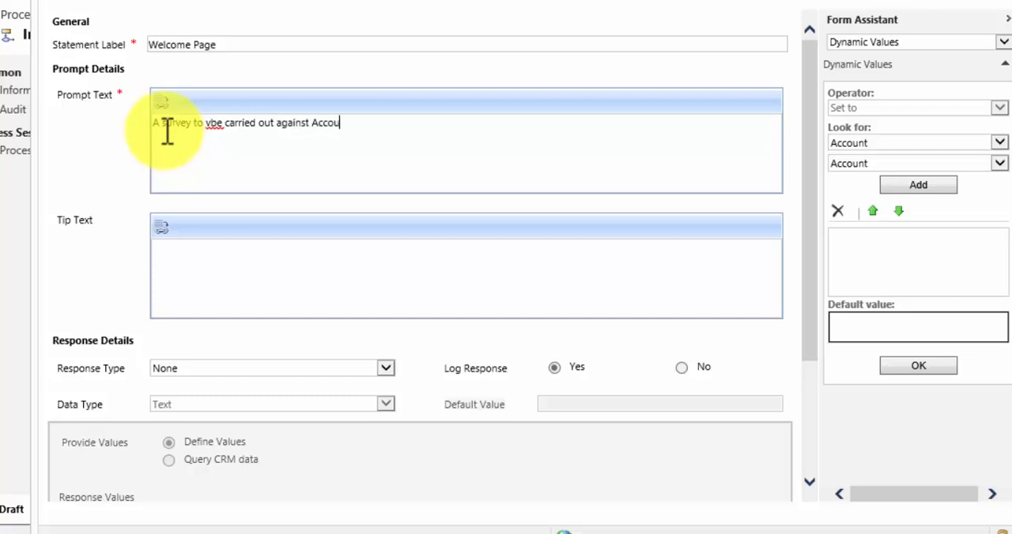
type("nt records")
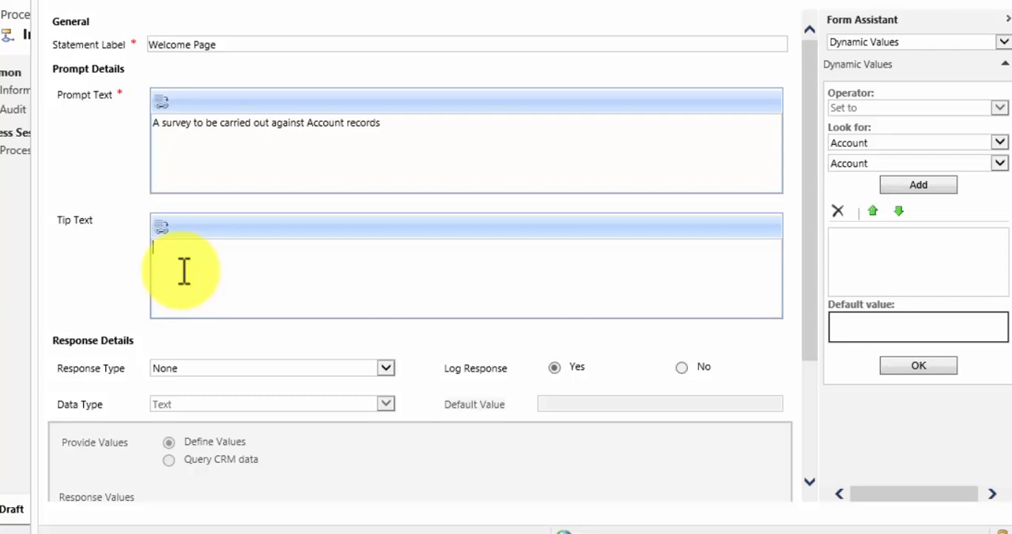
type("T")
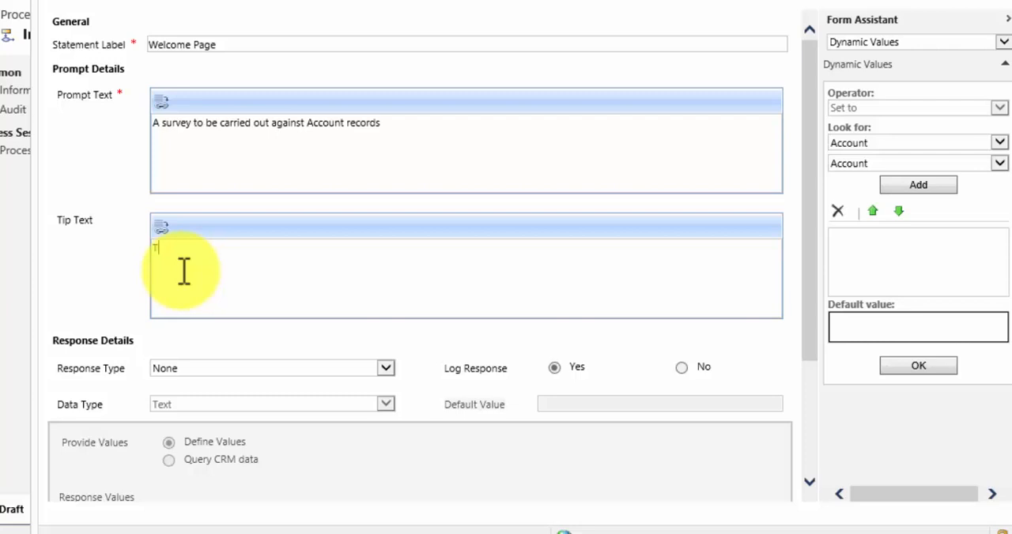
type("Ti[p text goes here")
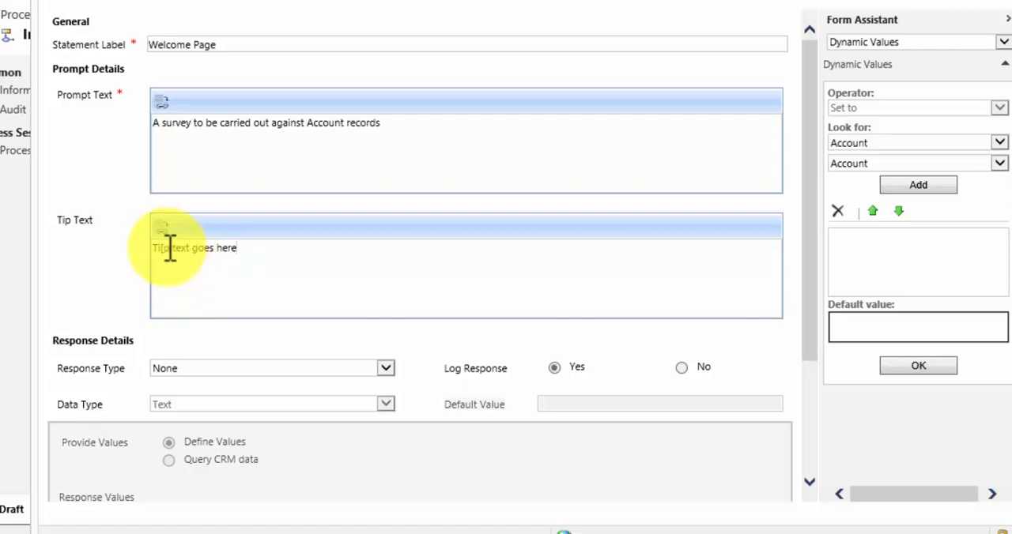
mouse_move(233, 332)
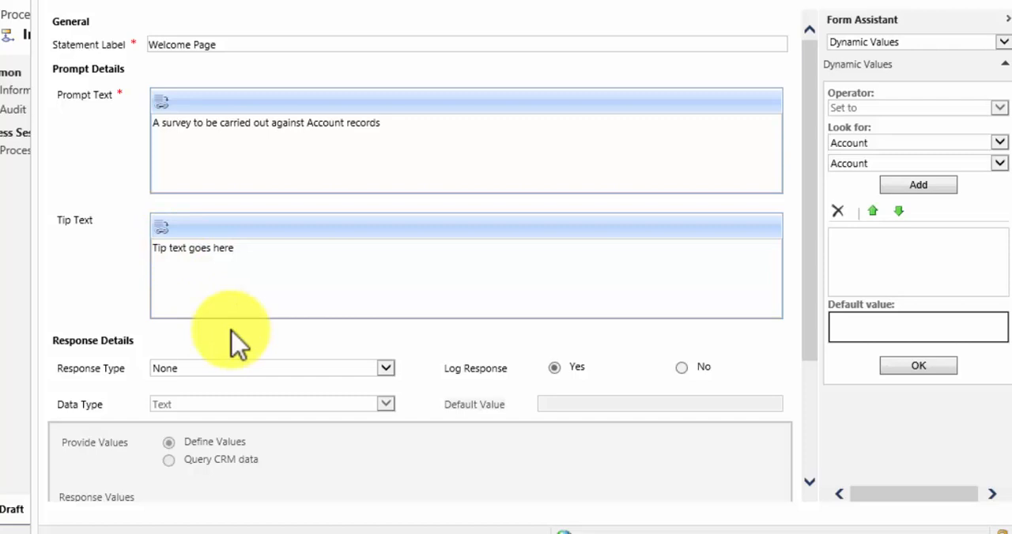
mouse_move(245, 355)
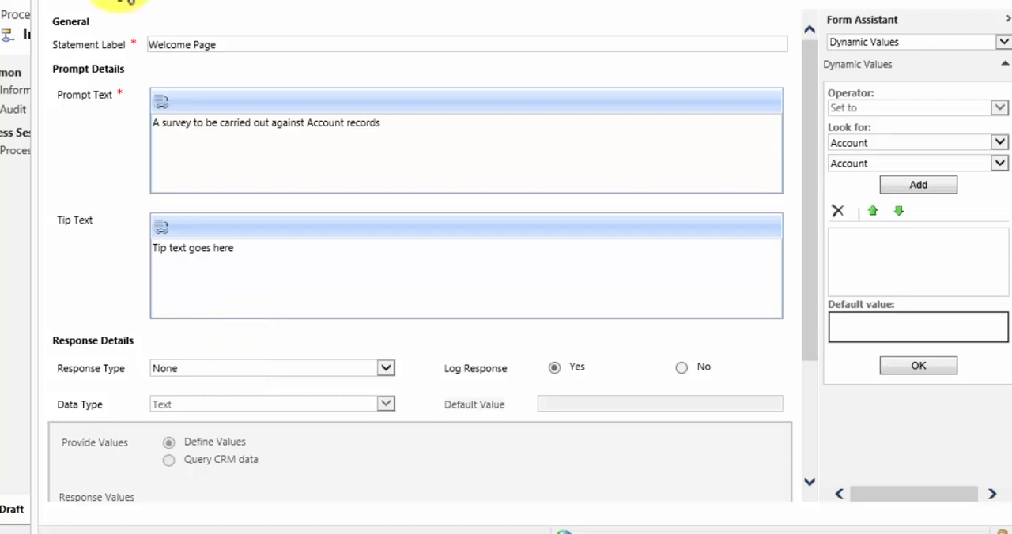
left_click(917, 365)
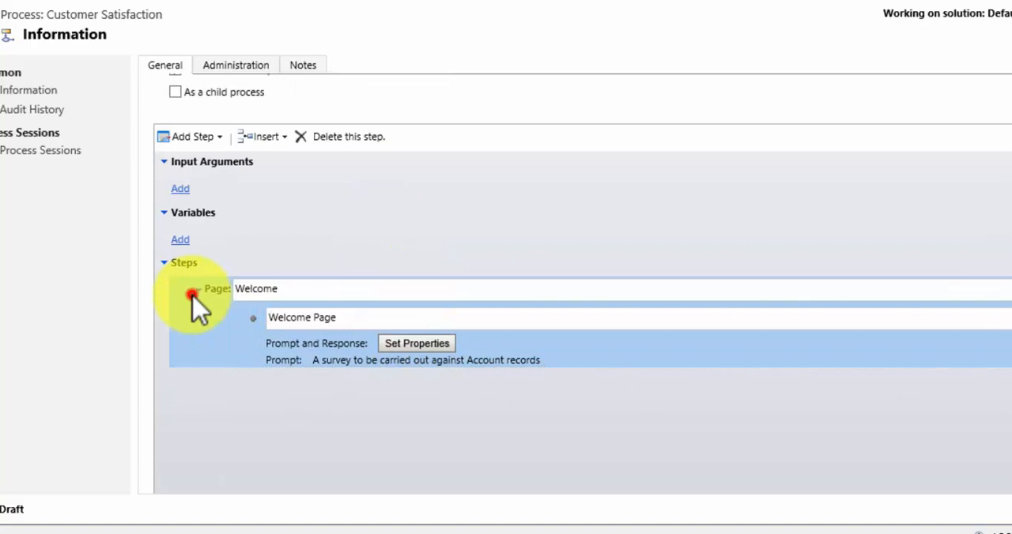
Add a page named 'Feedback Survey' holding a prompt-and-response step, and open its properties
left_click(190, 136)
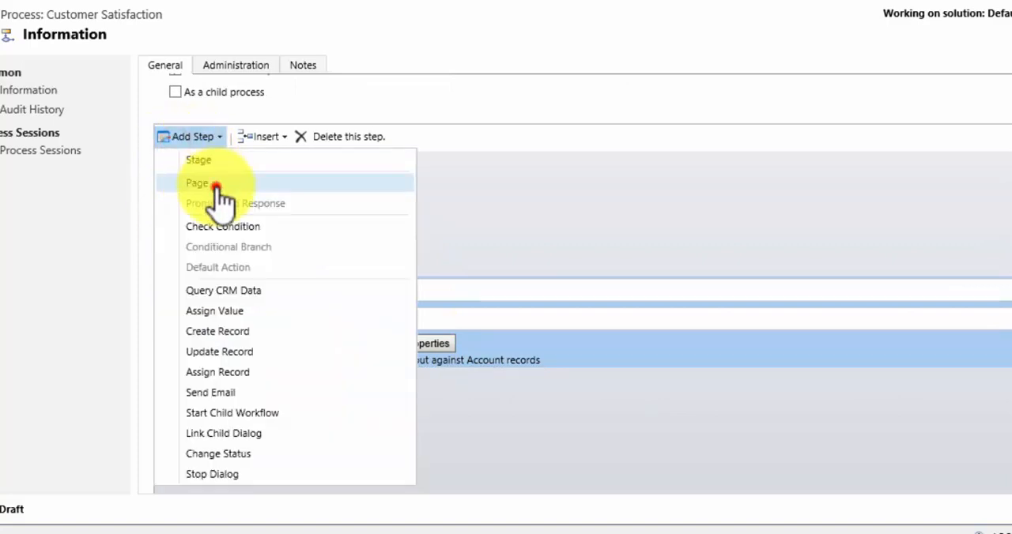
left_click(197, 183)
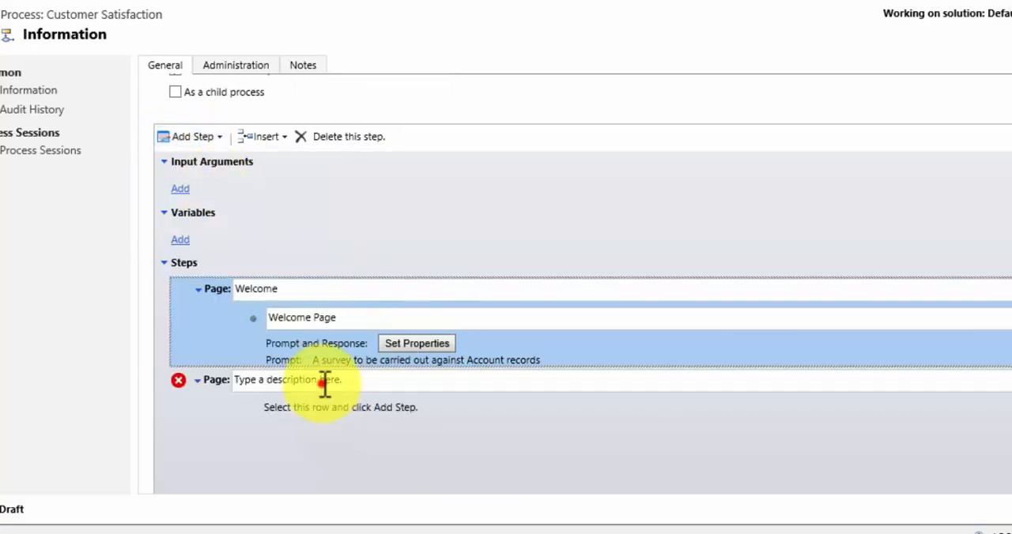
left_click(287, 379)
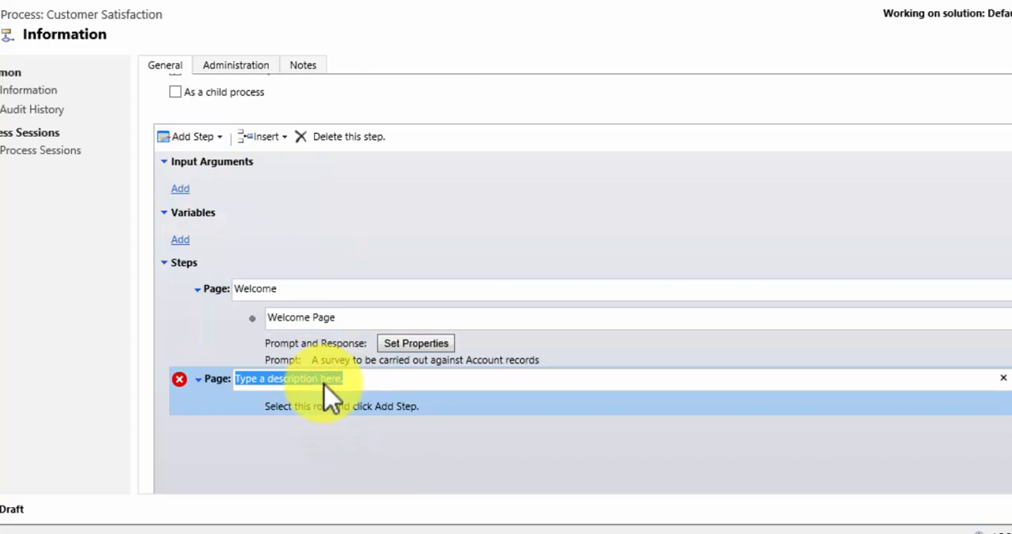
type("fee")
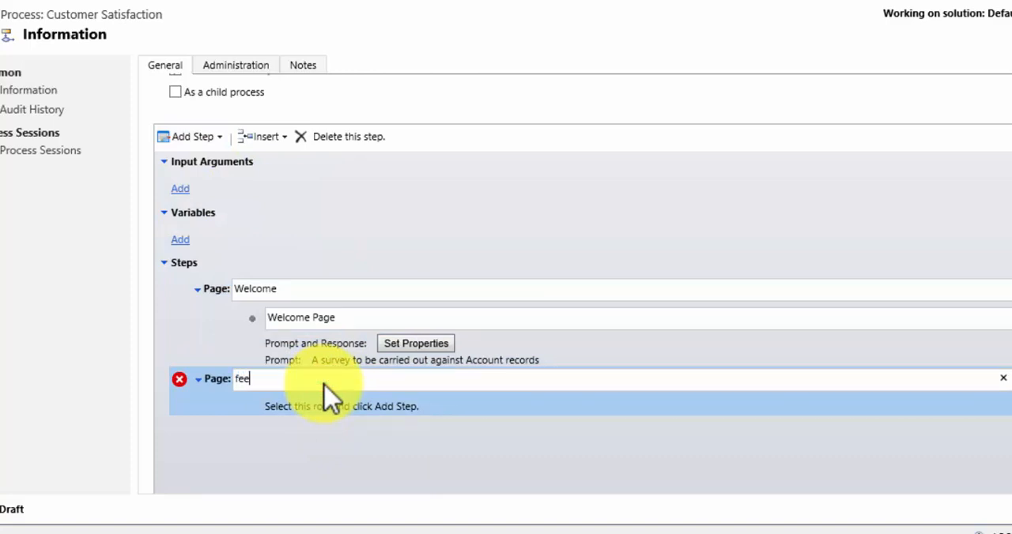
type("dback Sur")
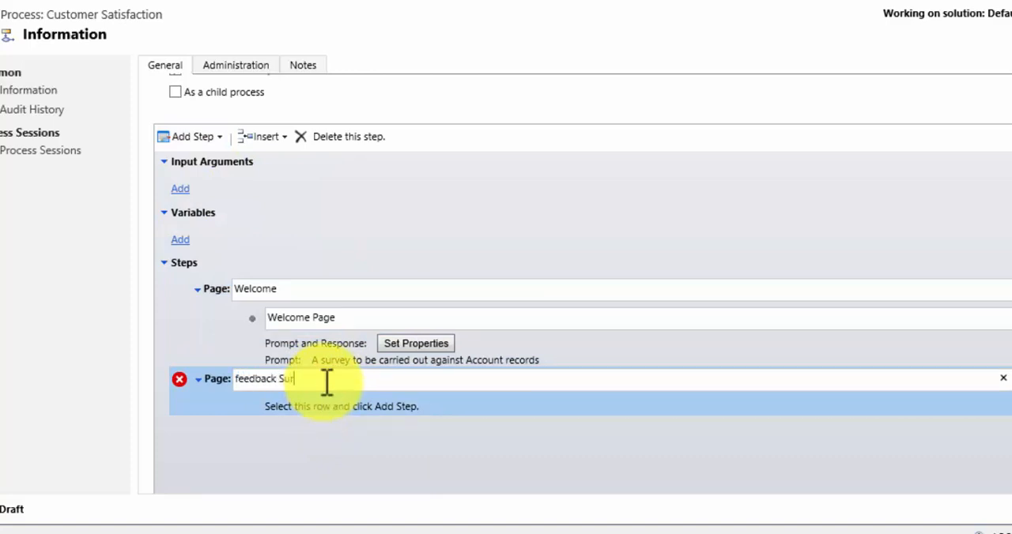
type("vey")
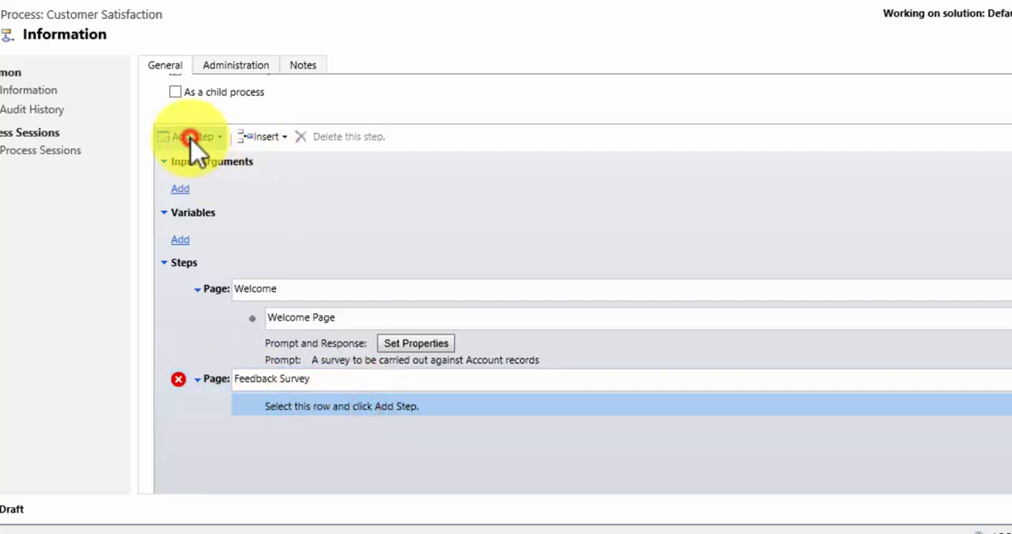
left_click(189, 136)
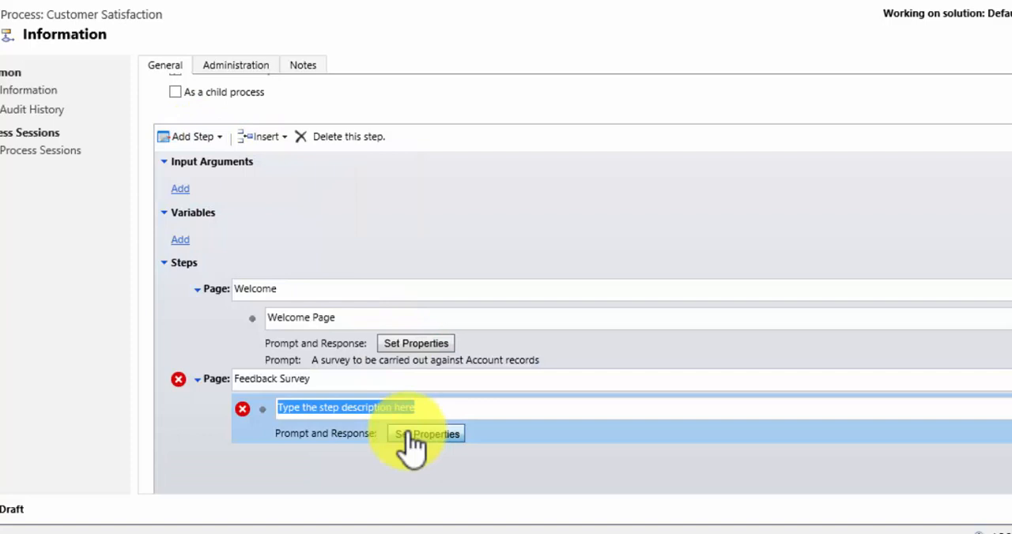
left_click(427, 434)
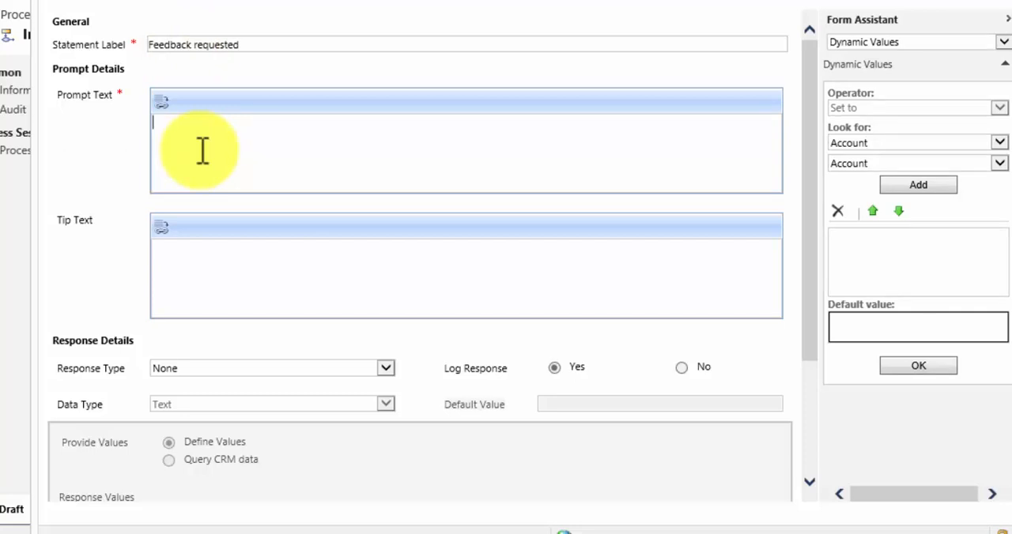
Enter prompt 'How happy have you been with the services provided by us?' and tip 'Select the correct option'
type("How happy")
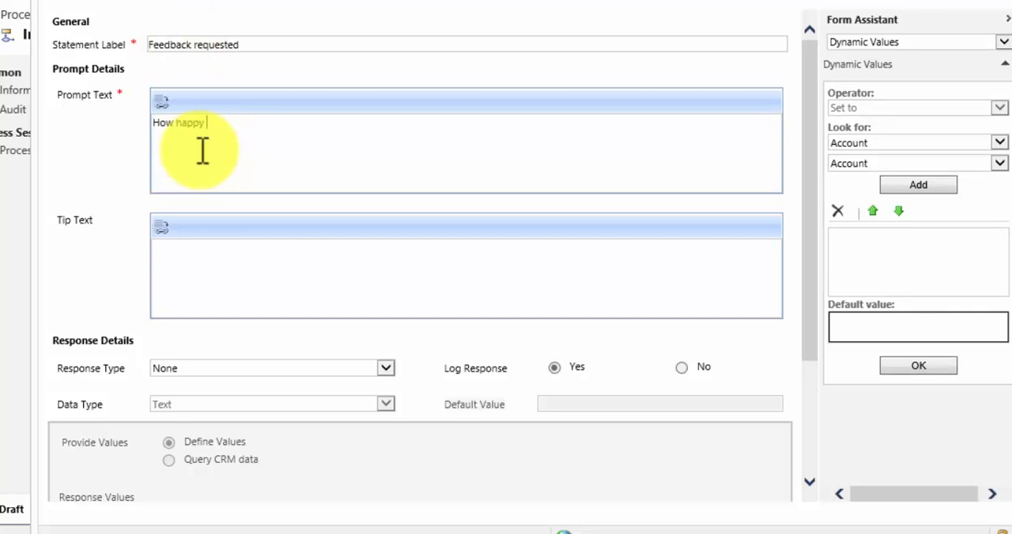
type("have you been with")
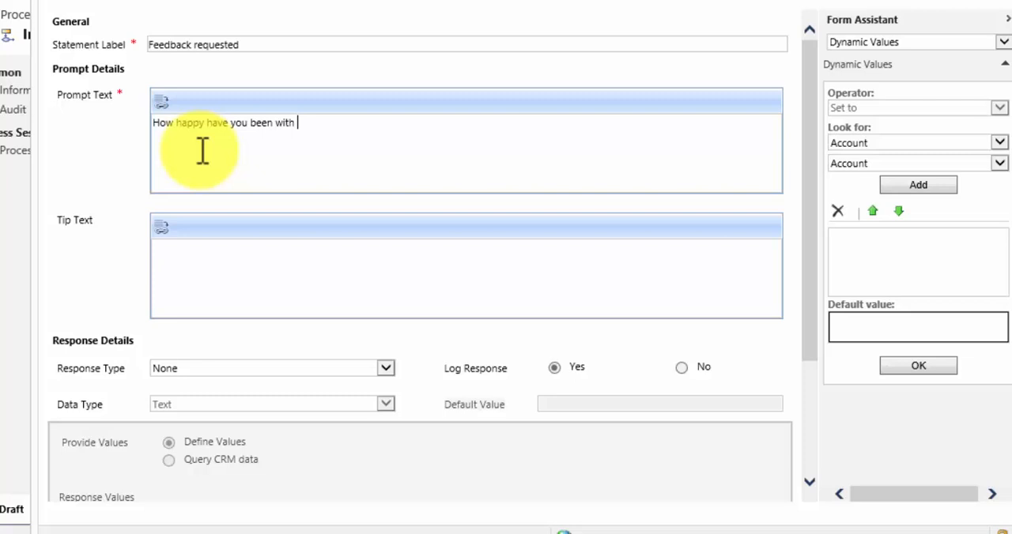
type("the services pr")
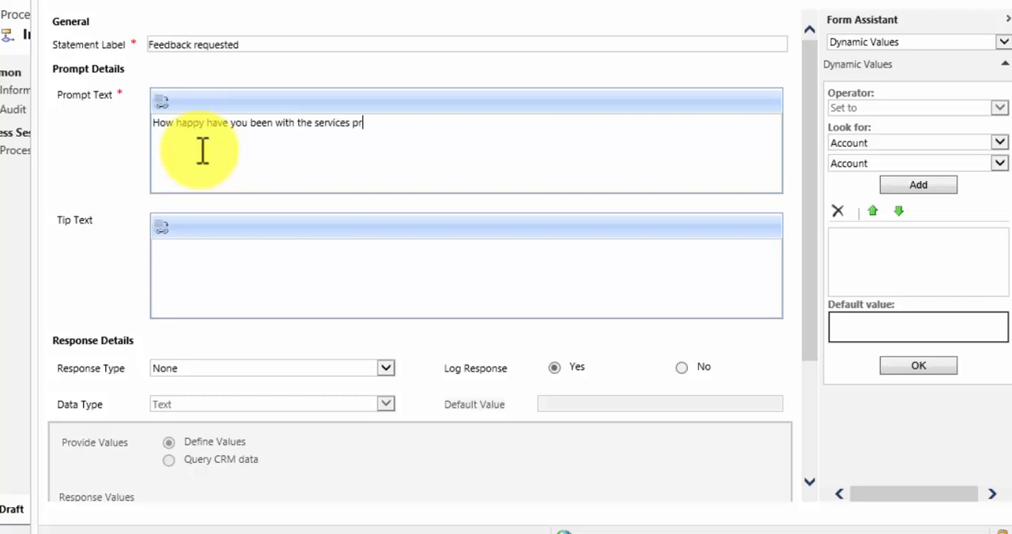
type("ovided by us?")
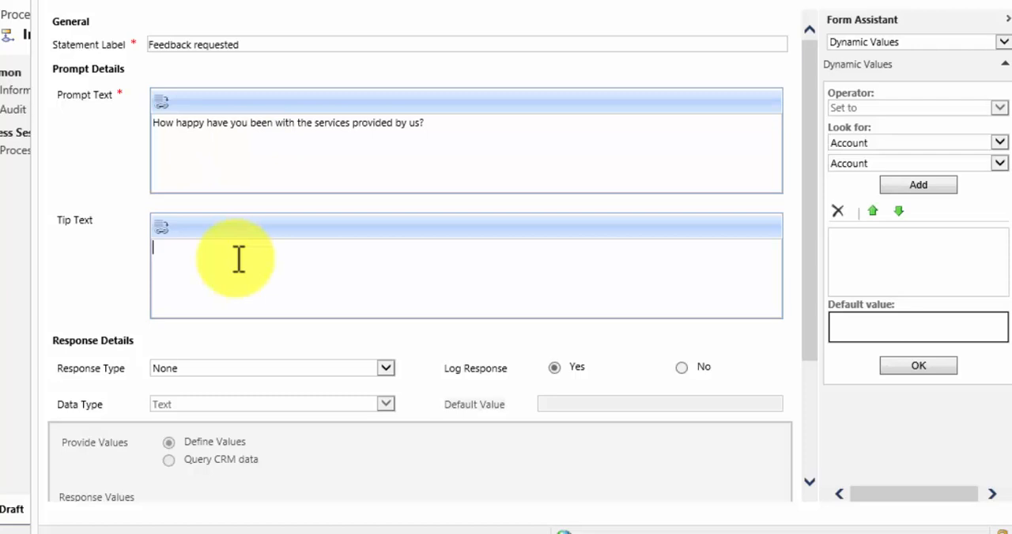
type("Select the correct option")
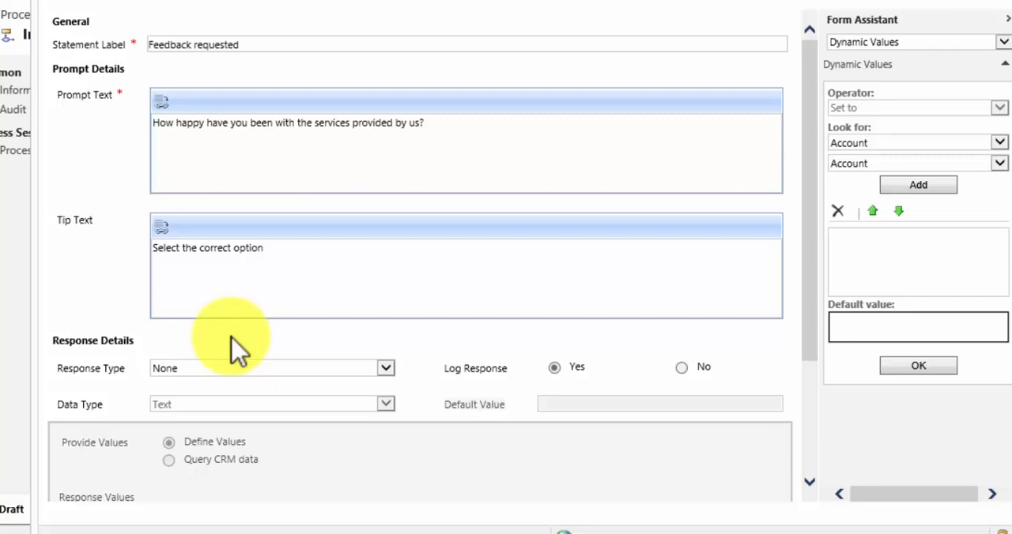
left_click(386, 368)
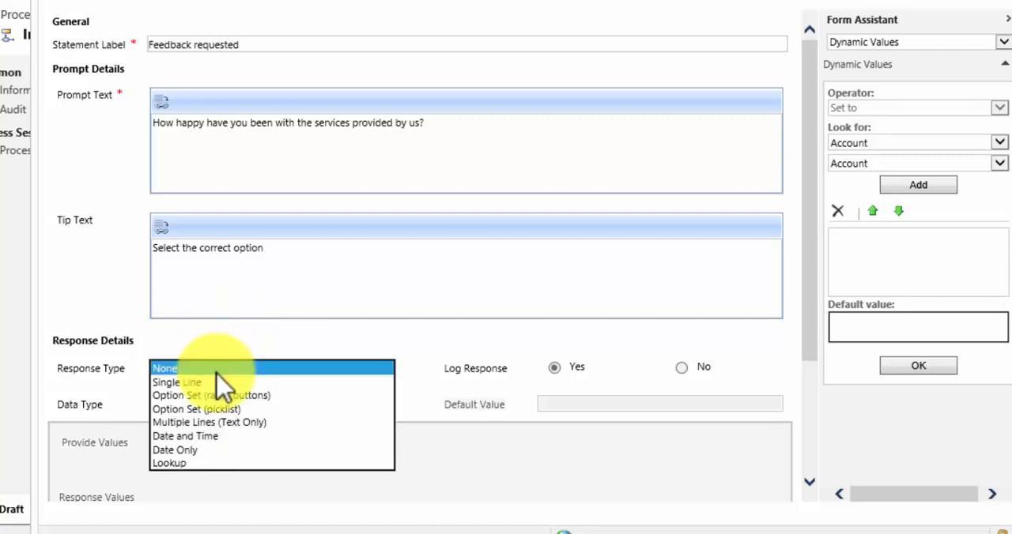
mouse_move(205, 381)
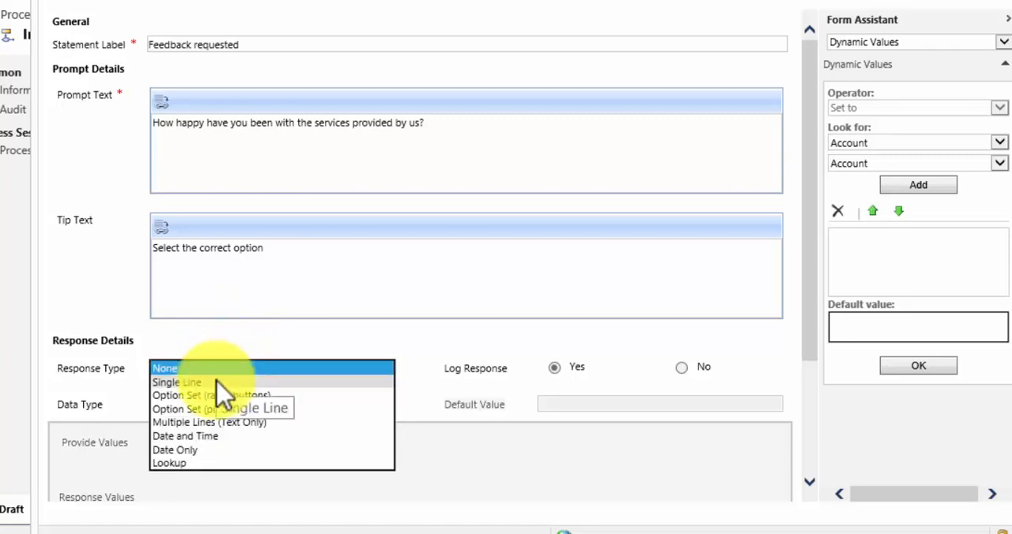
mouse_move(220, 395)
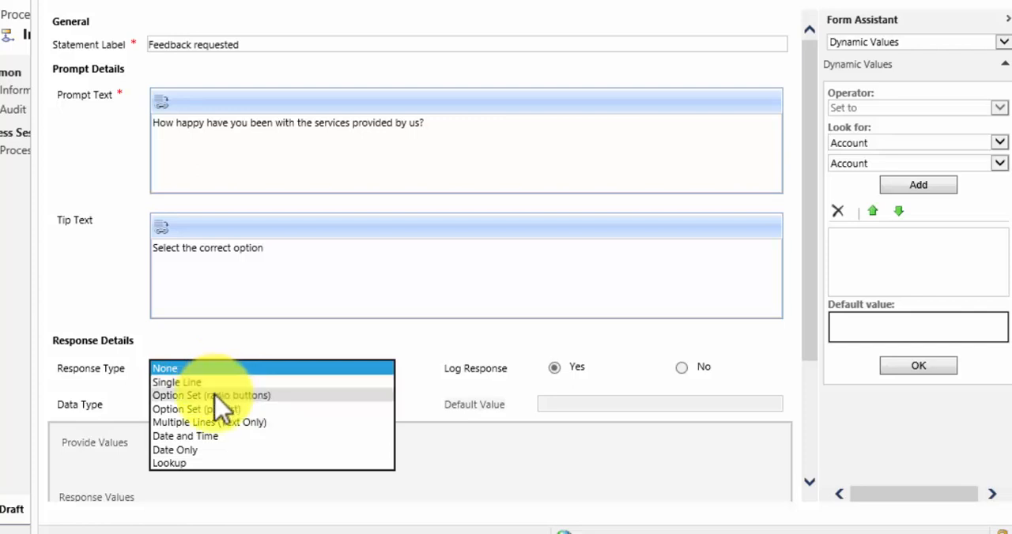
mouse_move(296, 415)
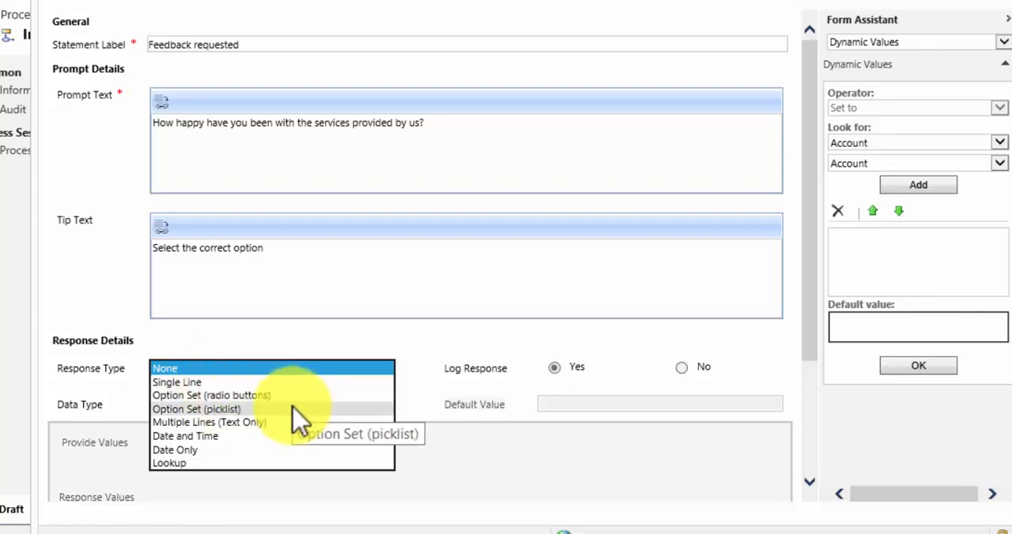
mouse_move(297, 435)
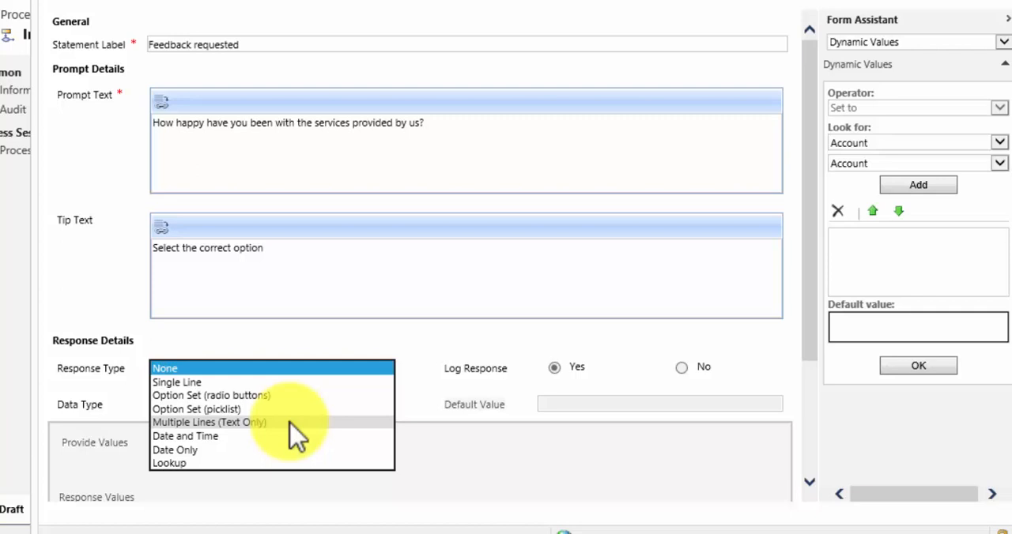
mouse_move(292, 415)
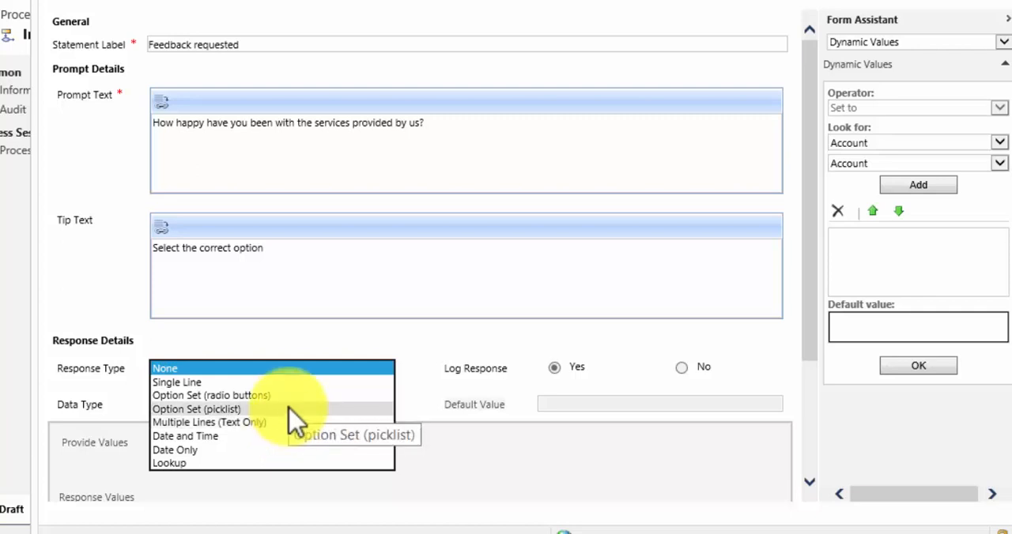
Make the response an option set and add 'Extremely Satisfied' as the first option
left_click(196, 409)
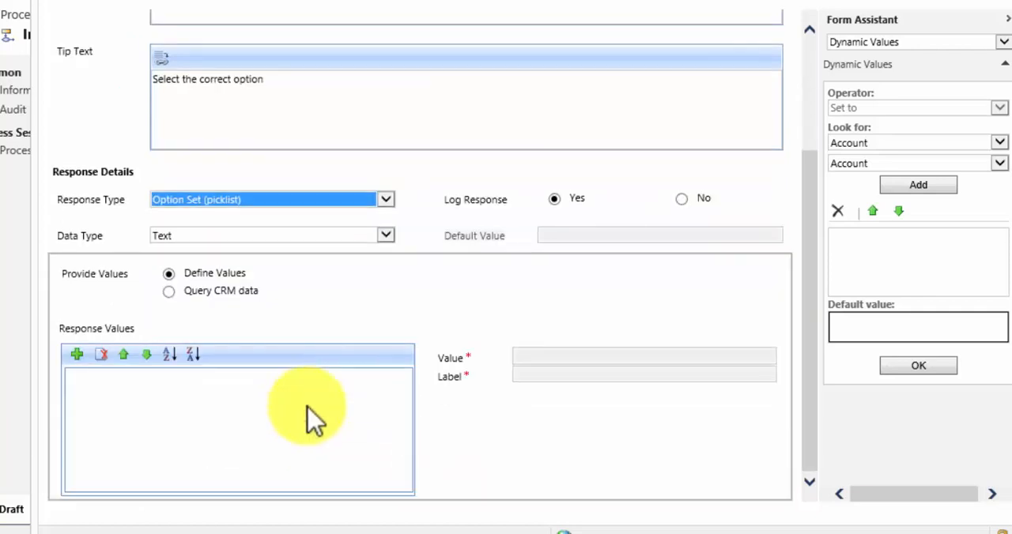
mouse_move(486, 285)
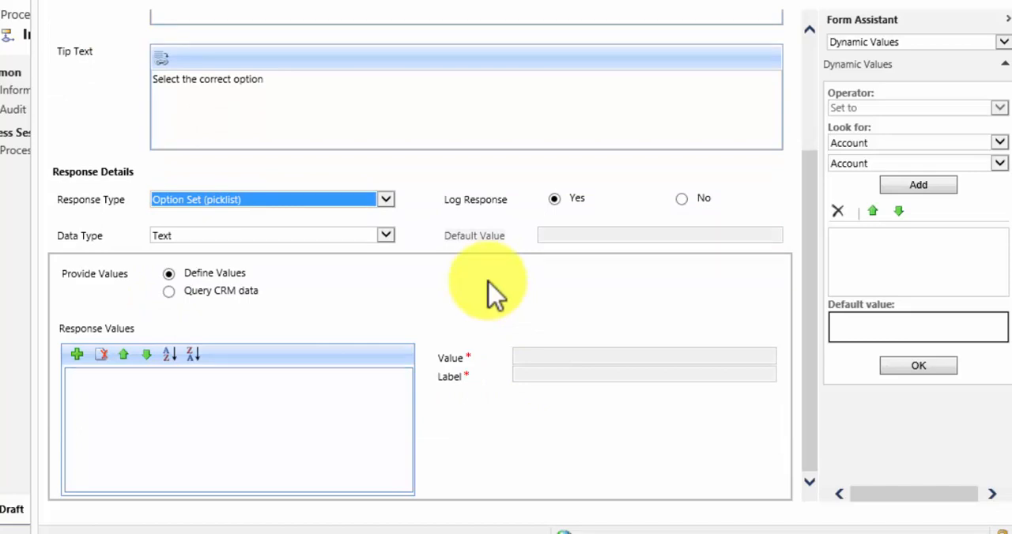
mouse_move(111, 388)
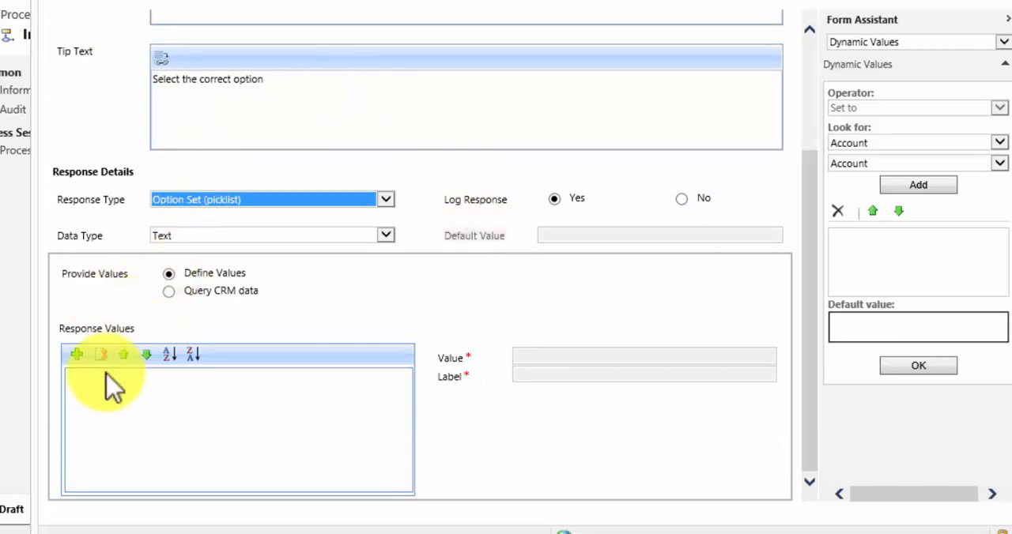
left_click(76, 354)
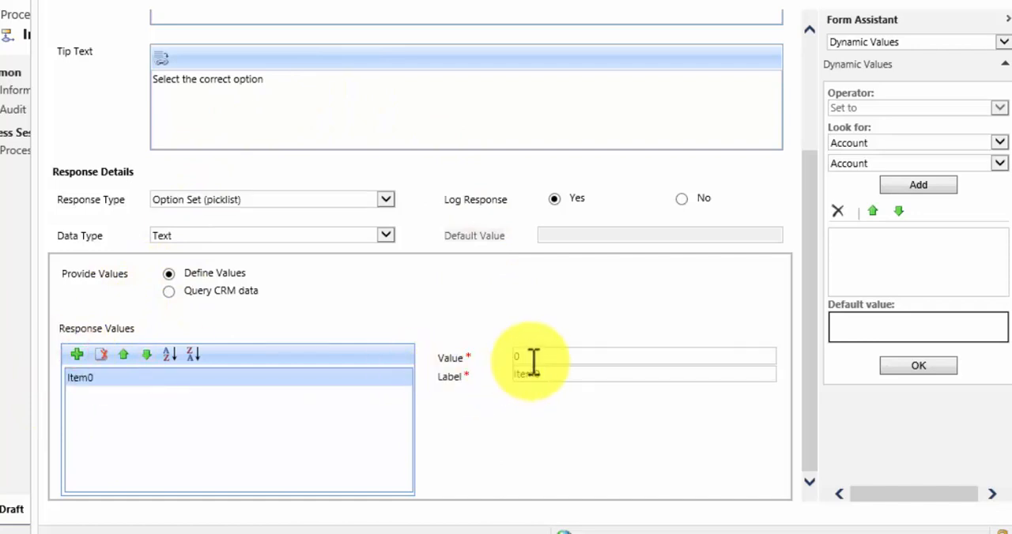
type("Extrem")
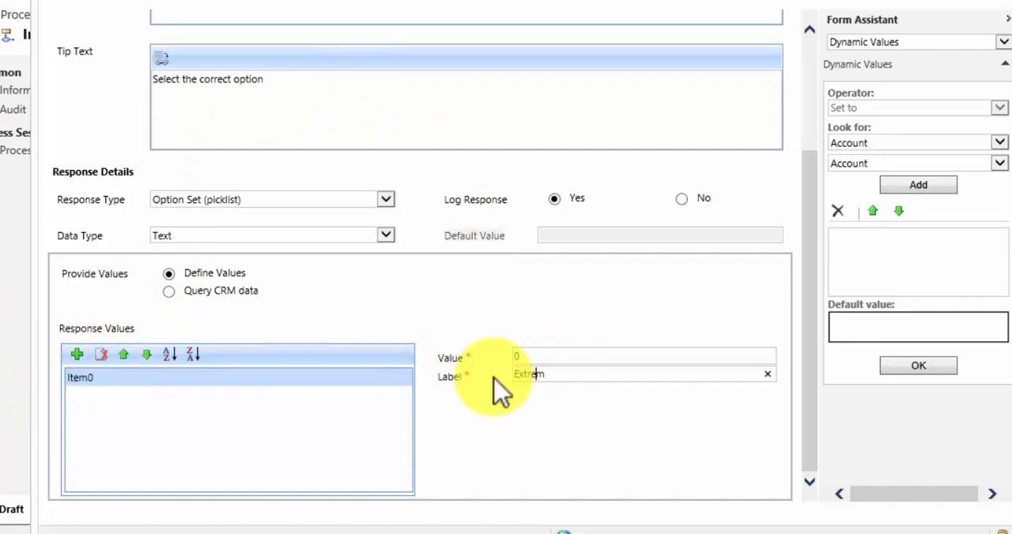
type("Extremely Satisfied")
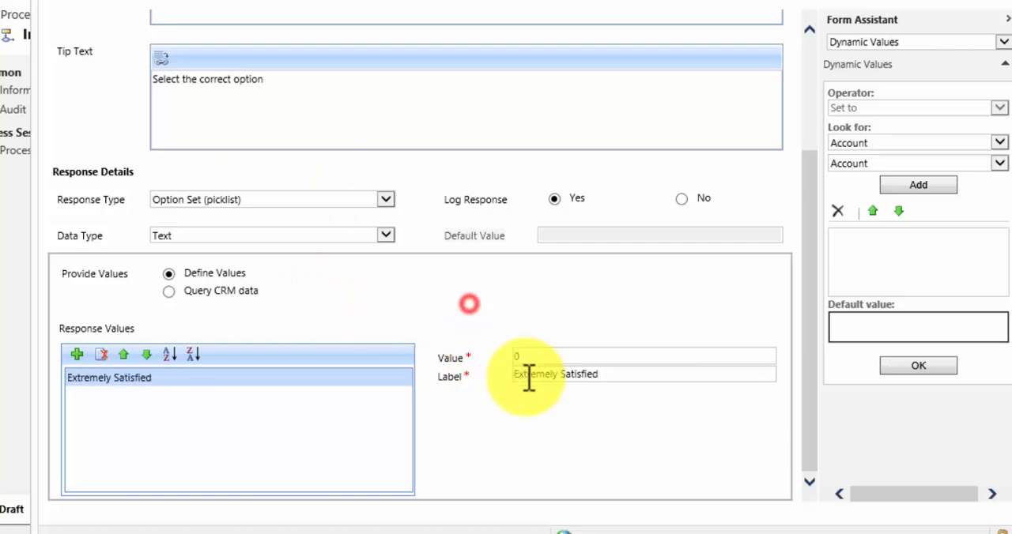
Add options Fairly Satisfied, Quite Satisfied, Not Satisfied and Very Unsatisfied
left_click(77, 354)
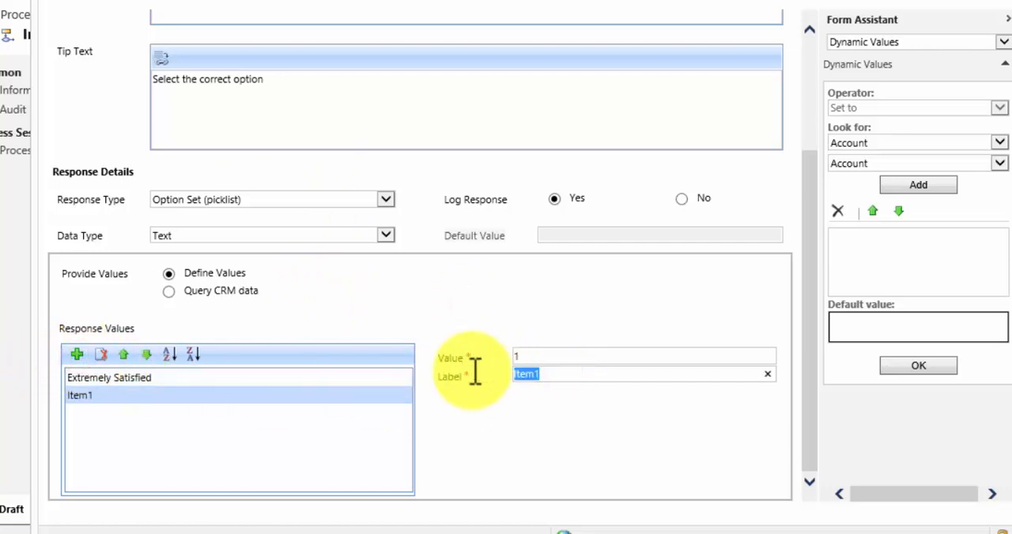
type("Fairly Satisf")
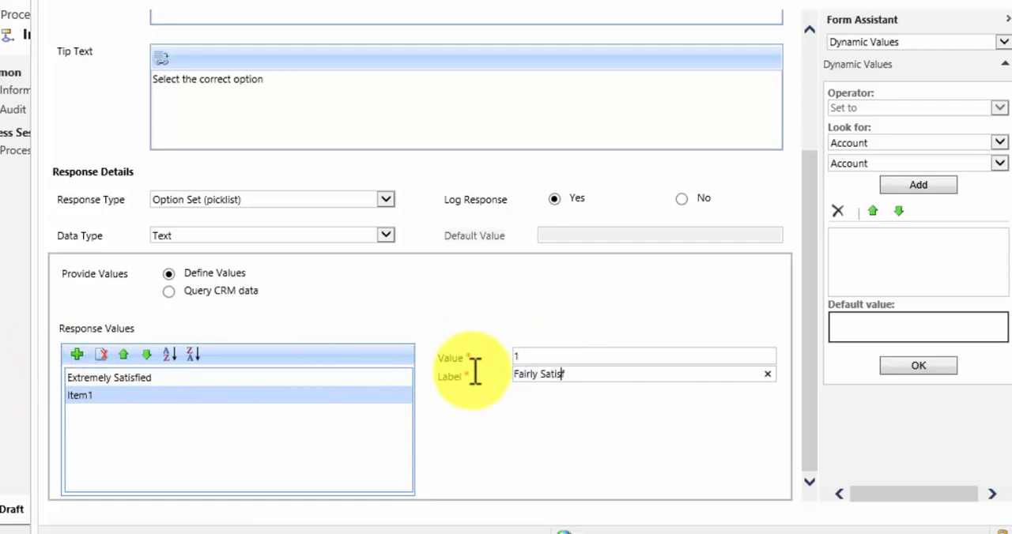
left_click(77, 354)
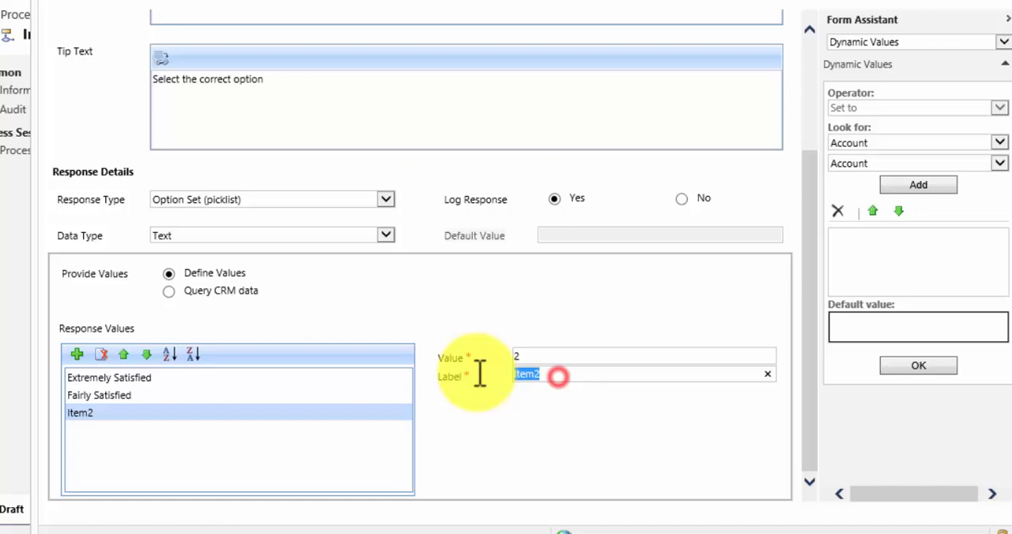
type("Quite Satisf")
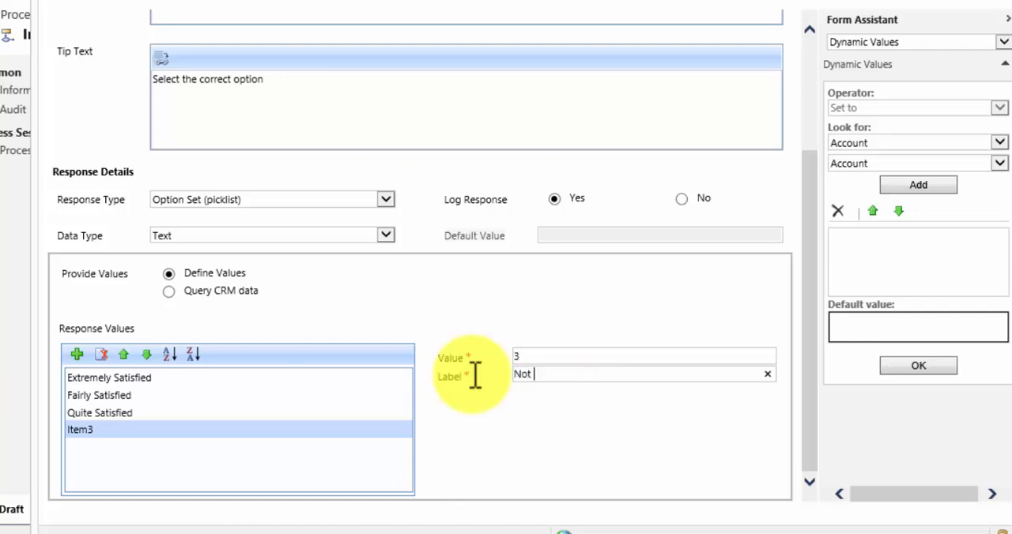
type("Satisfied")
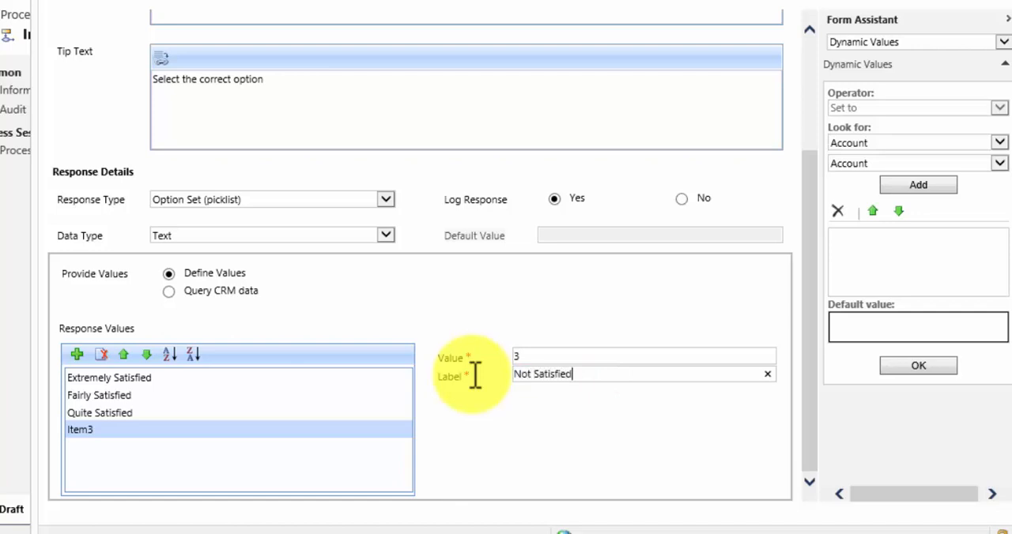
left_click(76, 355)
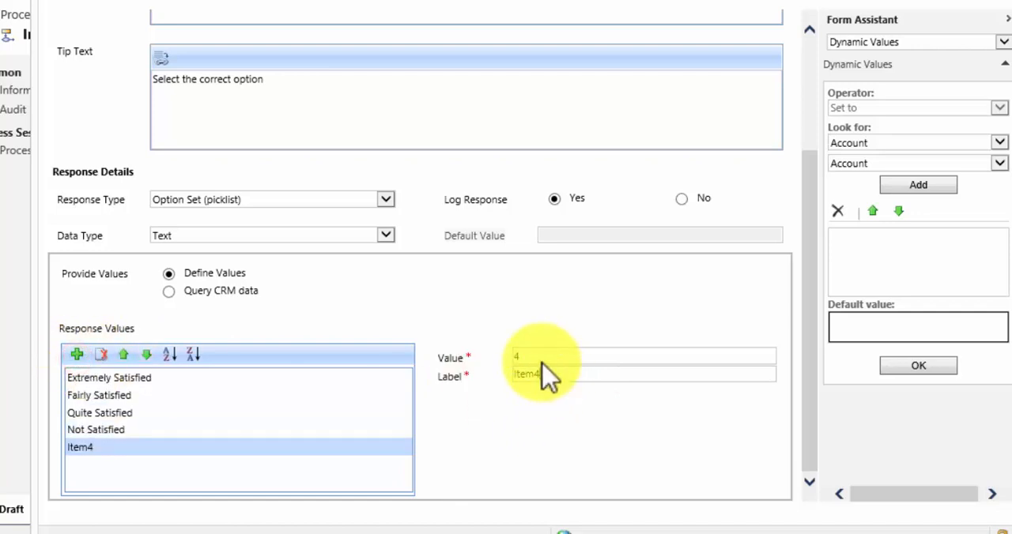
type("Very U")
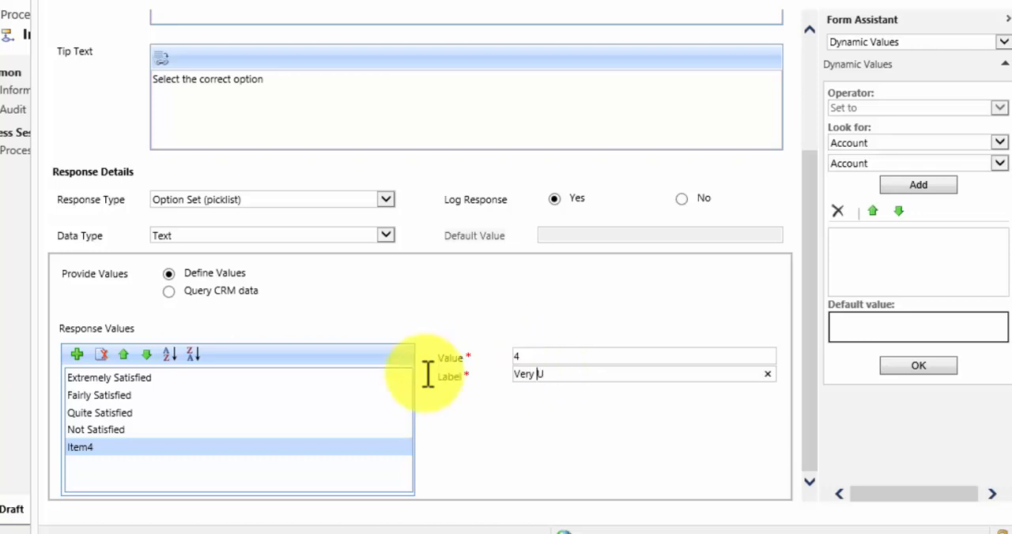
type("nsatisfied")
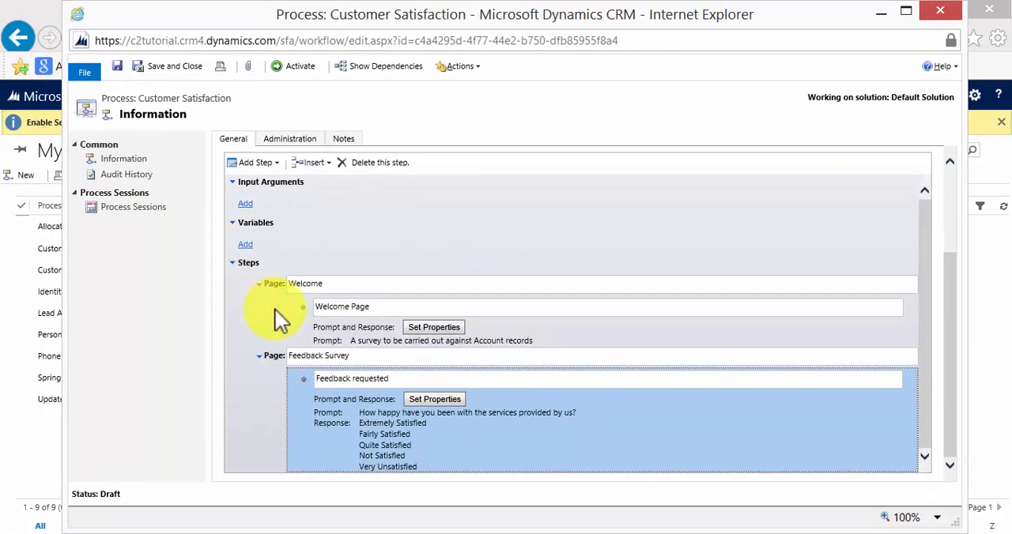
mouse_move(633, 340)
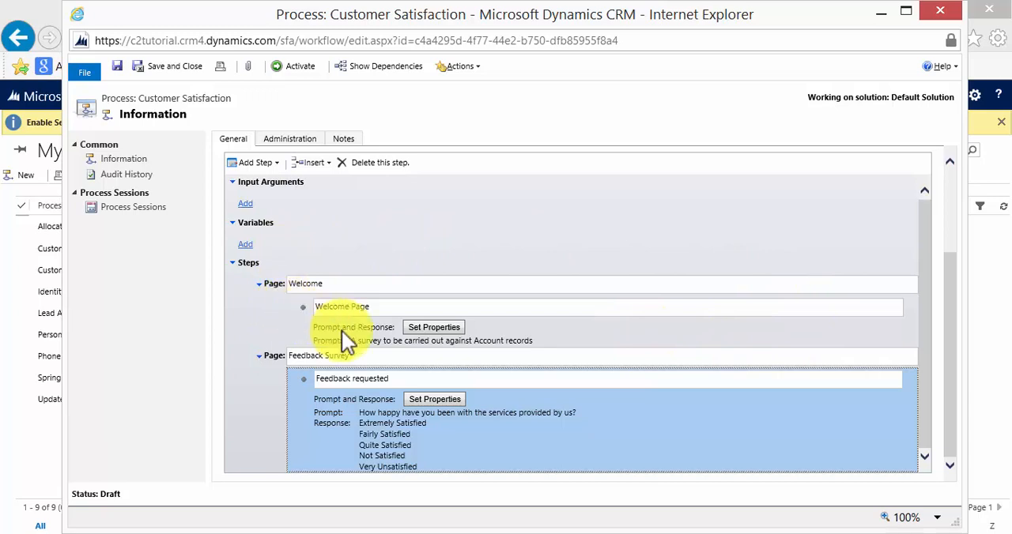
mouse_move(379, 348)
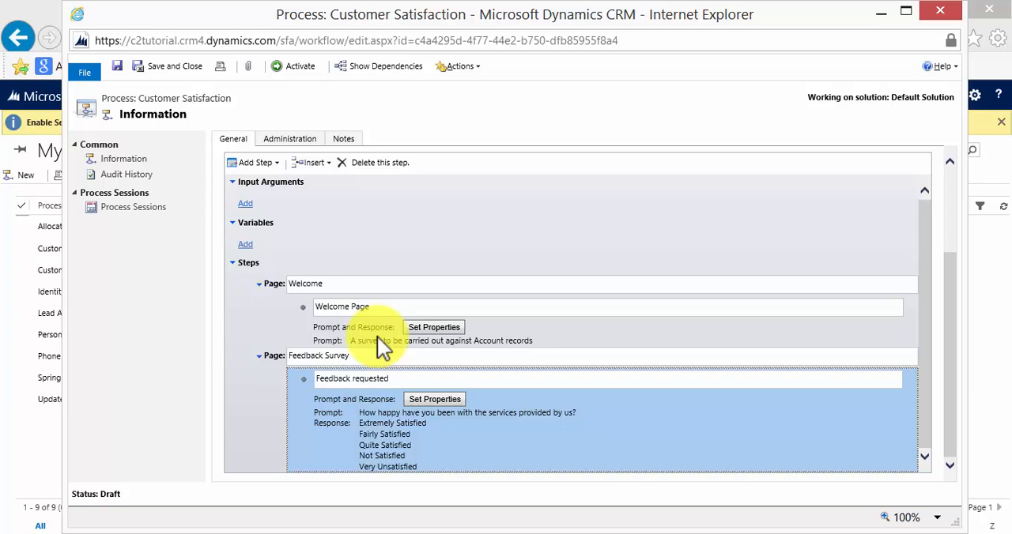
mouse_move(277, 455)
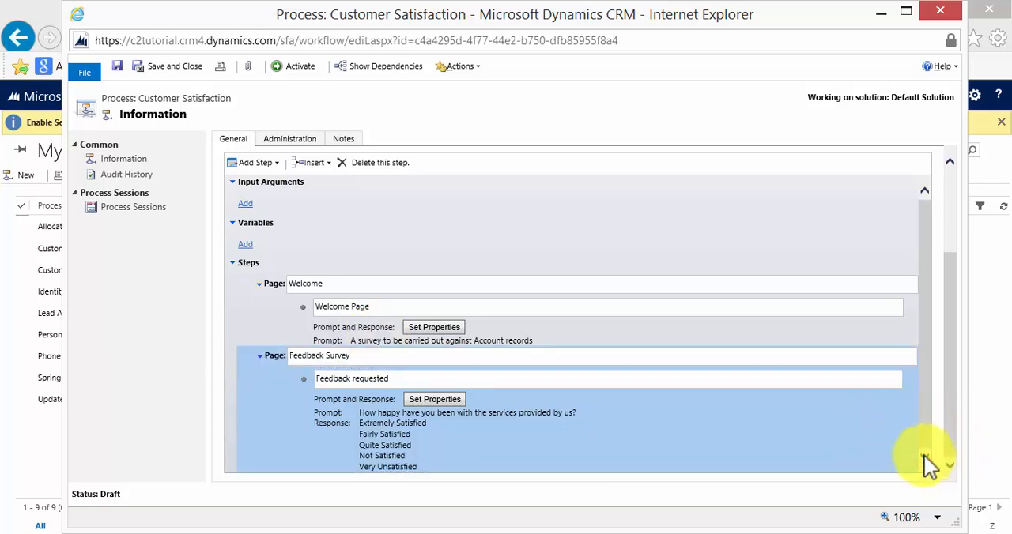
mouse_move(249, 438)
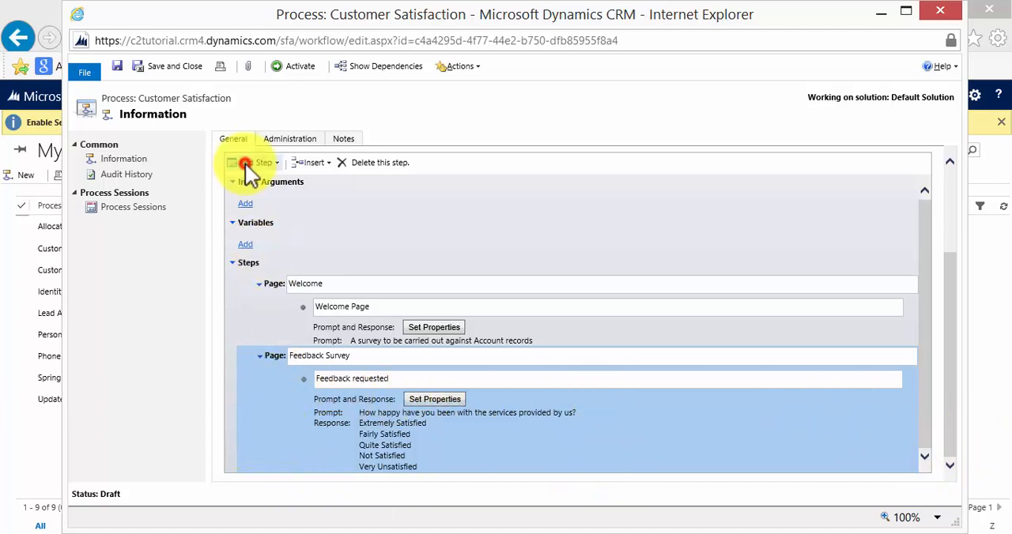
Insert a Check Condition step and open its '<condition> (click to configure)' editor
left_click(261, 162)
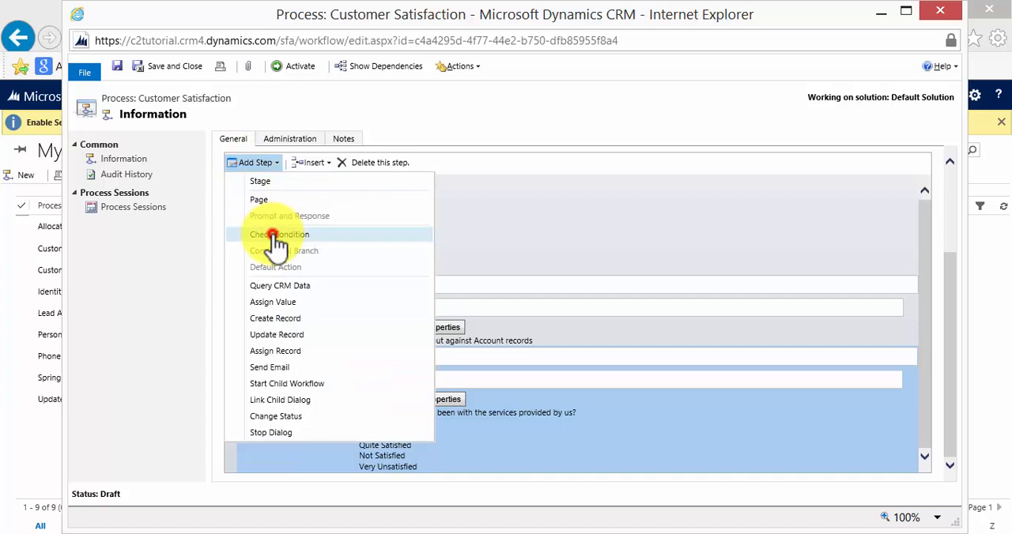
left_click(279, 234)
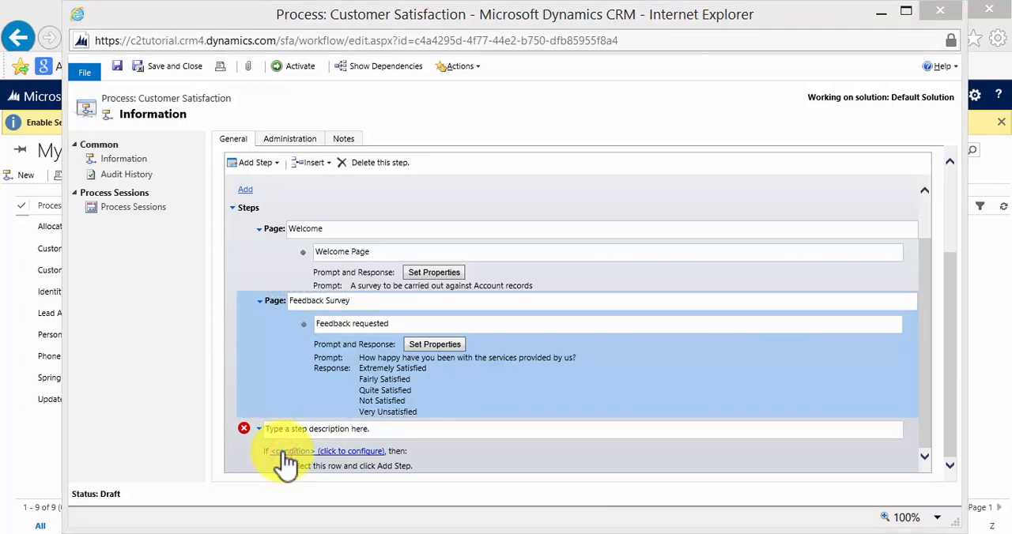
left_click(349, 450)
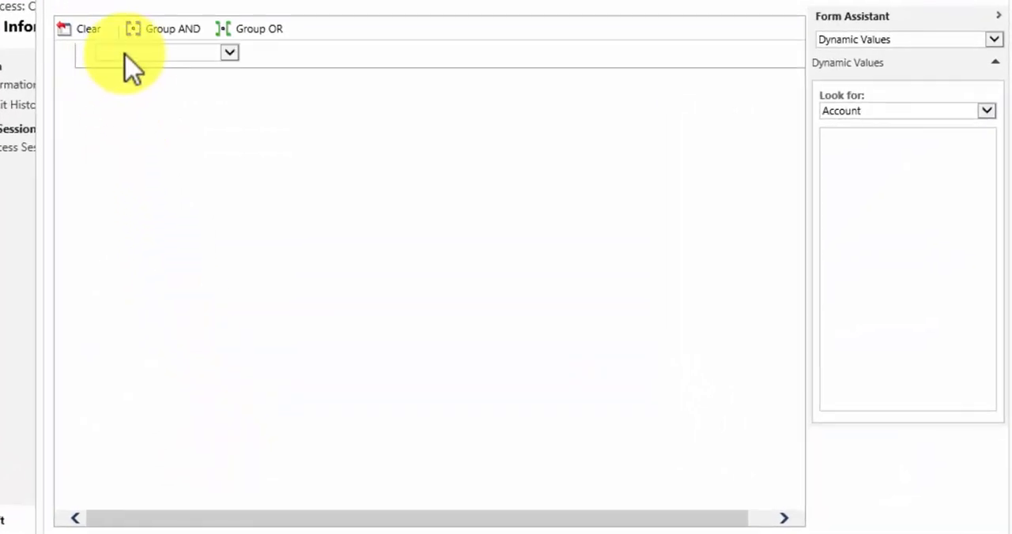
Base the condition on Local Values > Feedback requested, comparing its Response Label
left_click(229, 52)
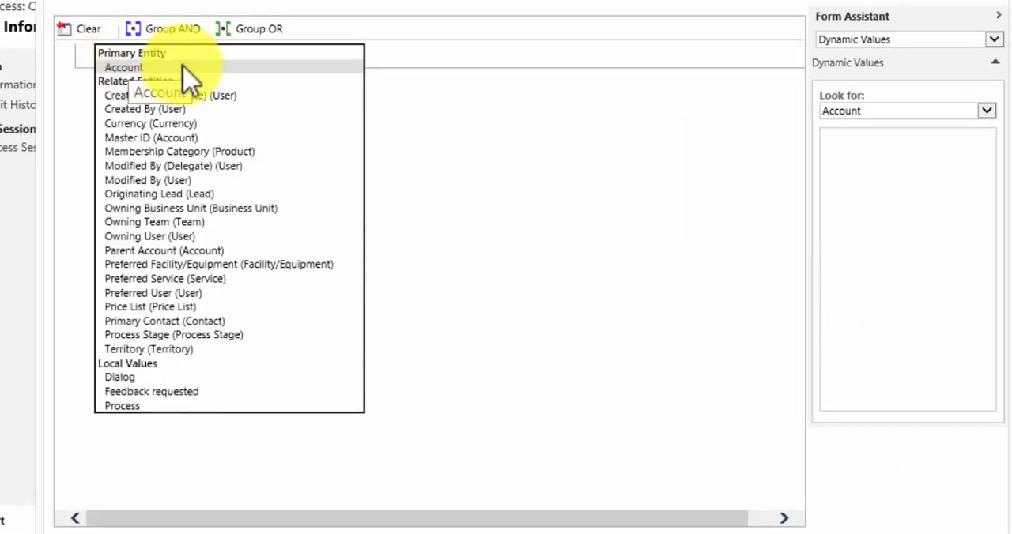
mouse_move(174, 137)
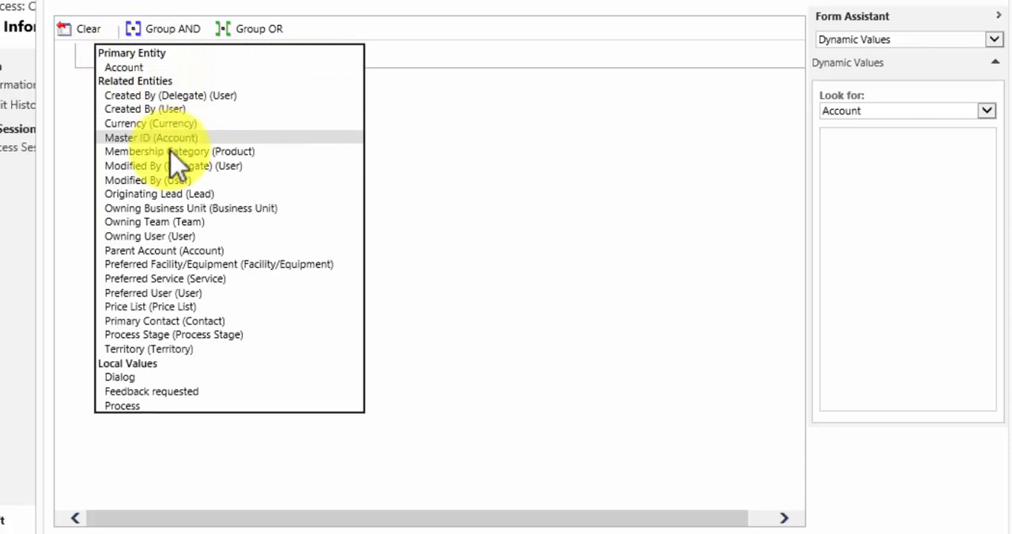
mouse_move(118, 377)
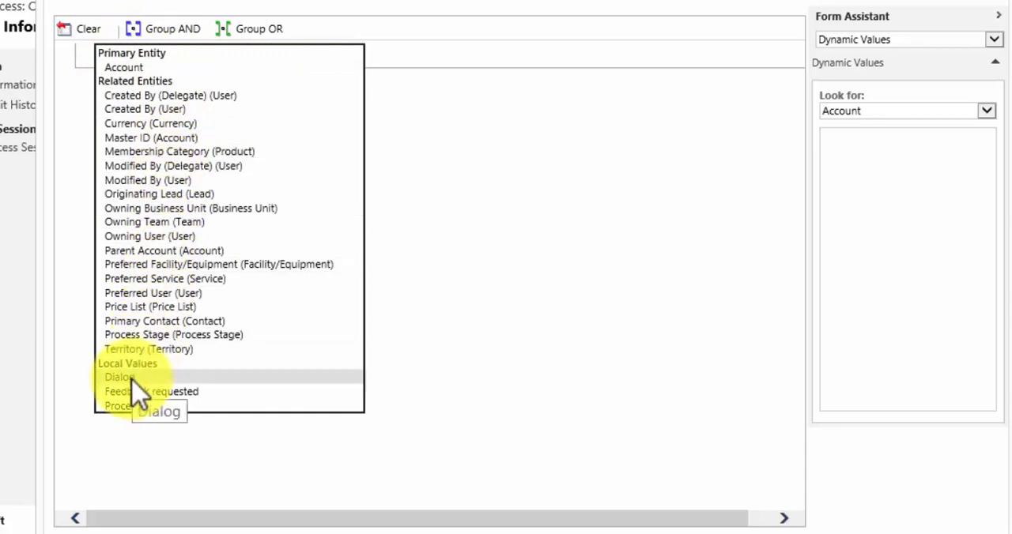
mouse_move(146, 391)
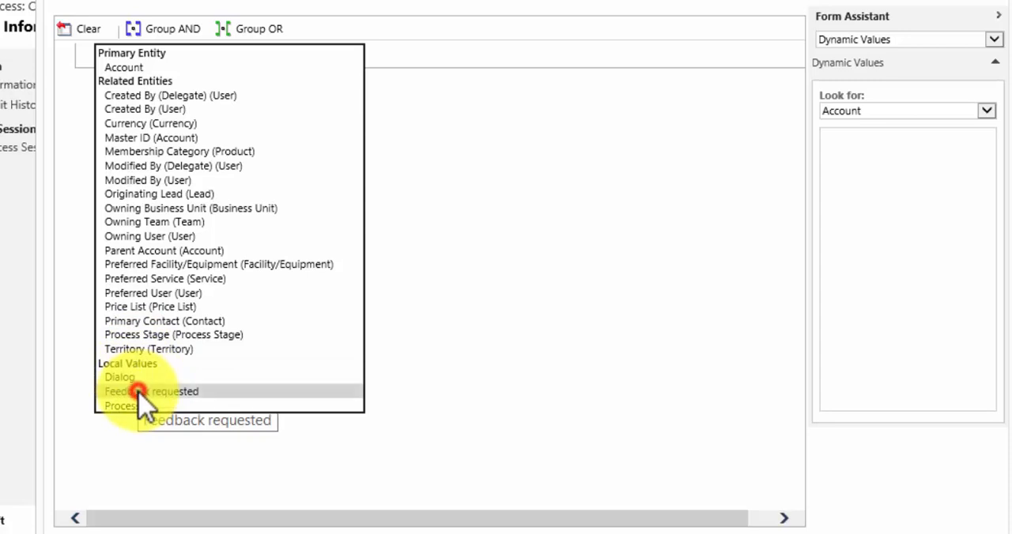
left_click(150, 391)
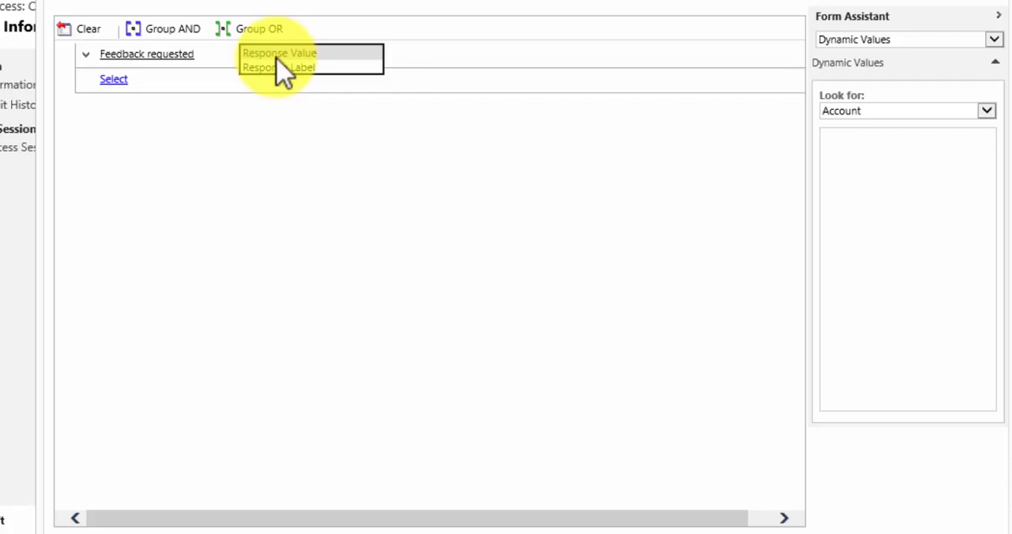
left_click(279, 52)
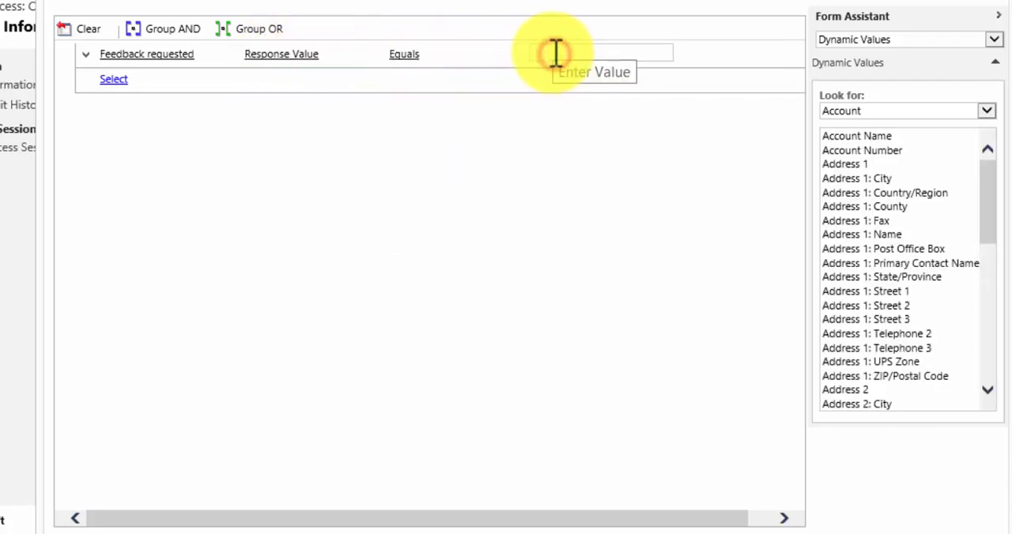
left_click(280, 54)
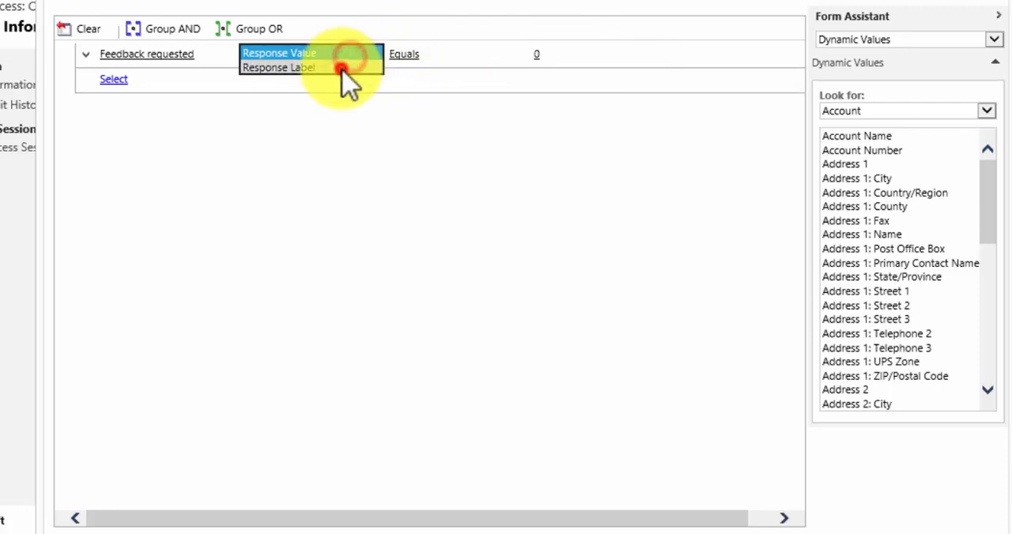
left_click(277, 67)
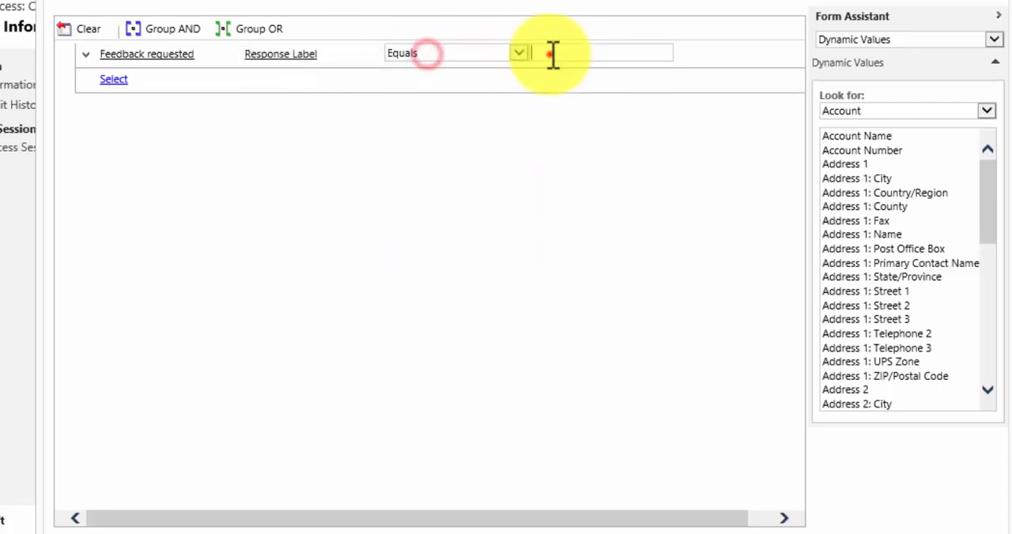
Enter 'Extremely Satisfied', then switch the comparison back to Response Value
type("Extra")
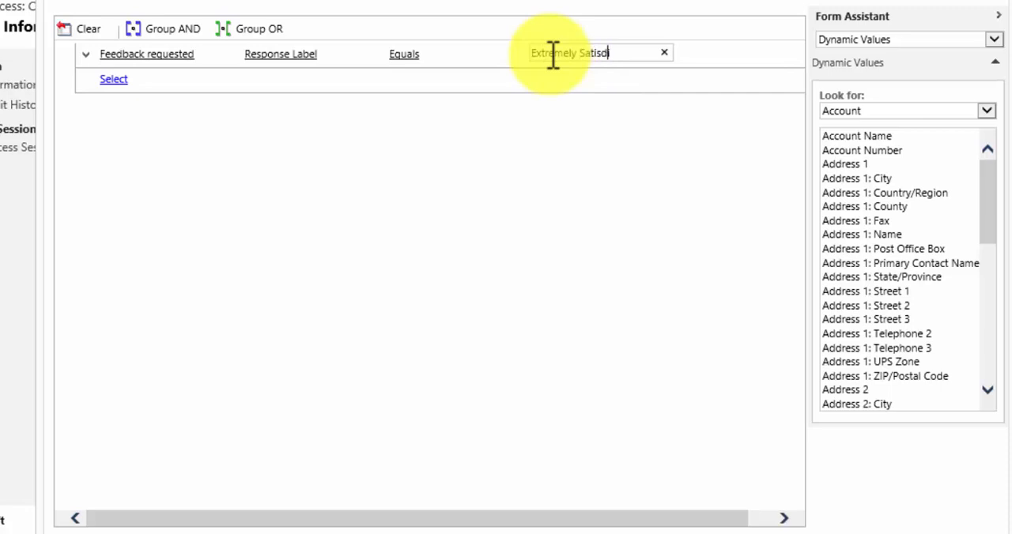
type("fied")
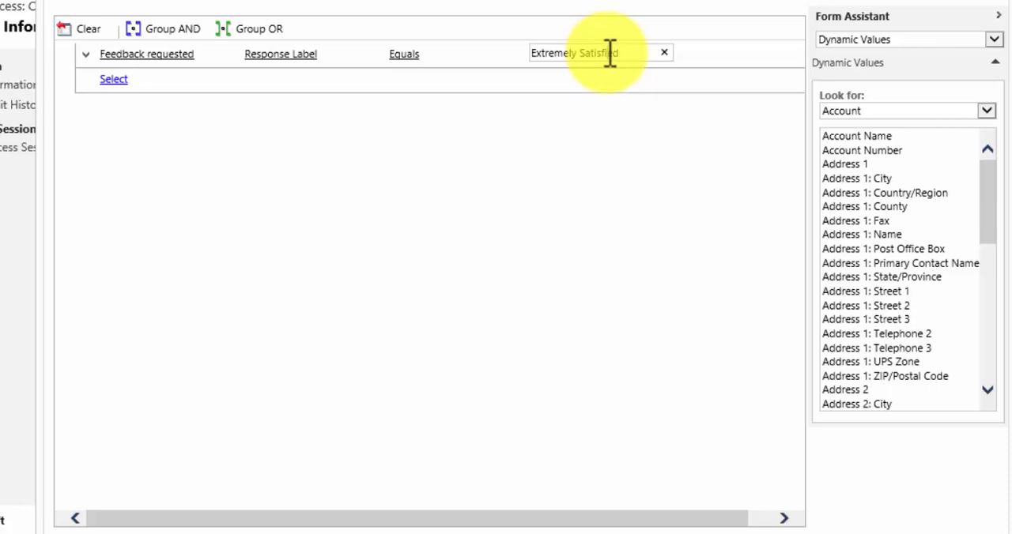
mouse_move(256, 245)
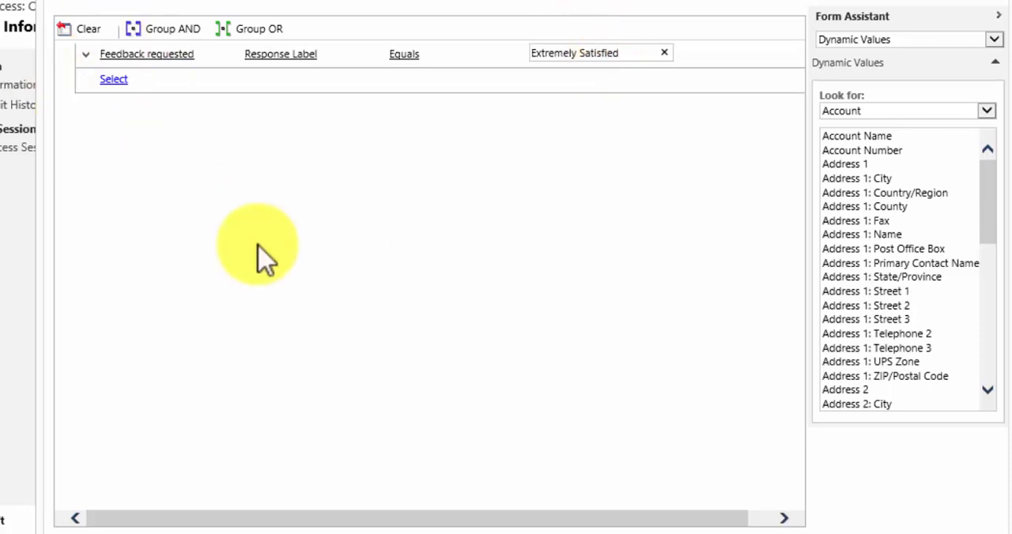
left_click(281, 53)
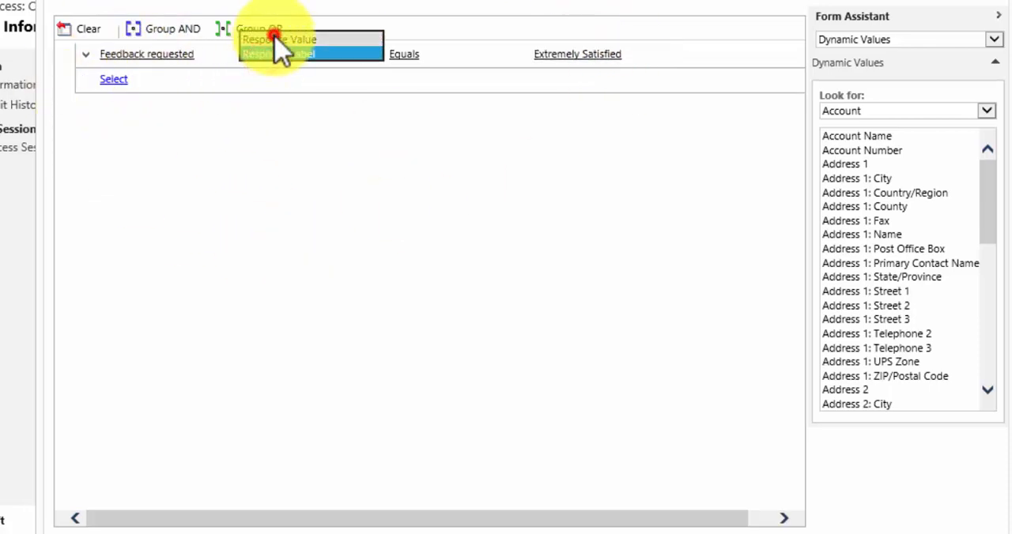
left_click(404, 54)
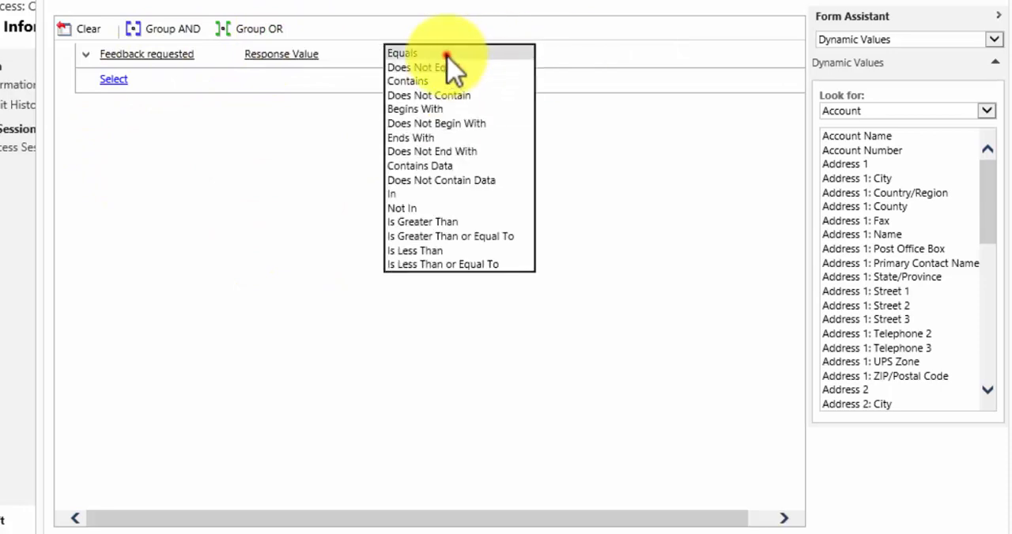
left_click(402, 53)
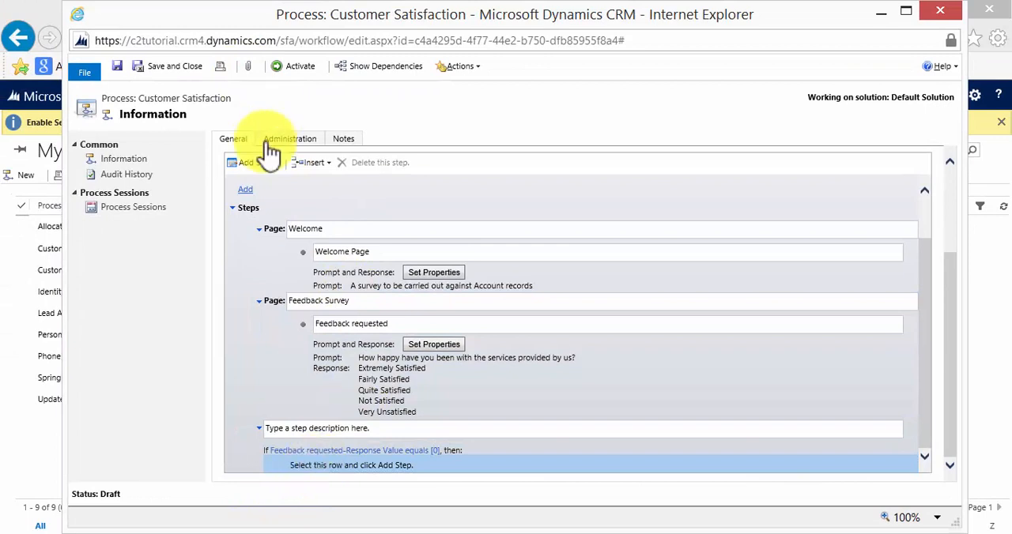
Add a new page inside the 'Response Value equals 0' branch
left_click(253, 162)
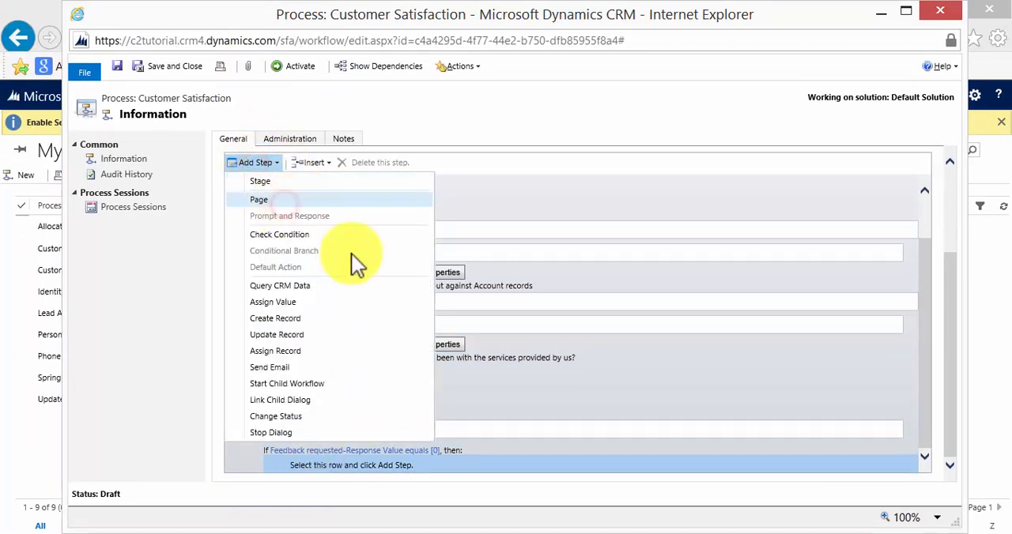
left_click(259, 199)
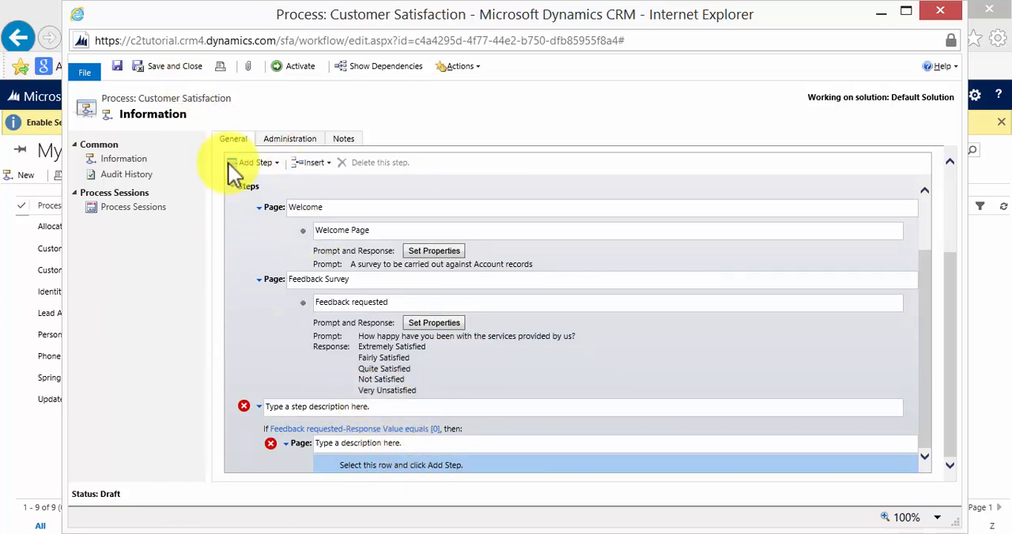
left_click(254, 162)
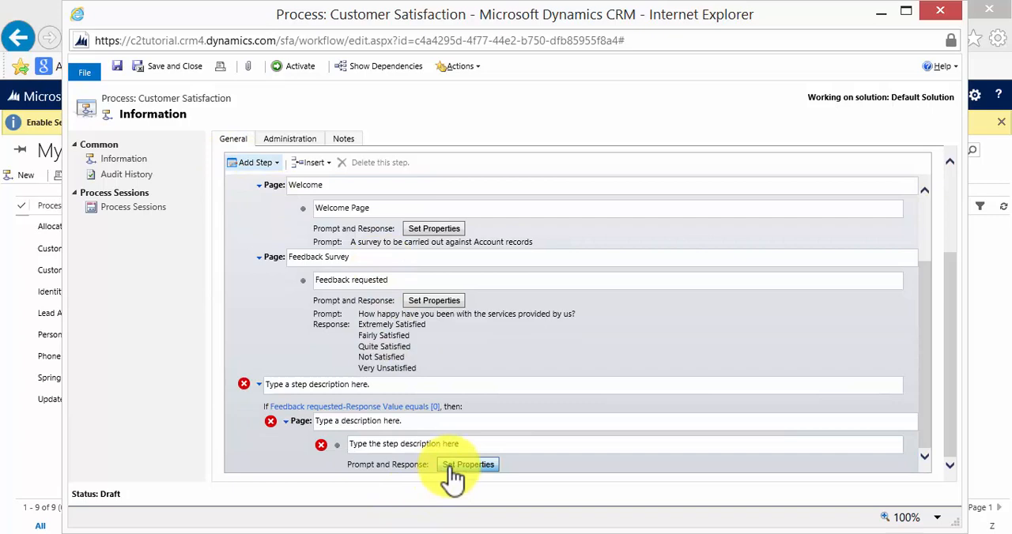
mouse_move(324, 375)
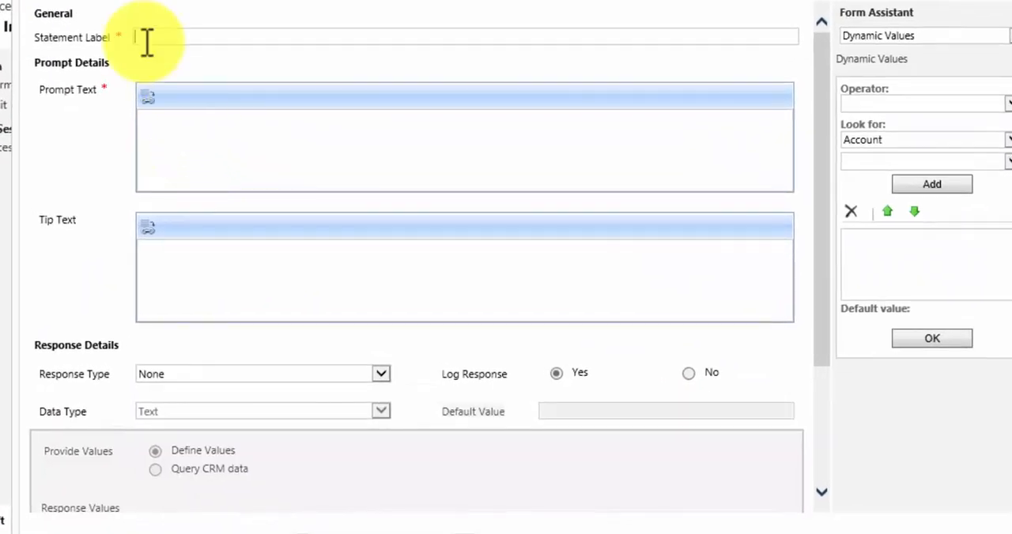
Label the step 'Extremely Satisfied' and enter a prompt asking permission for a case study
type("Exteremely s")
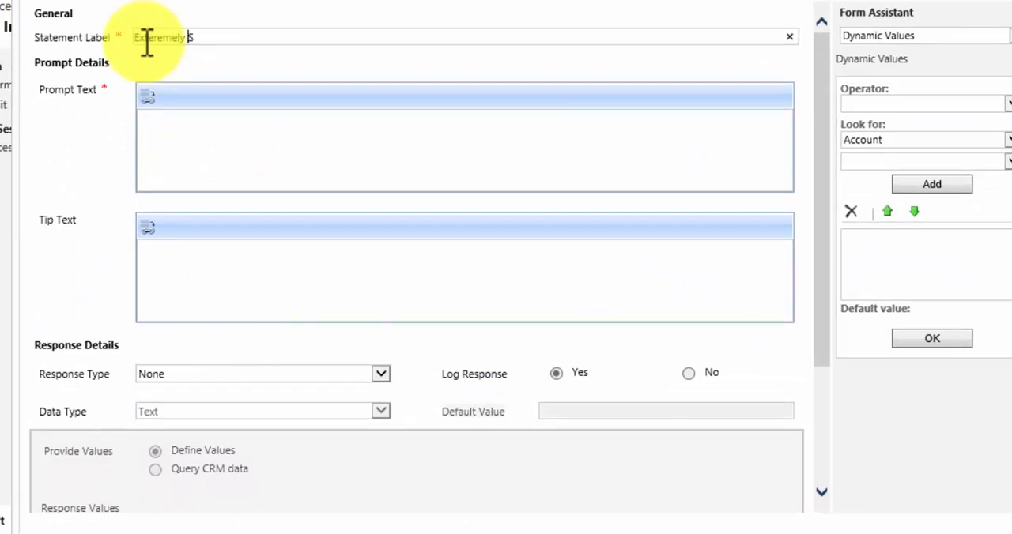
type("Atisfed")
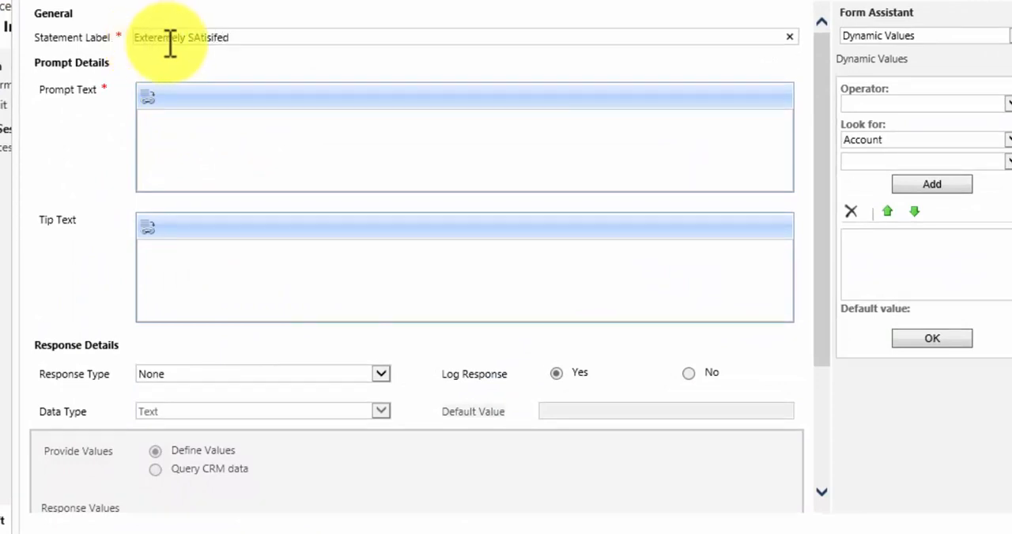
type("Would you be happy to provide a case stud")
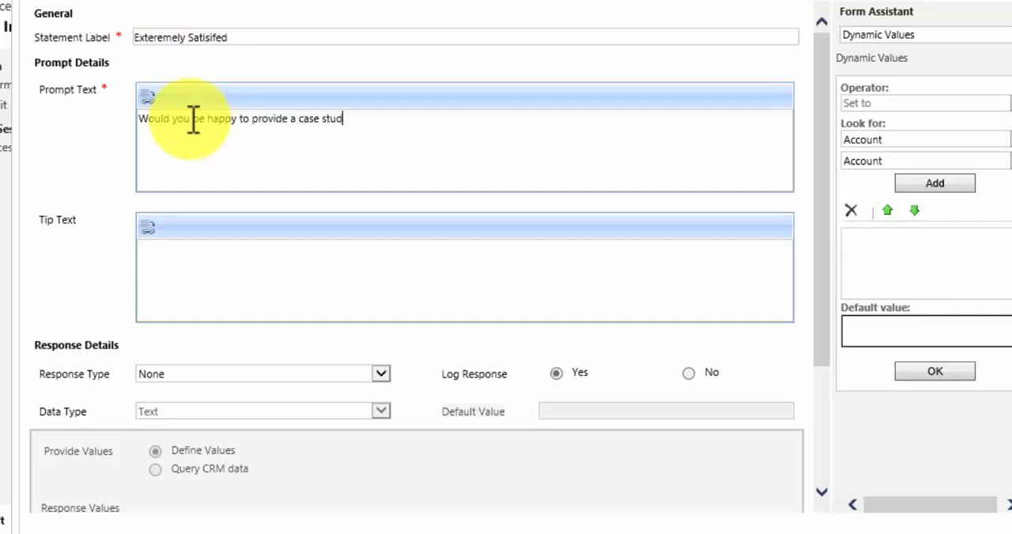
type("y for our")
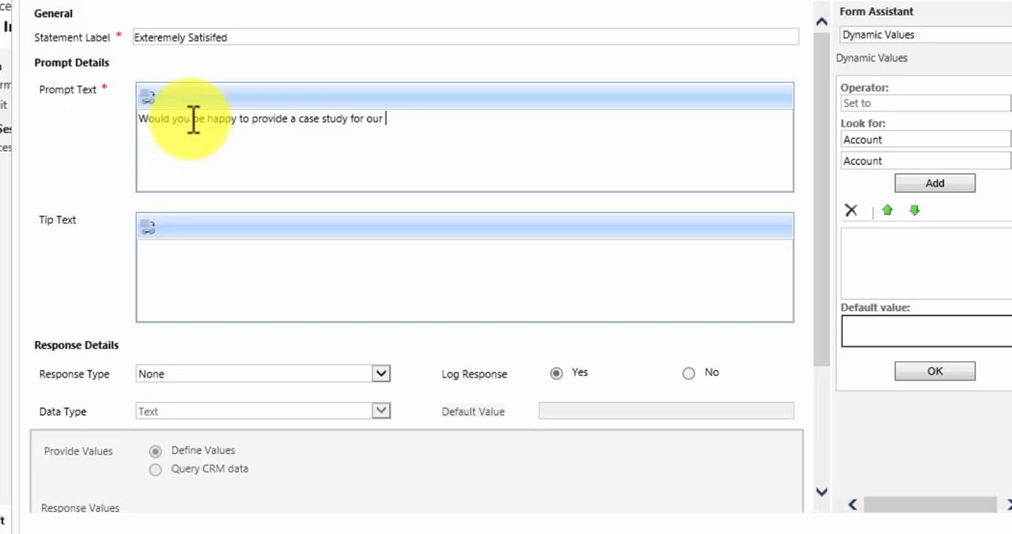
type("use?")
left_click(465, 268)
type("Seek permission to use as case study")
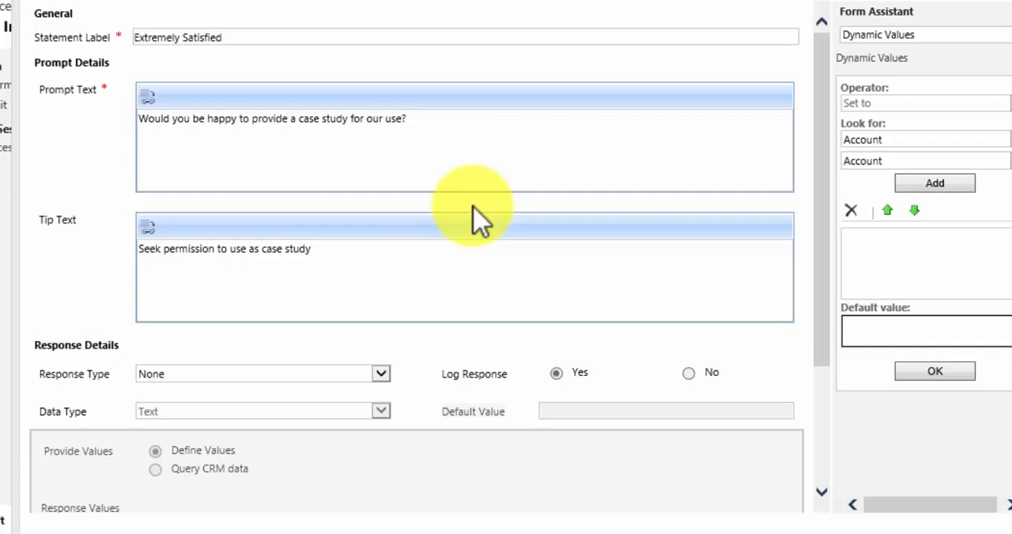
mouse_move(281, 380)
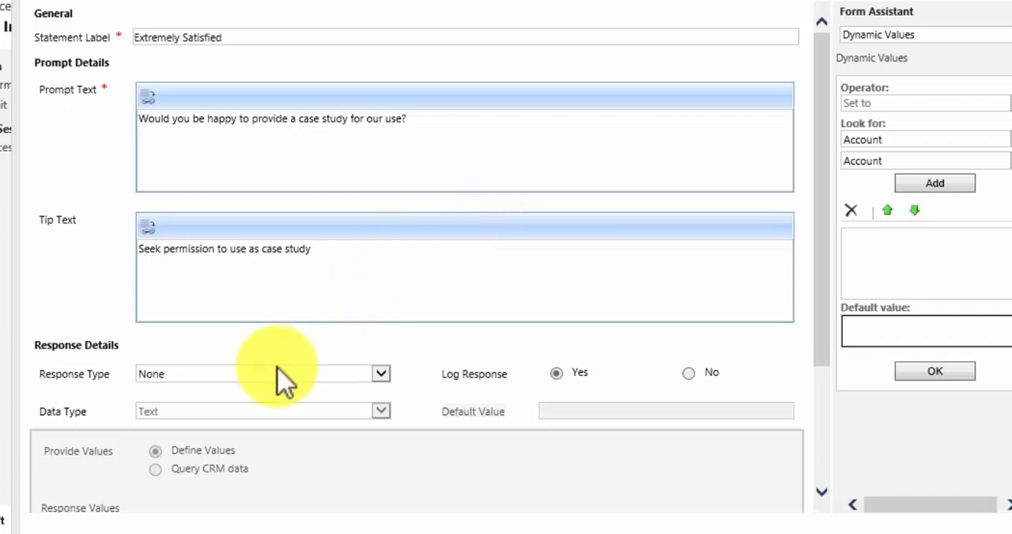
Make the response an Option Set (radio buttons) with Yes and No values
left_click(381, 374)
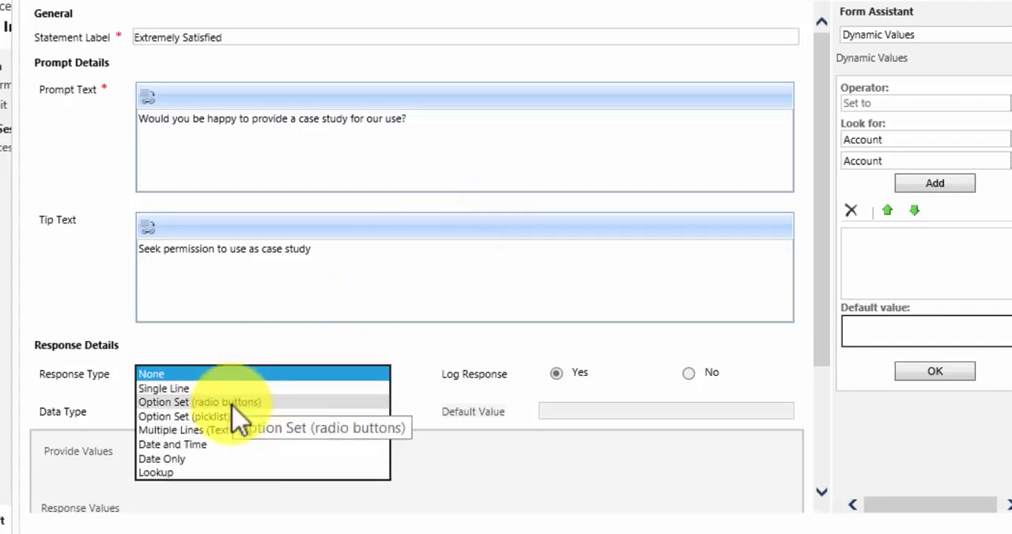
left_click(199, 402)
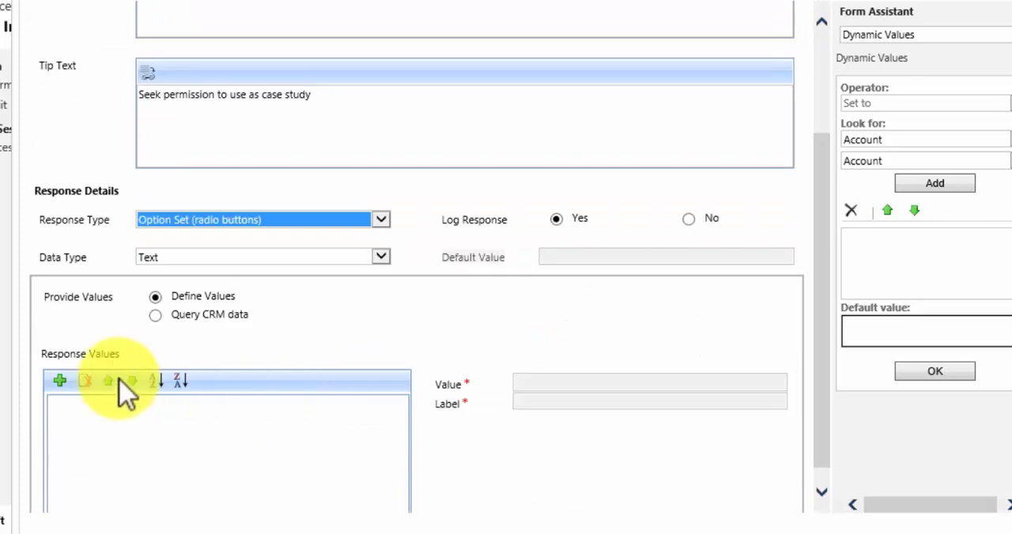
left_click(60, 380)
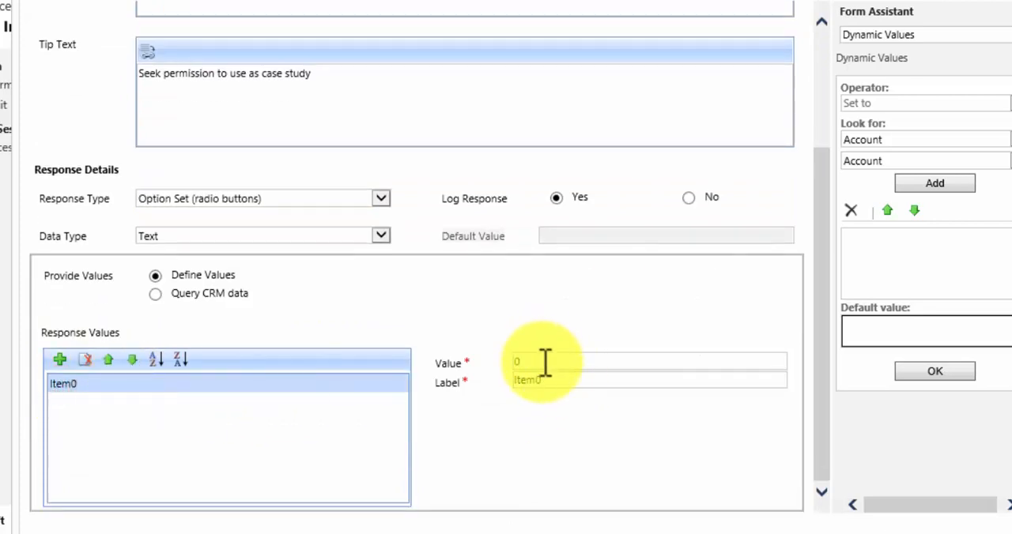
type("Yes")
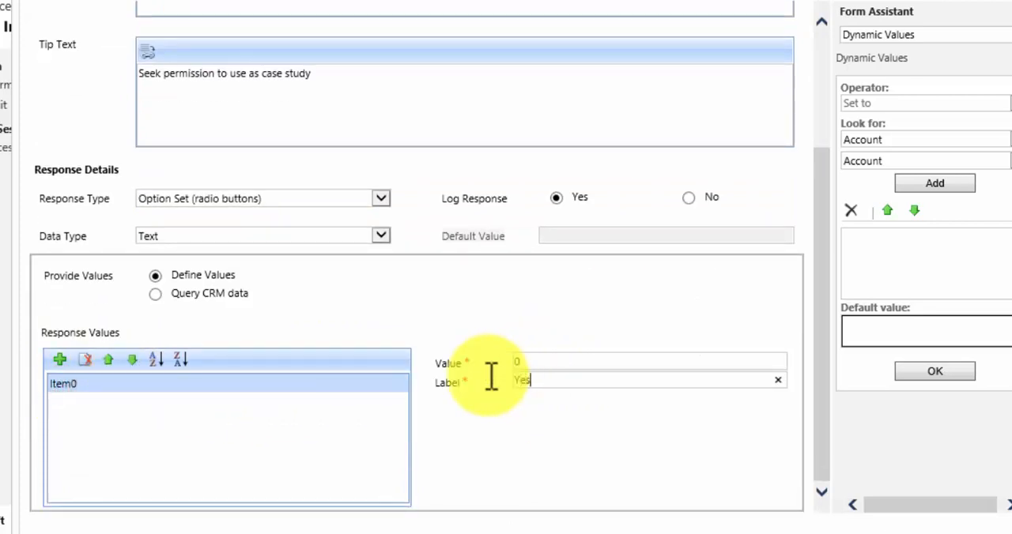
left_click(59, 360)
type("No")
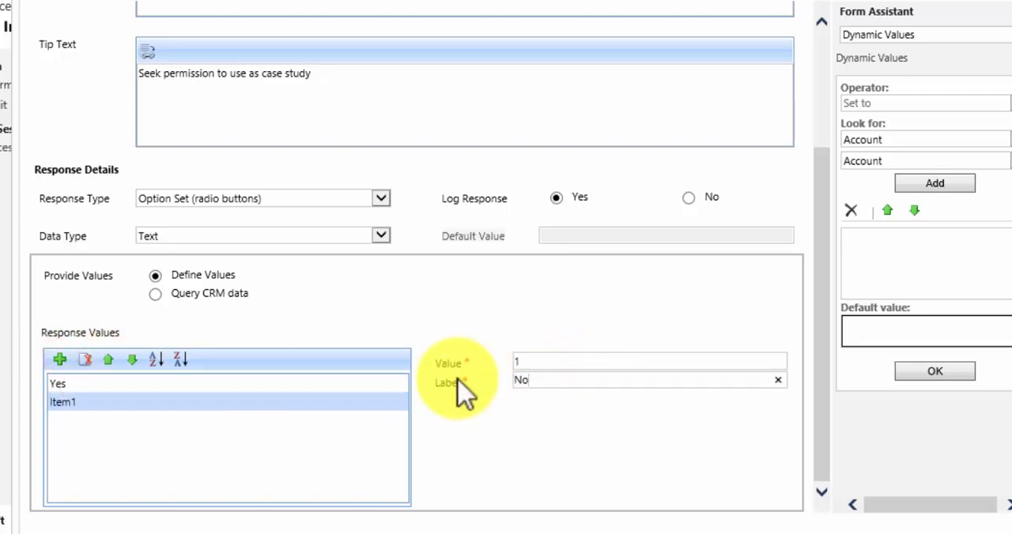
left_click(935, 372)
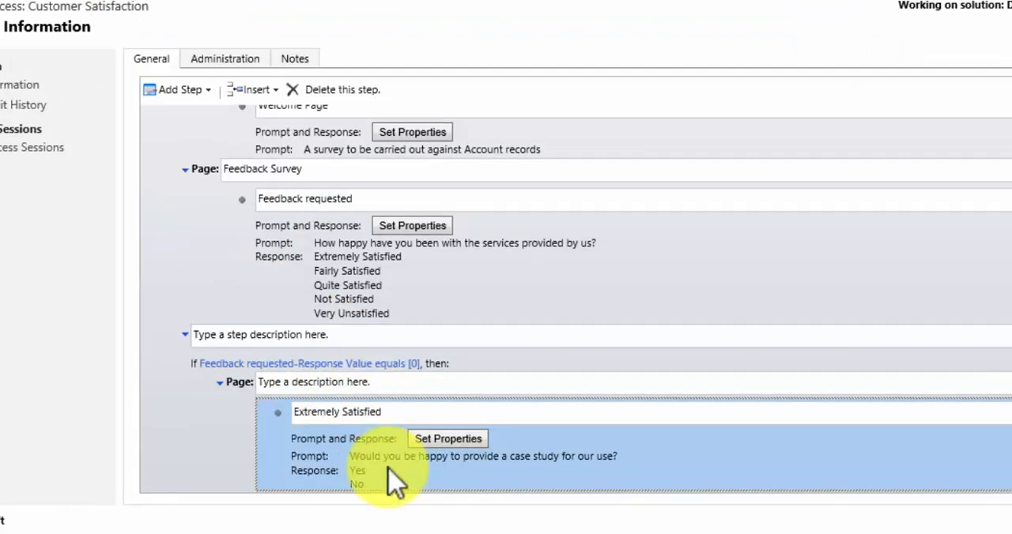
mouse_move(379, 269)
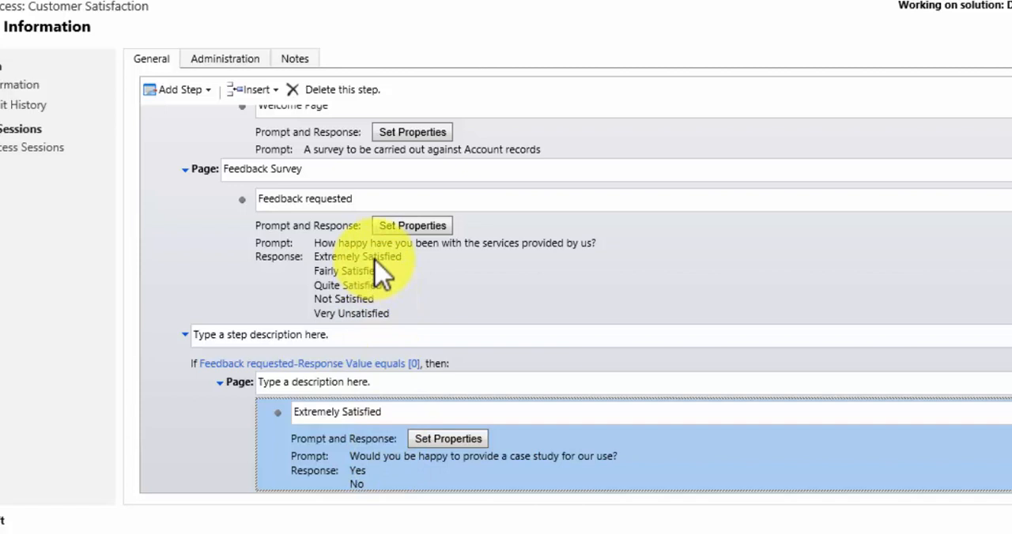
mouse_move(229, 372)
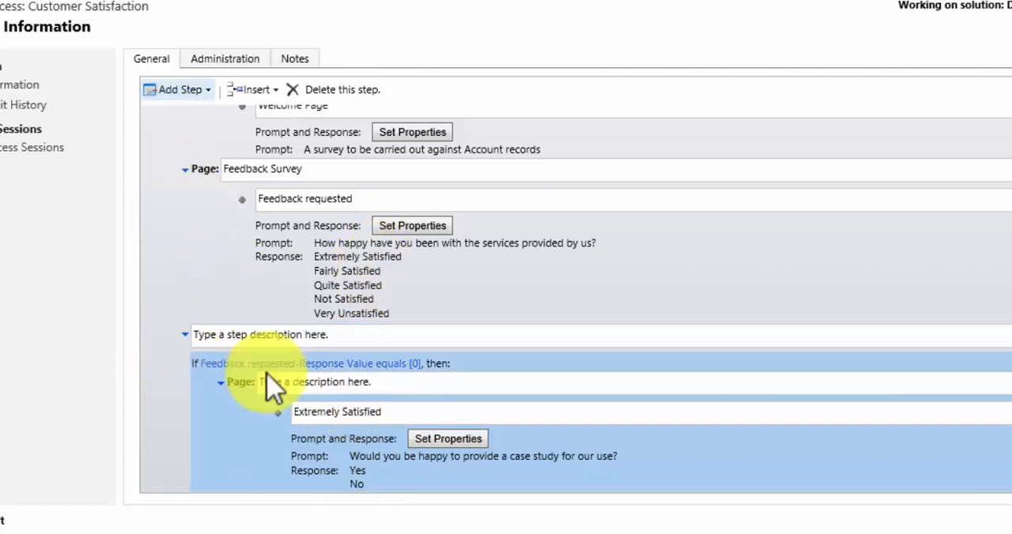
mouse_move(229, 150)
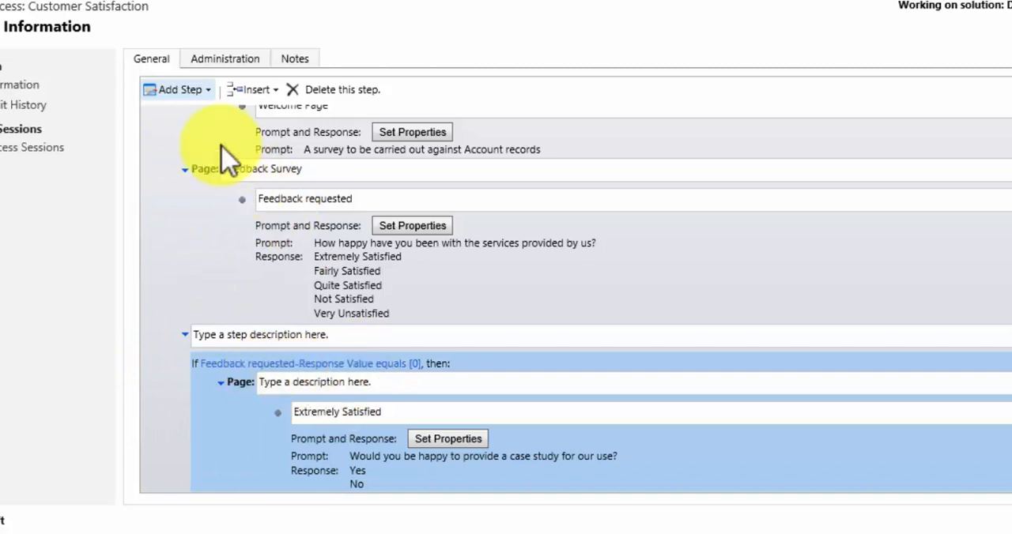
mouse_move(178, 89)
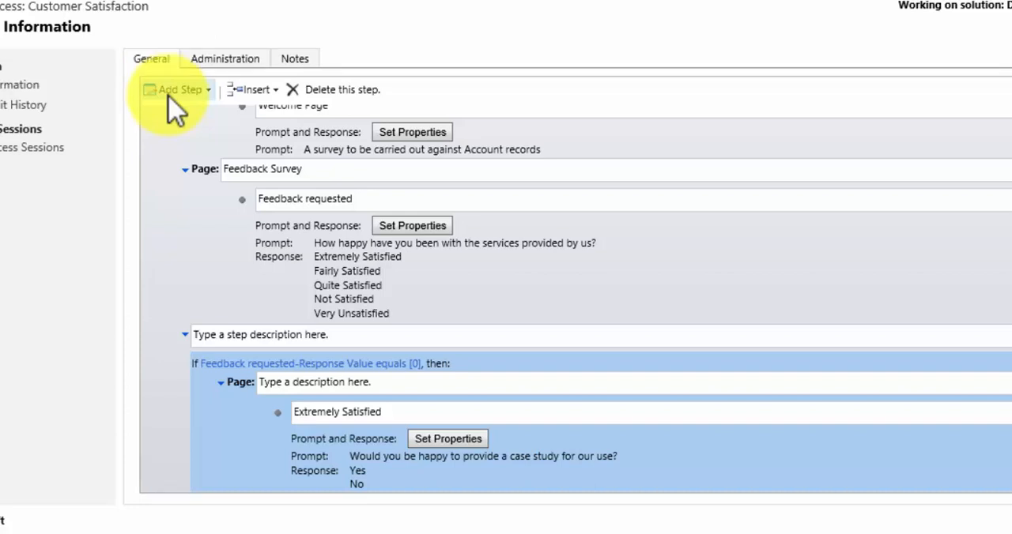
Add another conditional branch after the Extremely Satisfied branch
left_click(176, 89)
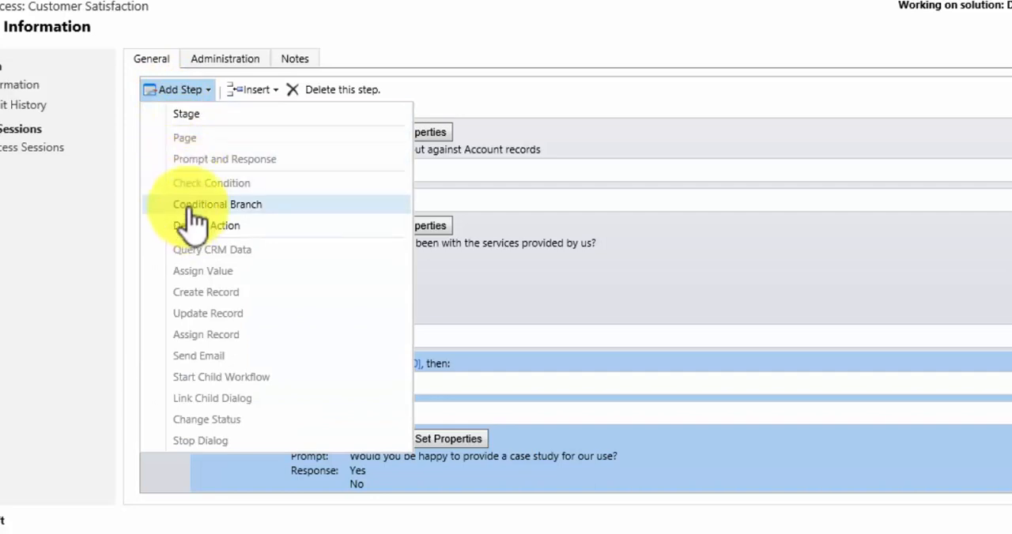
left_click(217, 204)
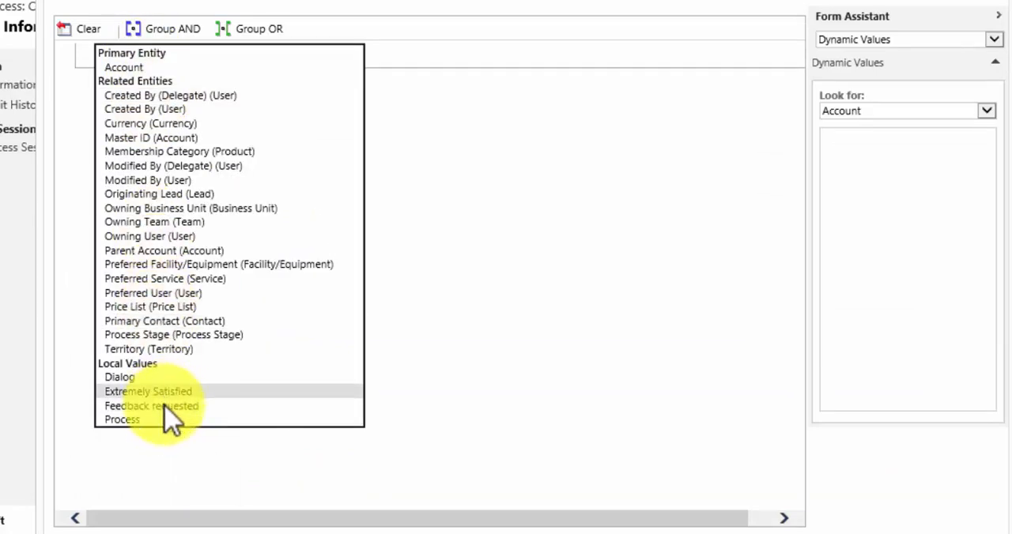
Base the new branch's condition on a Feedback requested attribute
left_click(151, 405)
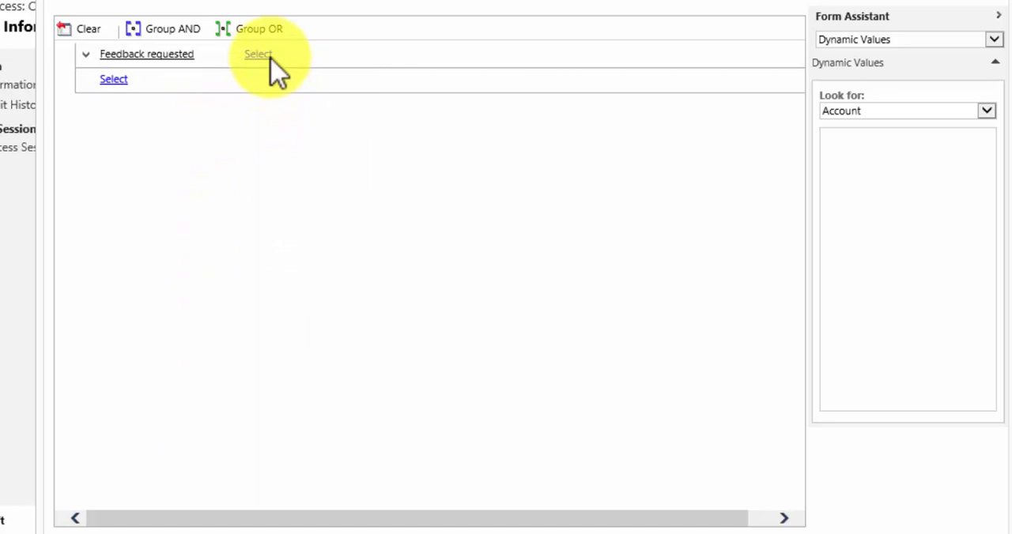
left_click(259, 54)
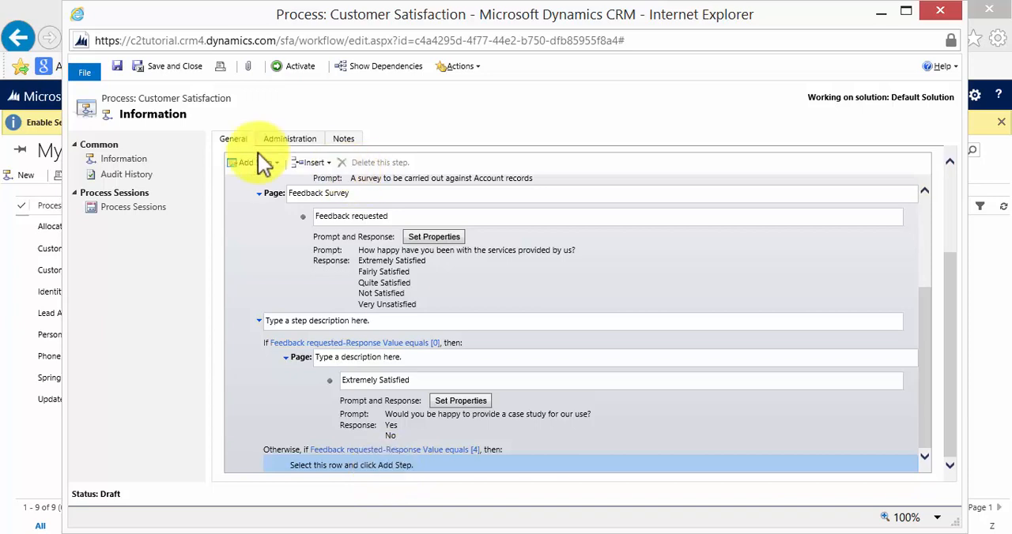
Add an 'Extremely unsatisfied' step prompting 'Please tell us where we have gone wrong', with multi-line text answers
left_click(253, 162)
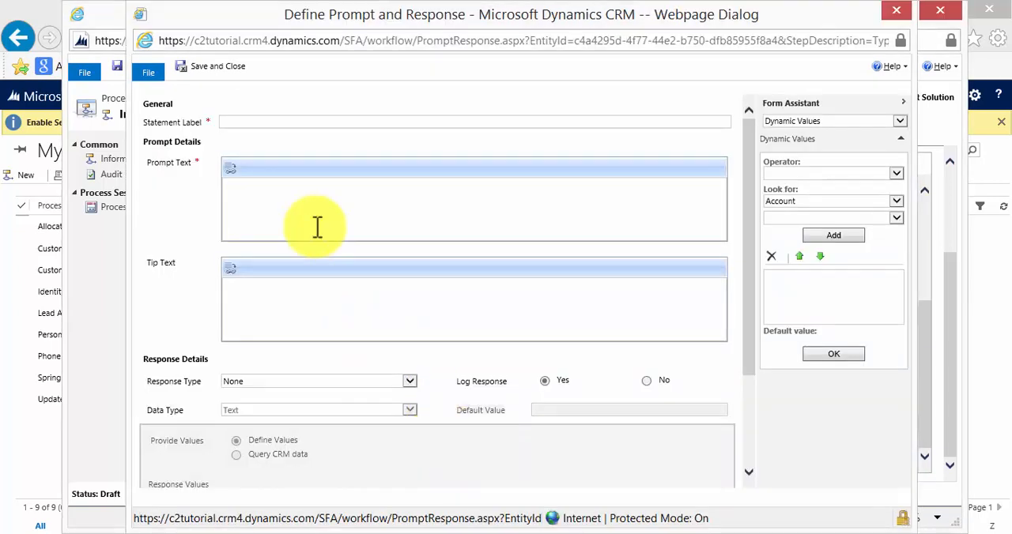
mouse_move(237, 122)
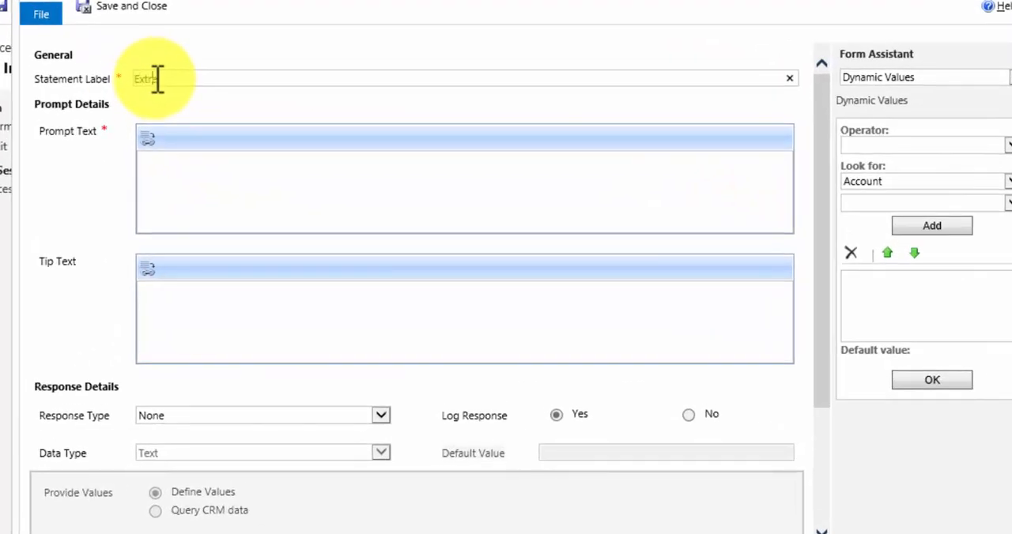
type("Extremely unsa")
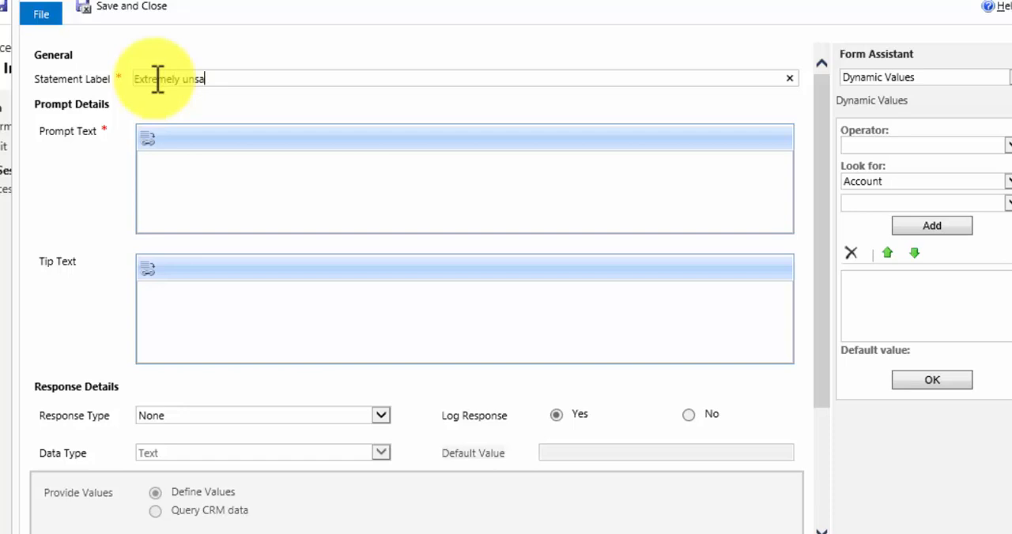
type("tisfied")
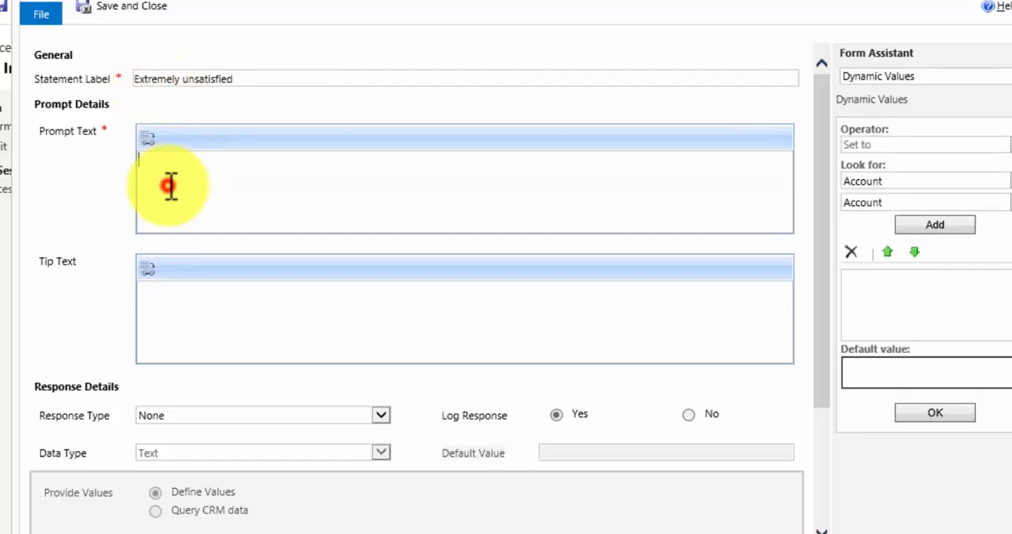
type("PLea")
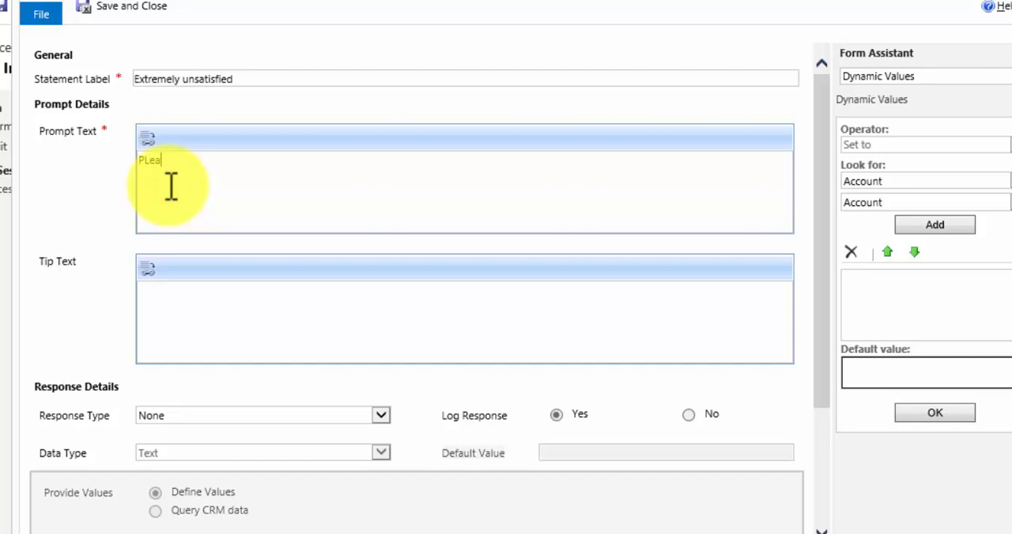
type("se")
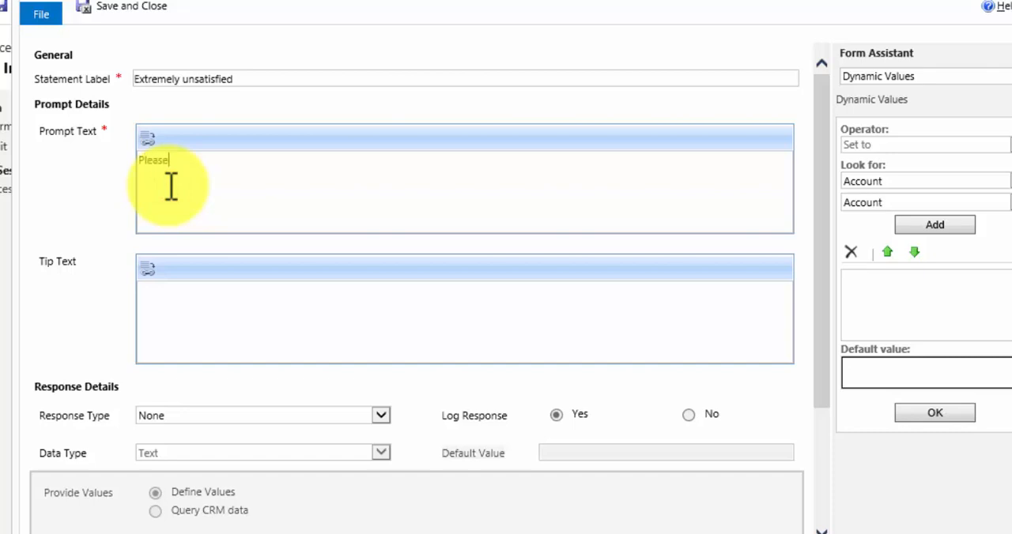
type("tell us where we have gone wrong")
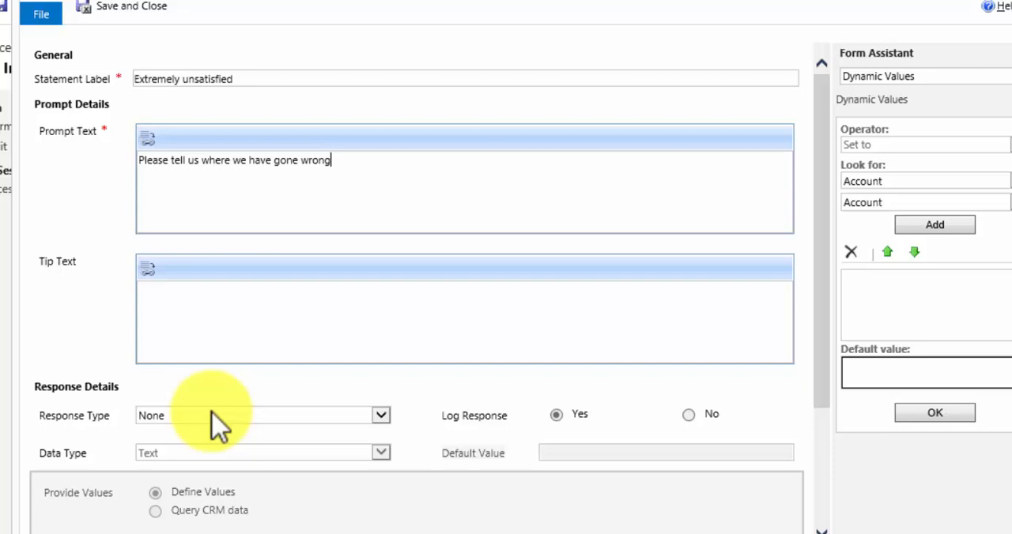
left_click(381, 415)
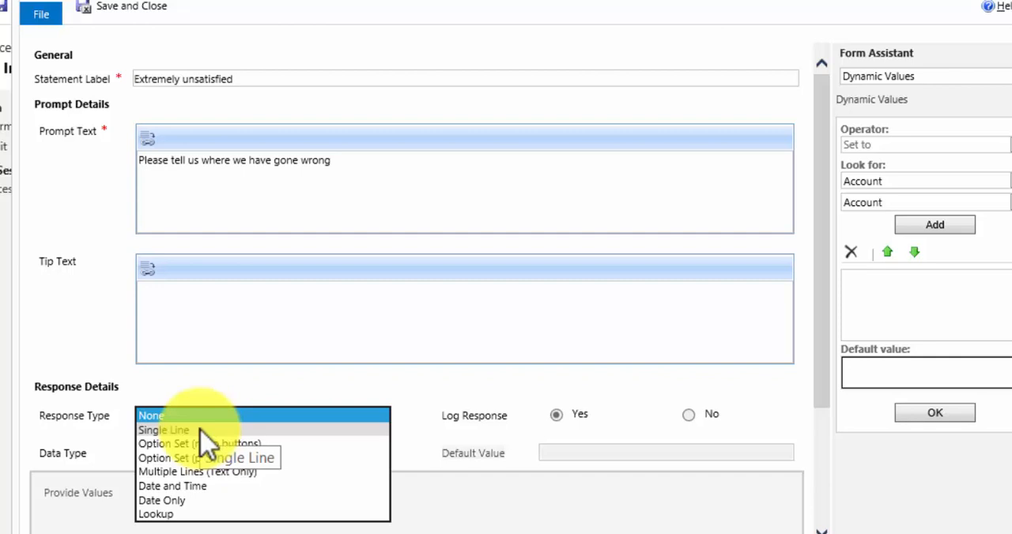
scroll("down", 3)
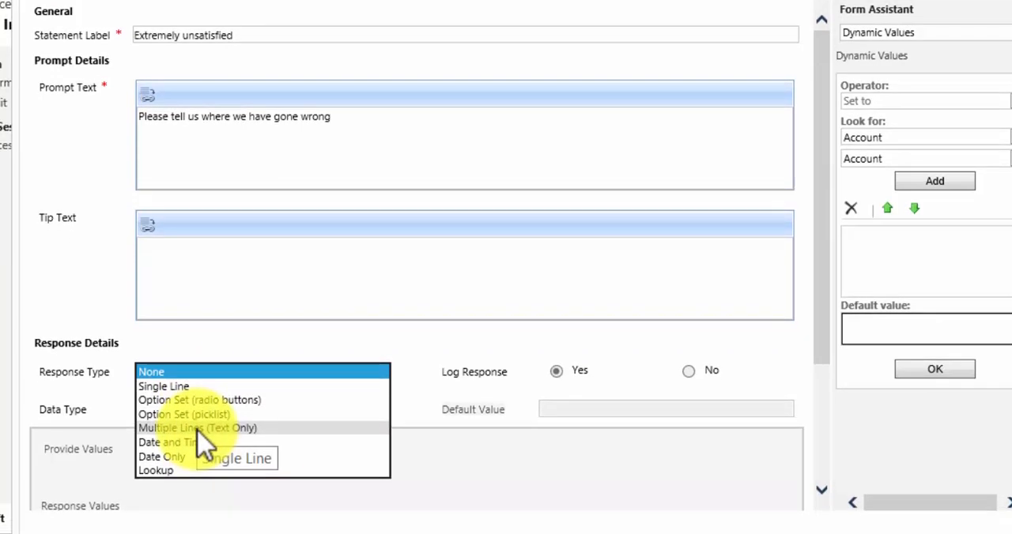
left_click(197, 427)
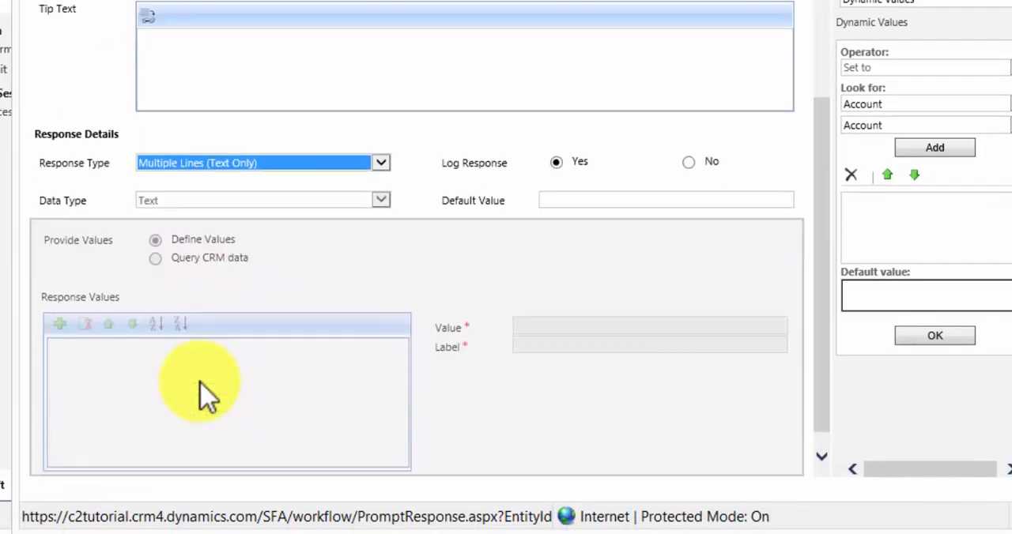
mouse_move(561, 371)
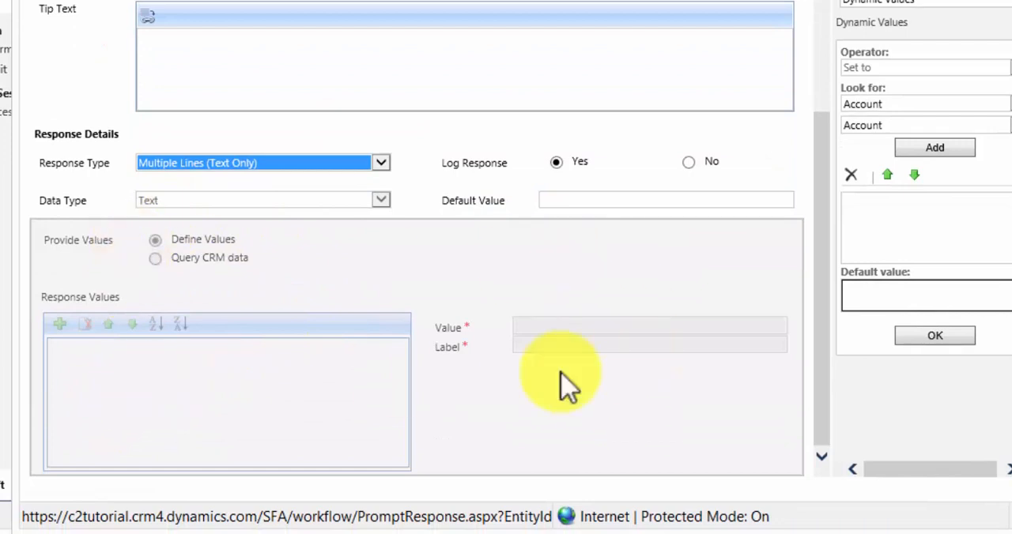
mouse_move(629, 388)
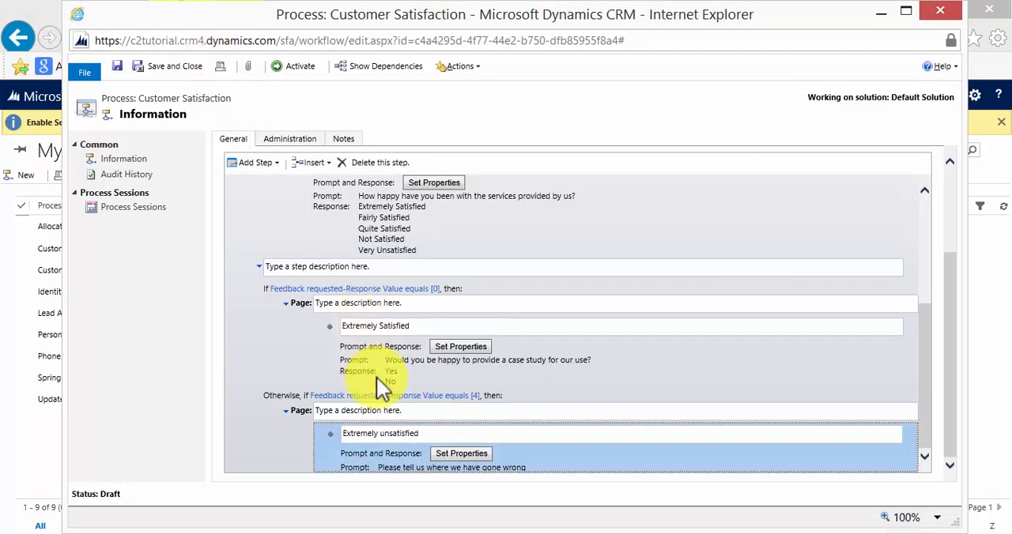
mouse_move(328, 463)
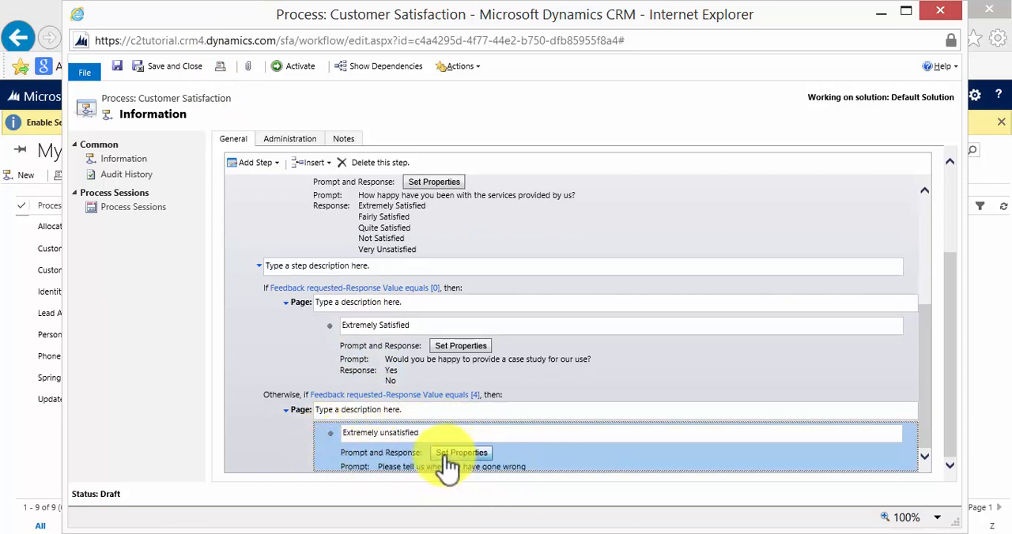
mouse_move(392, 461)
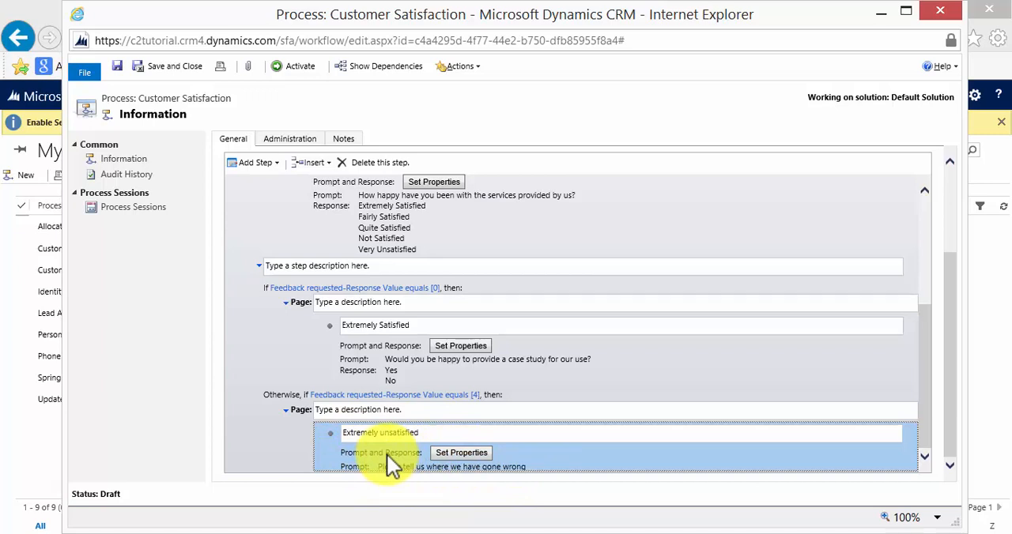
mouse_move(255, 162)
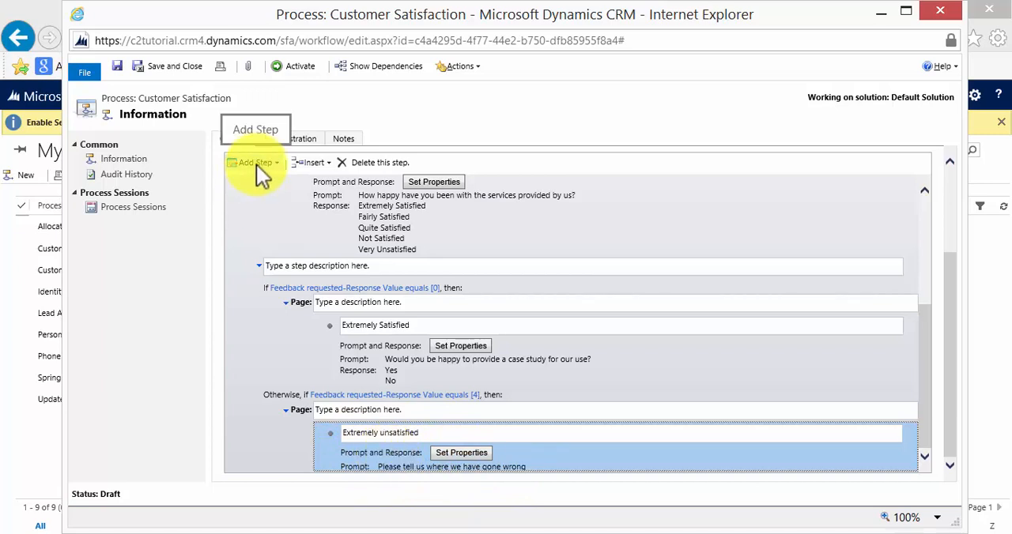
Add an Update Record step for the Account below the Extremely unsatisfied prompt
left_click(252, 162)
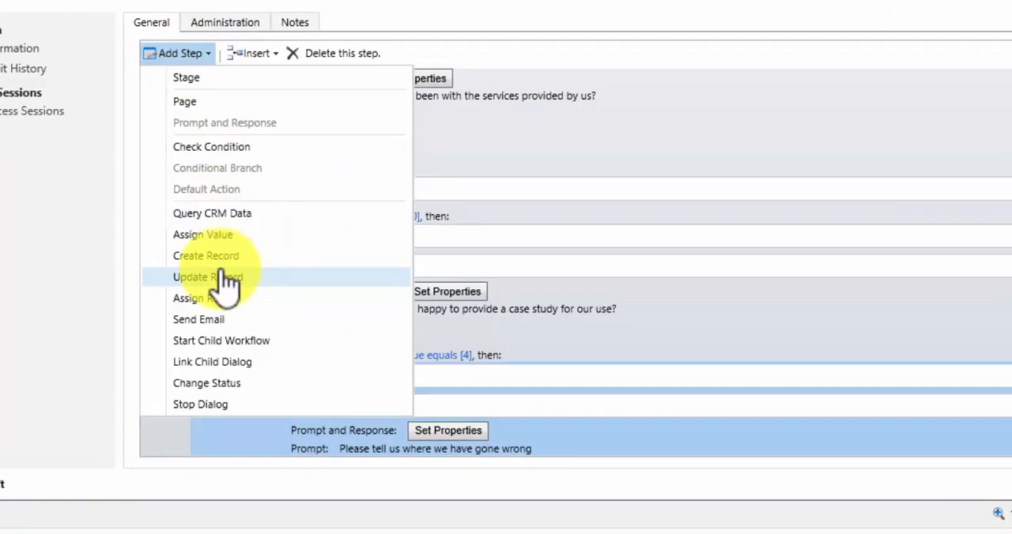
mouse_move(223, 235)
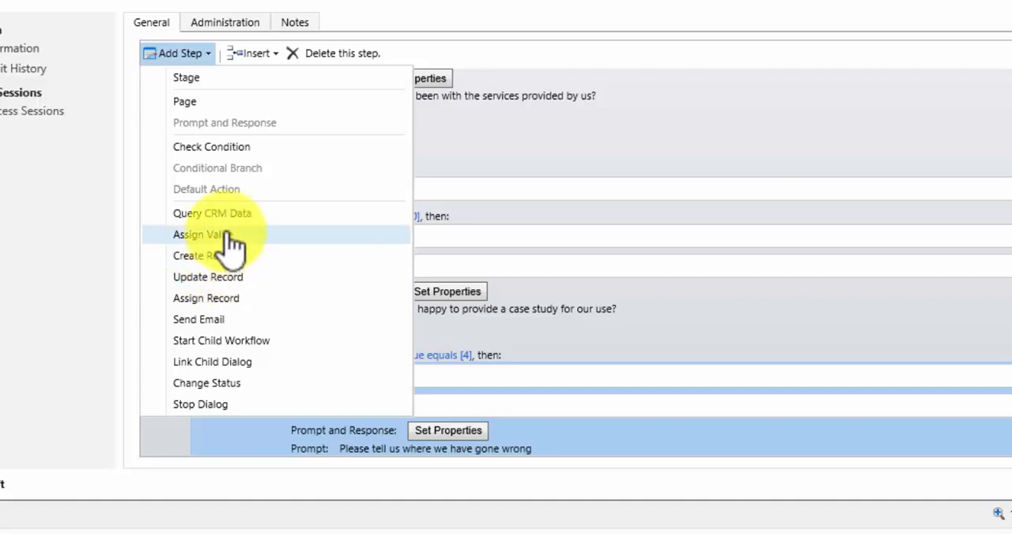
mouse_move(253, 340)
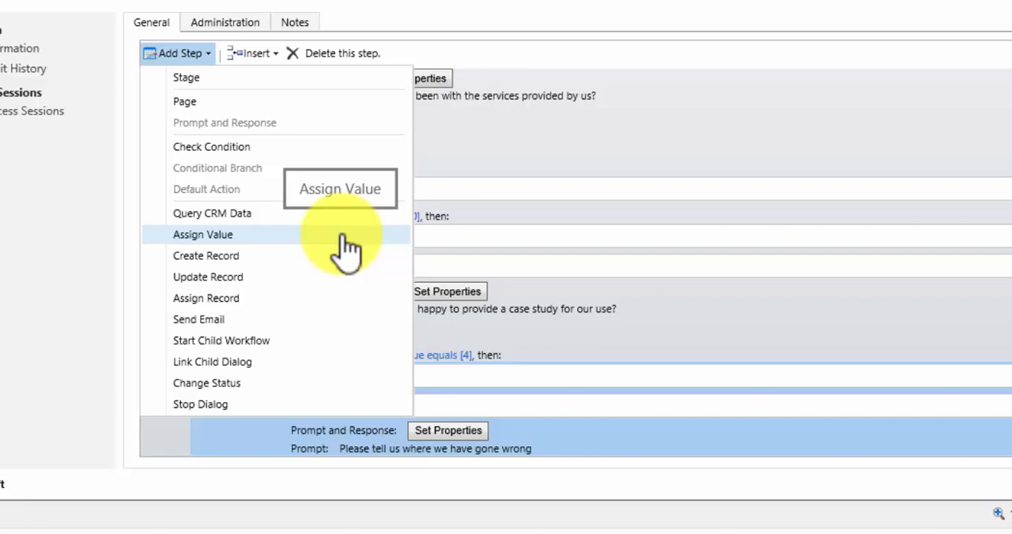
mouse_move(344, 245)
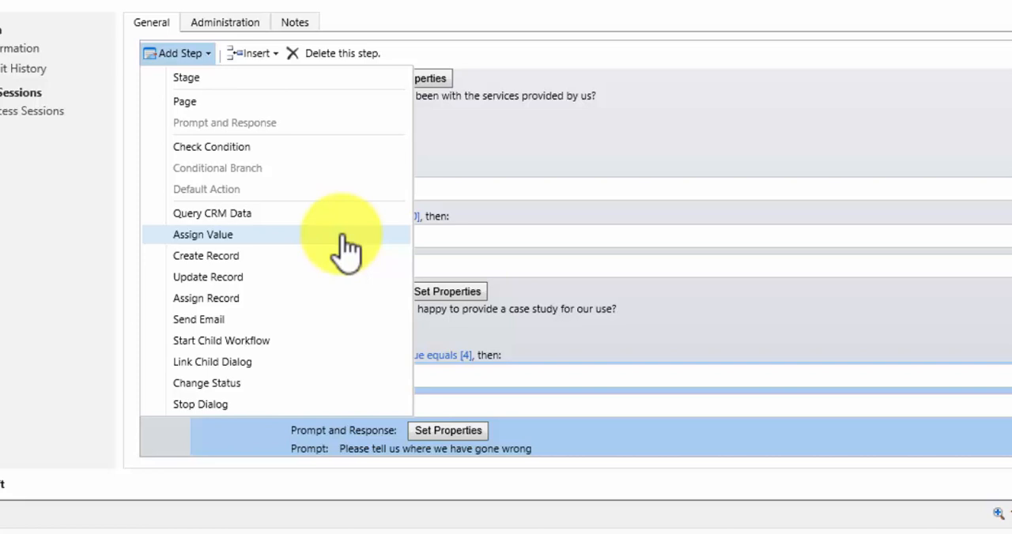
mouse_move(309, 308)
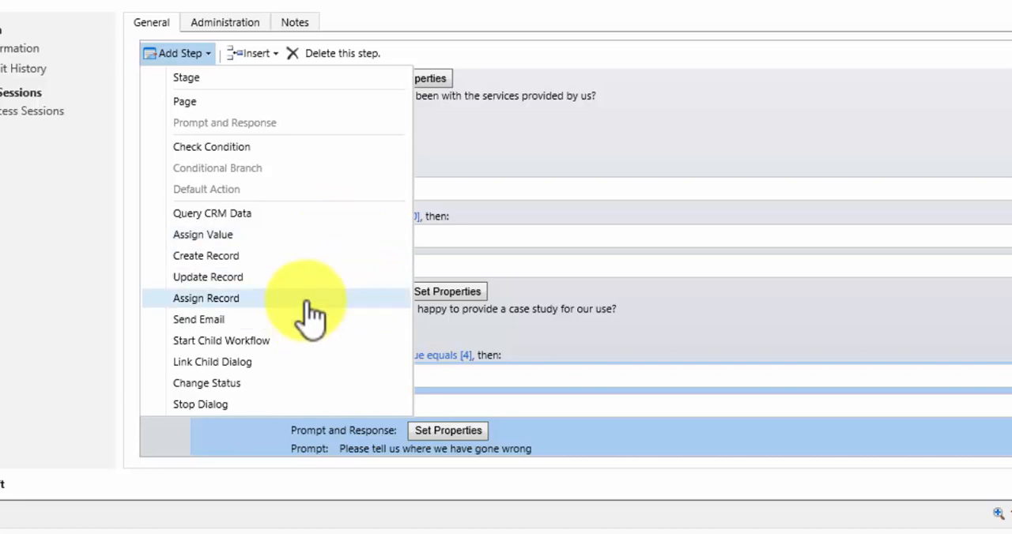
mouse_move(205, 298)
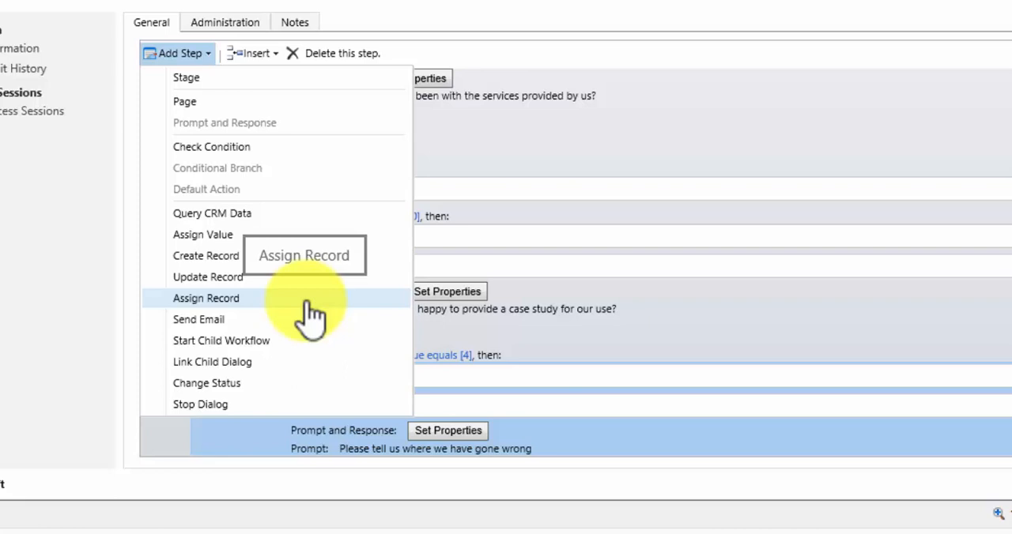
mouse_move(305, 298)
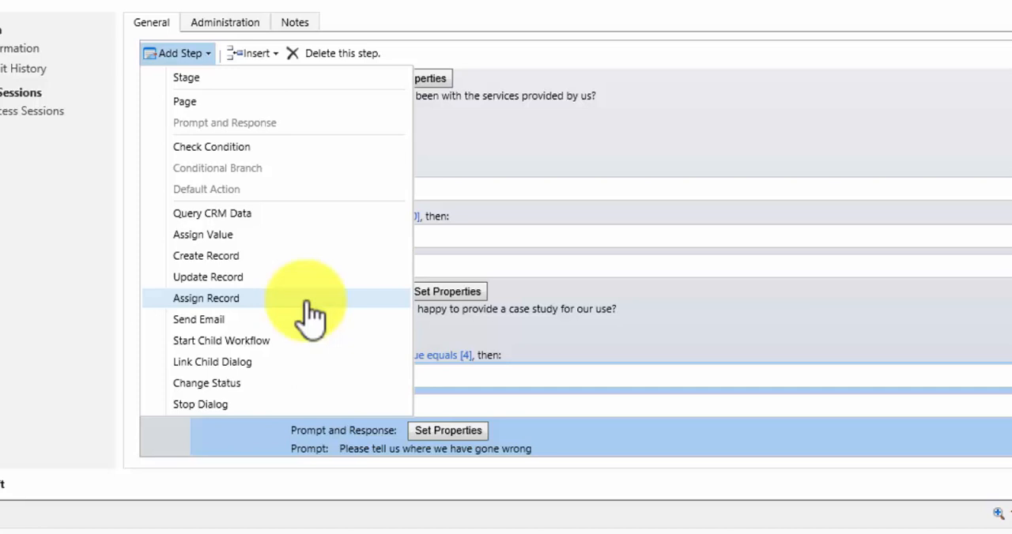
mouse_move(312, 284)
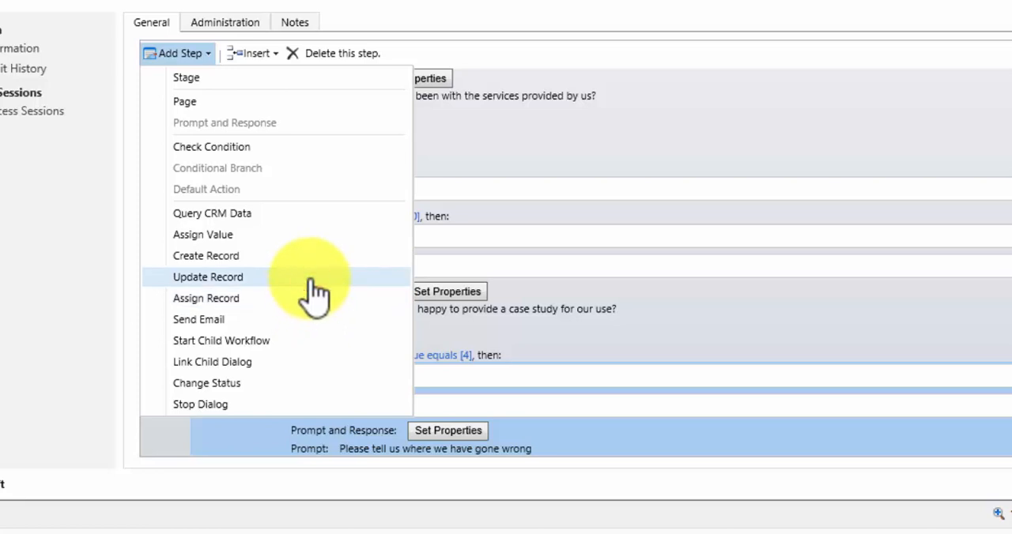
left_click(208, 277)
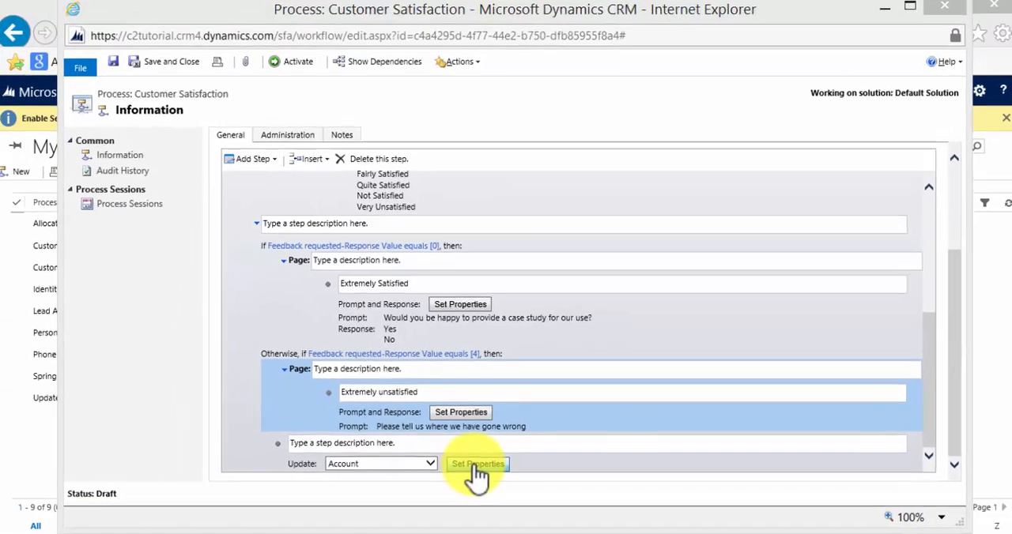
Map the Extremely unsatisfied Response Text into the account Description and save
left_click(477, 464)
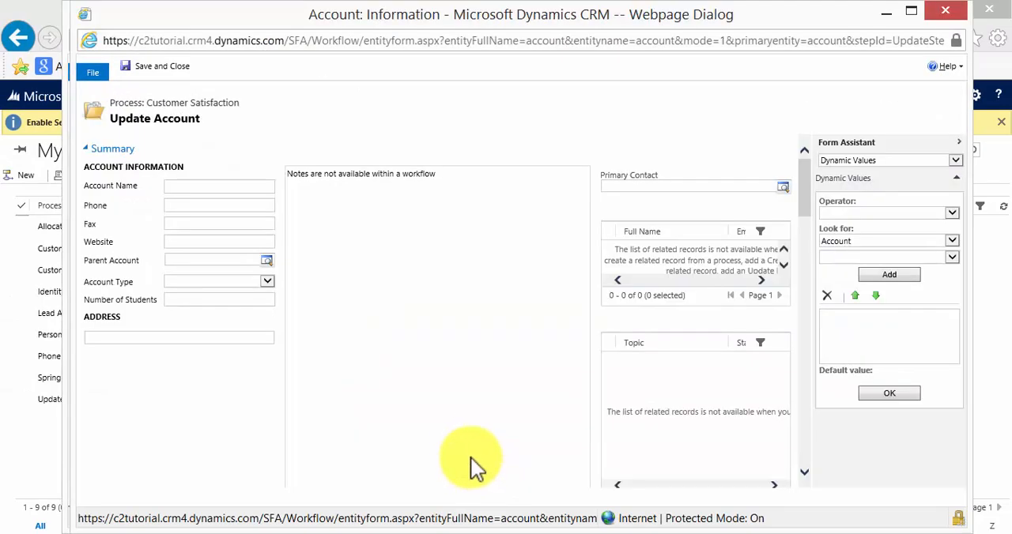
scroll("down", 3)
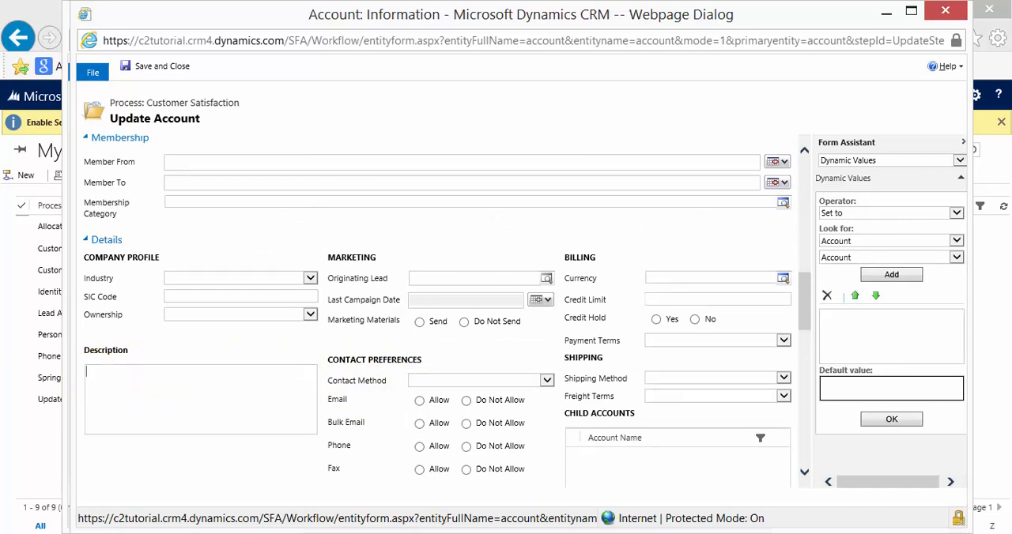
mouse_move(869, 166)
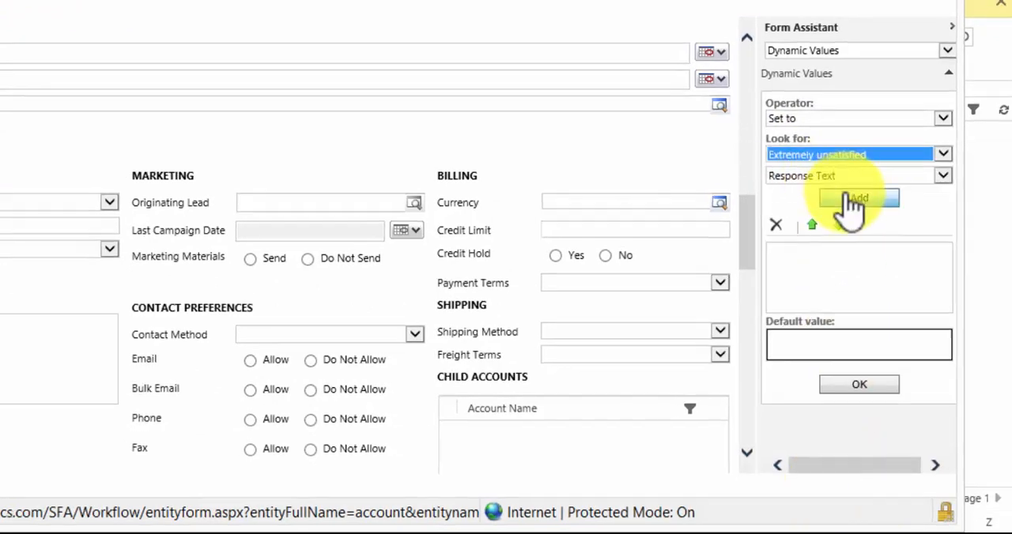
left_click(859, 199)
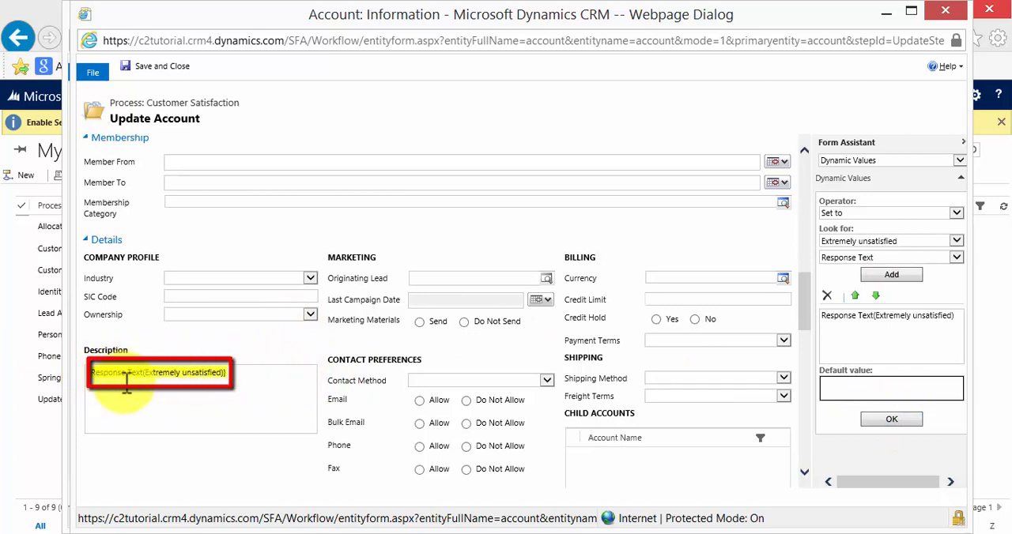
left_click(162, 65)
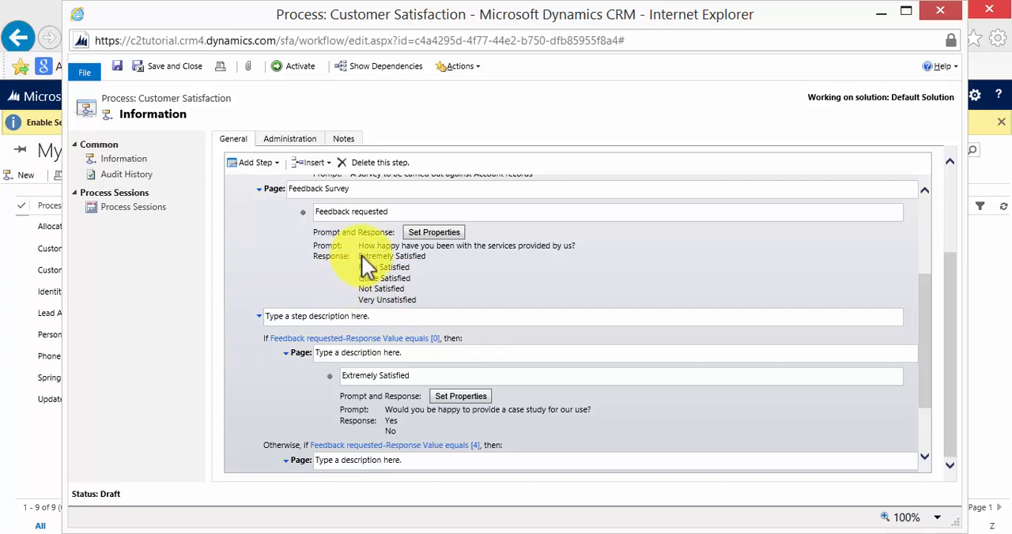
mouse_move(368, 261)
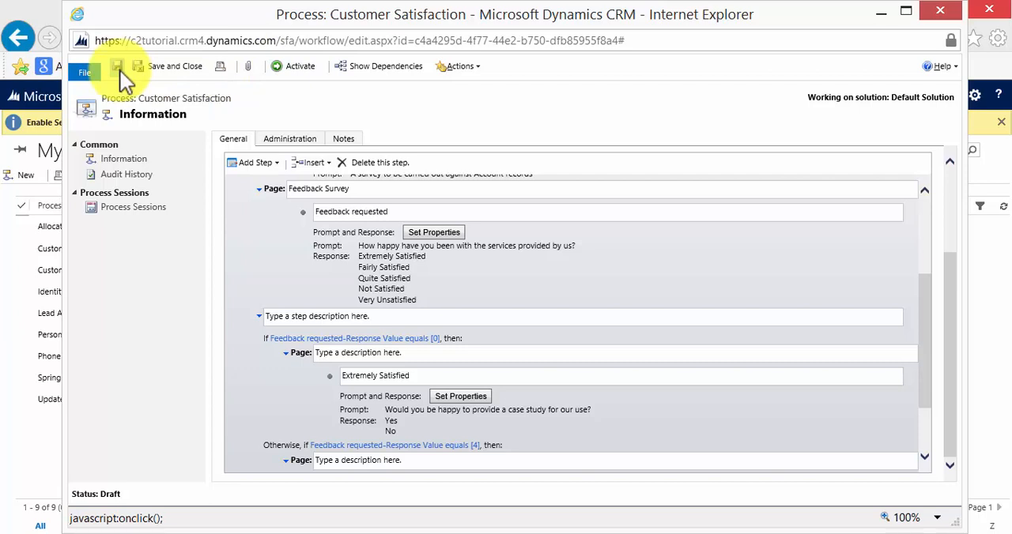
mouse_move(300, 66)
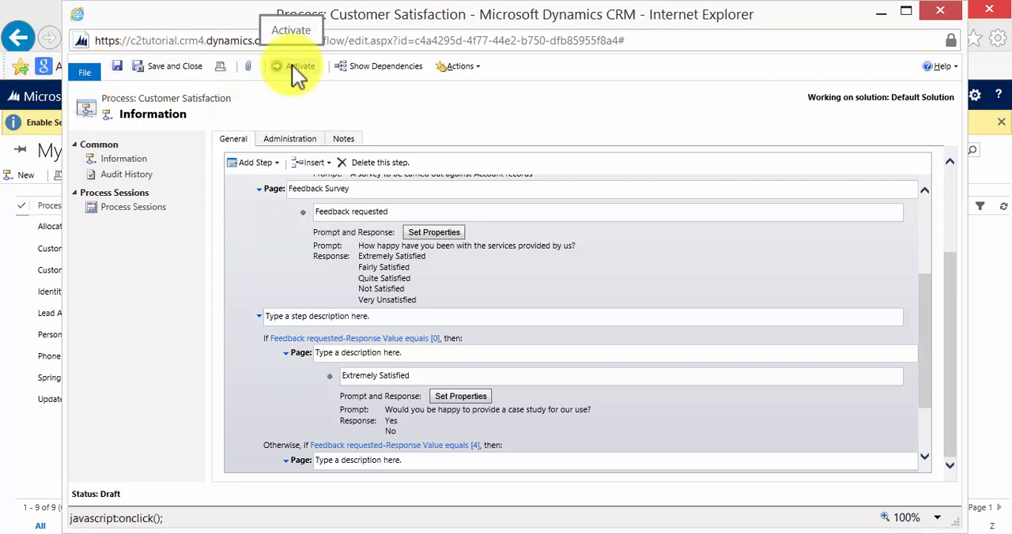
Activate the Customer Satisfaction process, confirm, and close back to the processes list
left_click(298, 65)
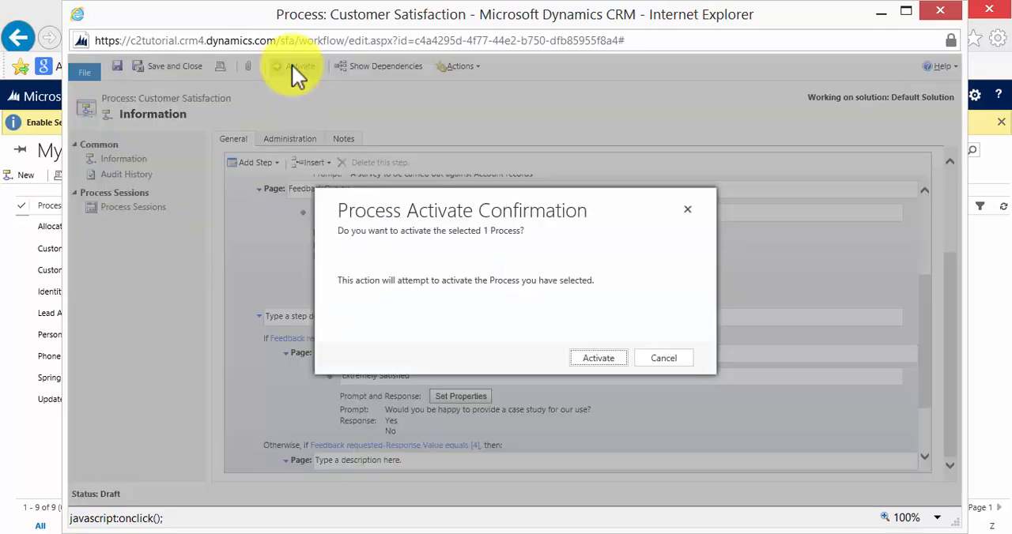
left_click(598, 358)
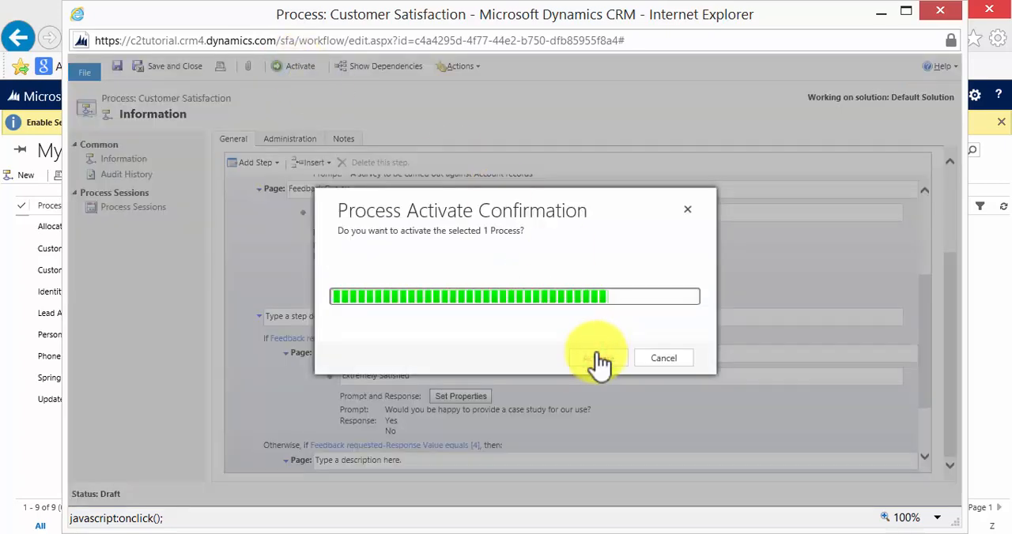
left_click(595, 358)
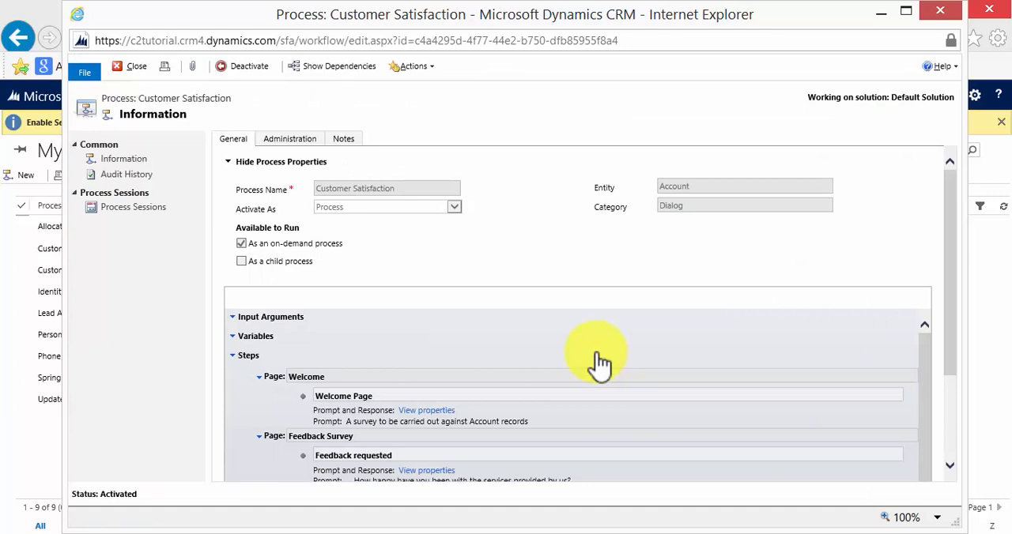
left_click(939, 10)
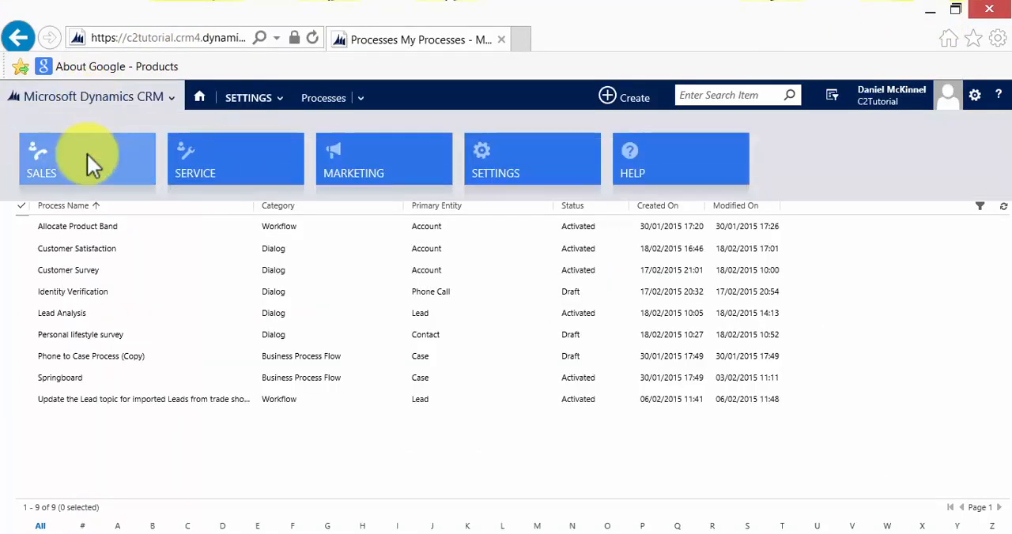
Open A Magna Lorem Consulting from Sales > Accounts and start a dialog on it
left_click(87, 162)
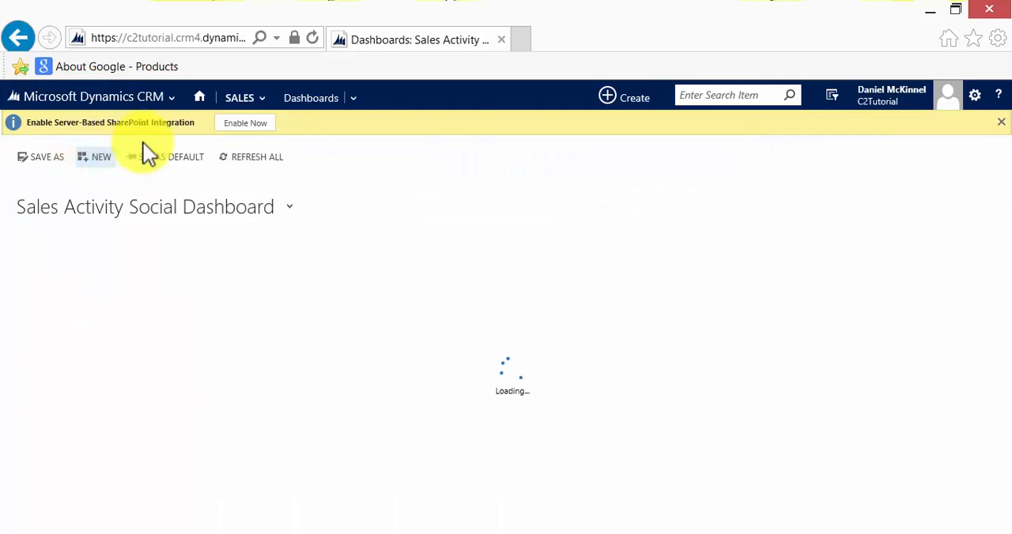
left_click(239, 97)
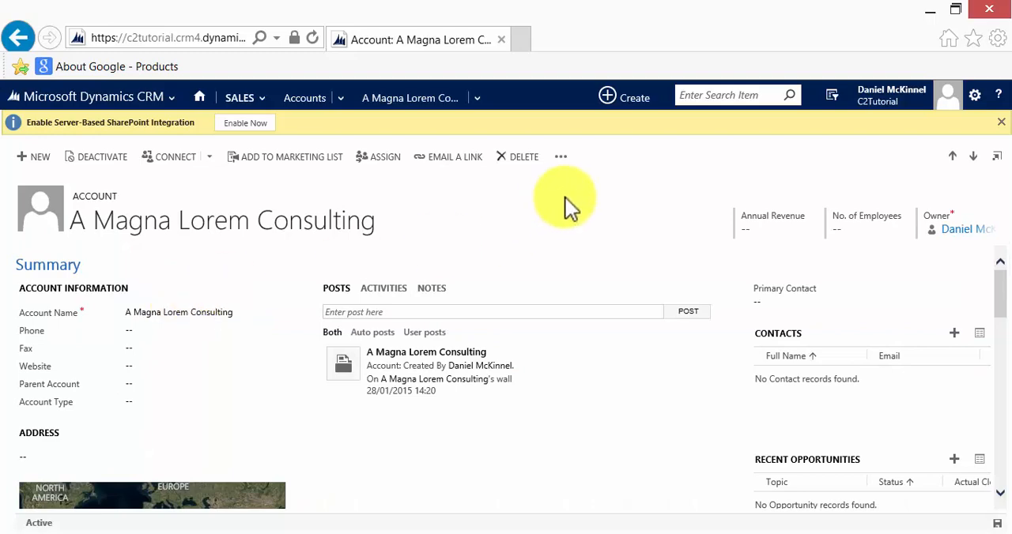
left_click(561, 156)
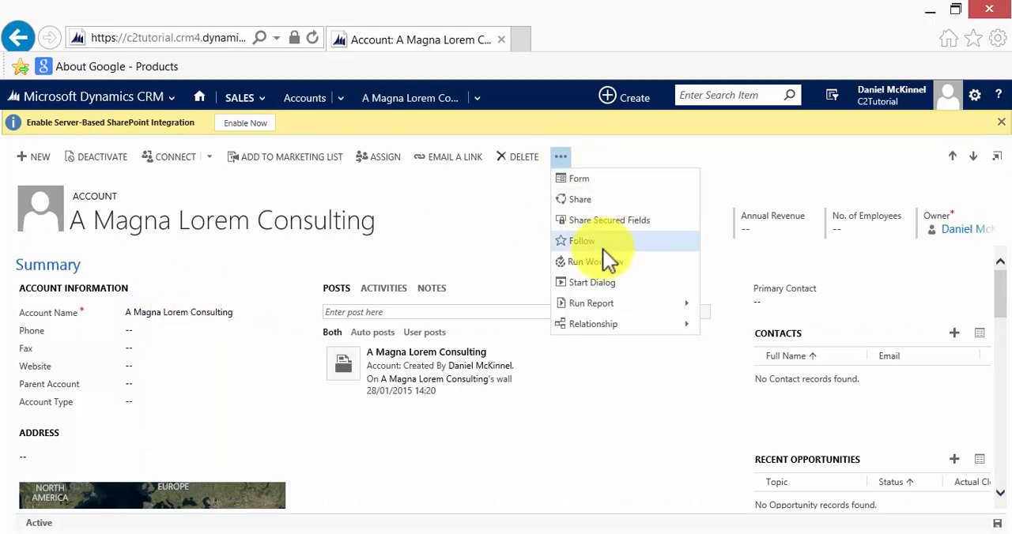
left_click(591, 282)
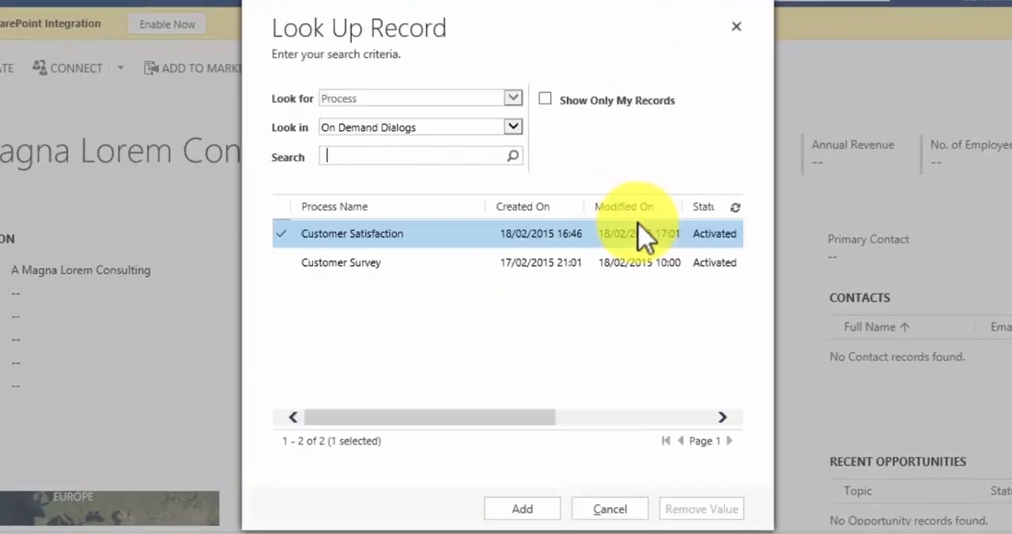
mouse_move(447, 237)
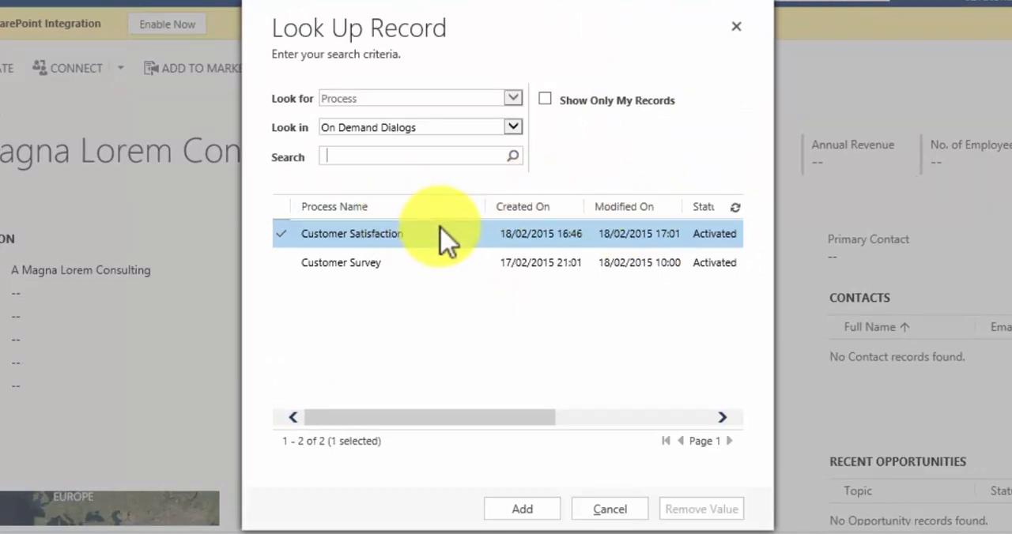
mouse_move(447, 249)
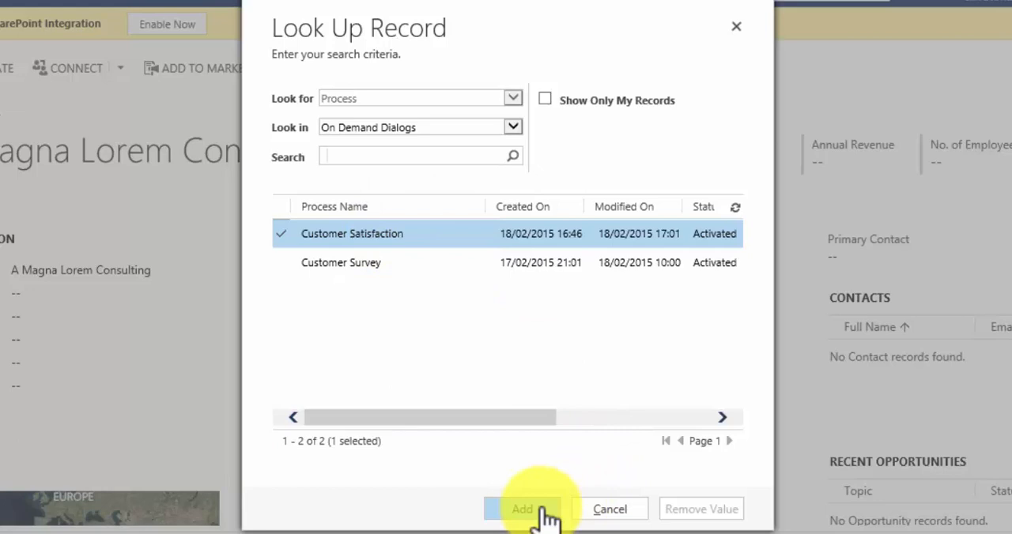
Run the Customer Satisfaction dialog and choose an unsatisfied rating
left_click(521, 509)
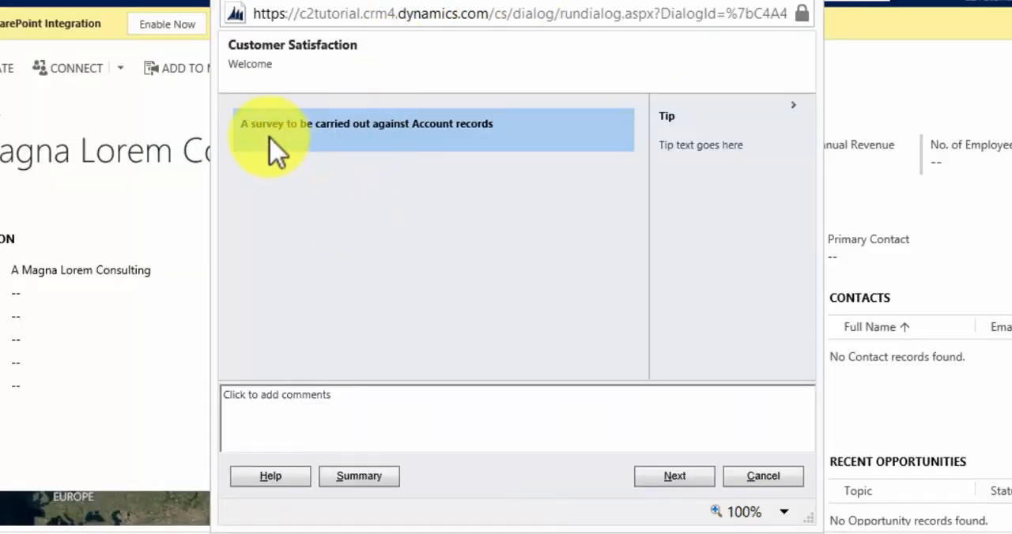
mouse_move(442, 150)
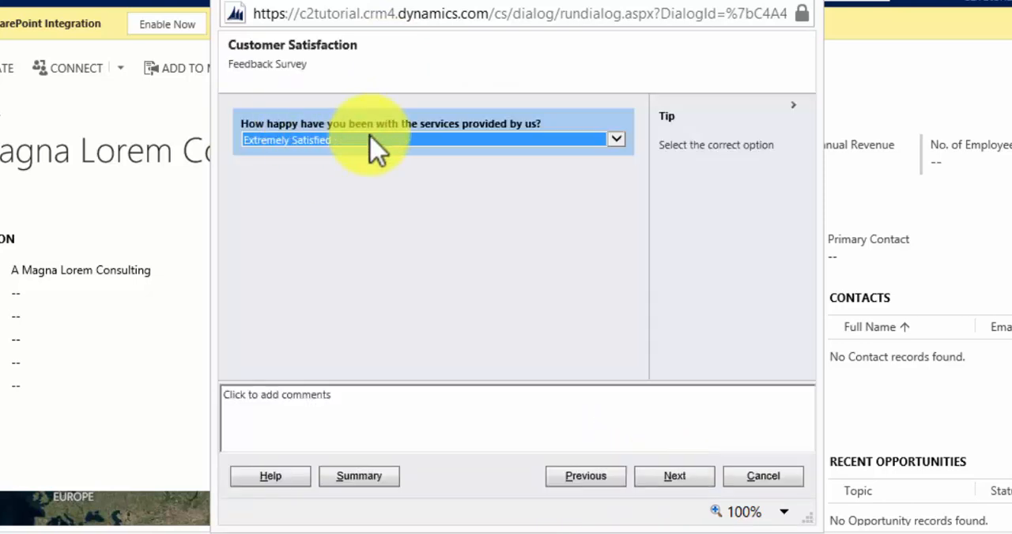
left_click(615, 140)
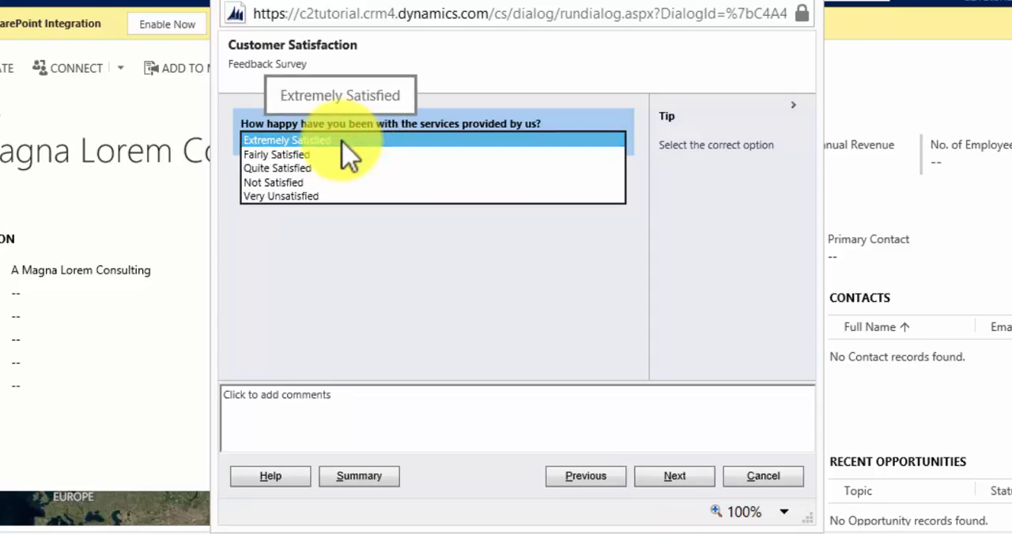
left_click(675, 476)
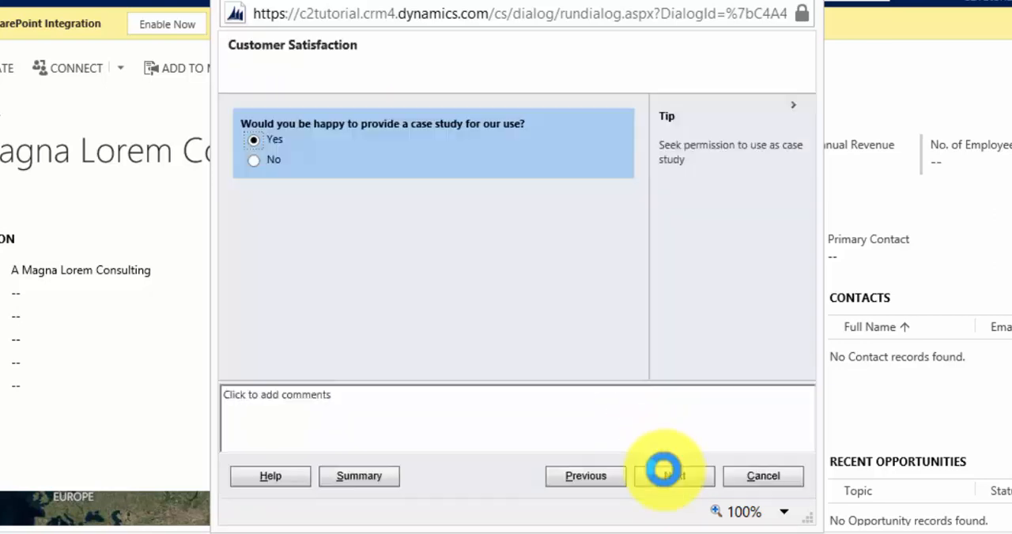
left_click(674, 475)
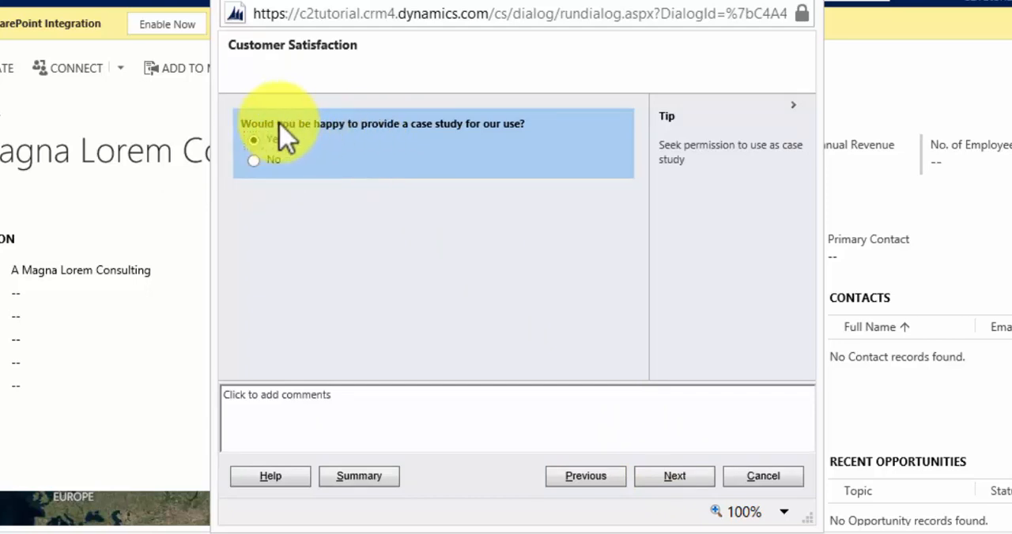
mouse_move(585, 476)
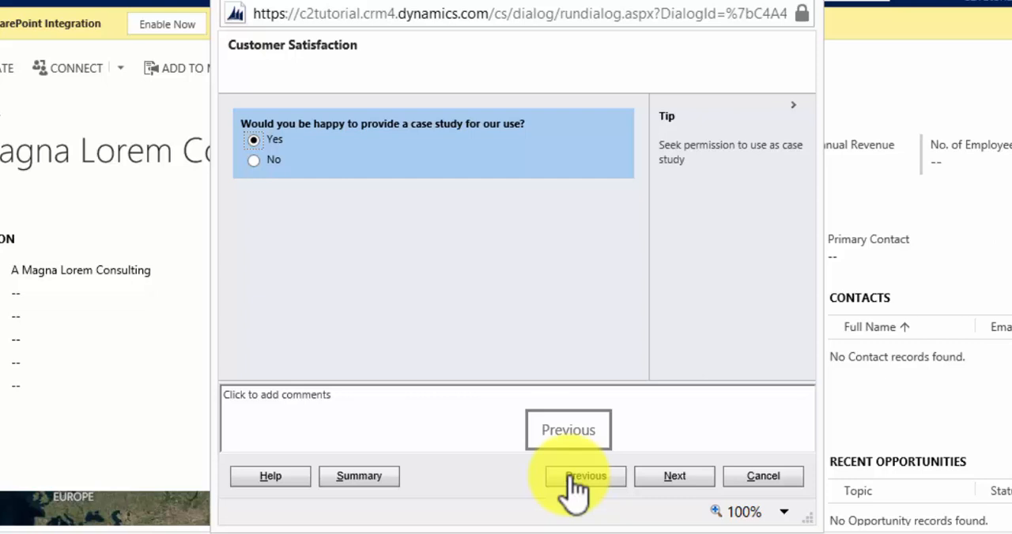
left_click(585, 476)
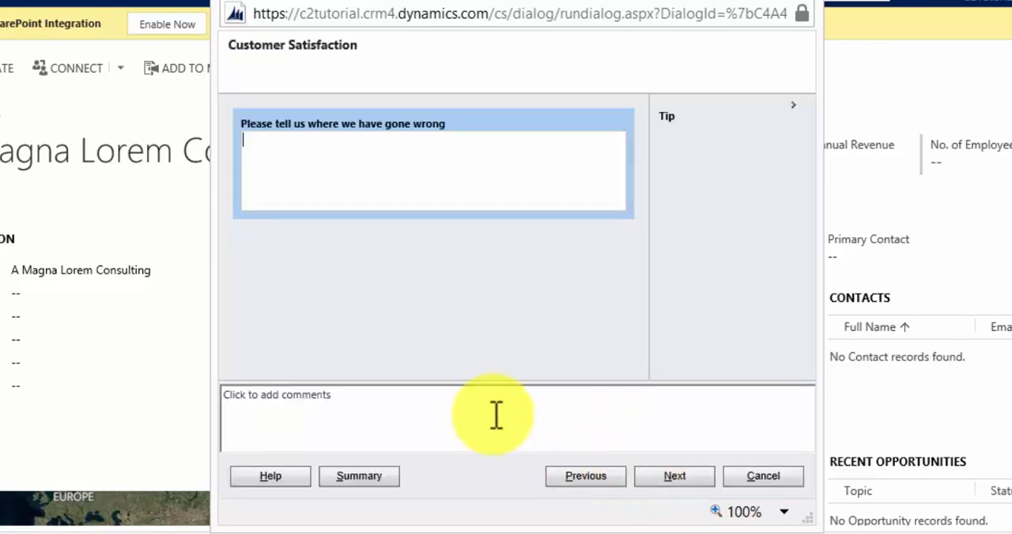
mouse_move(372, 162)
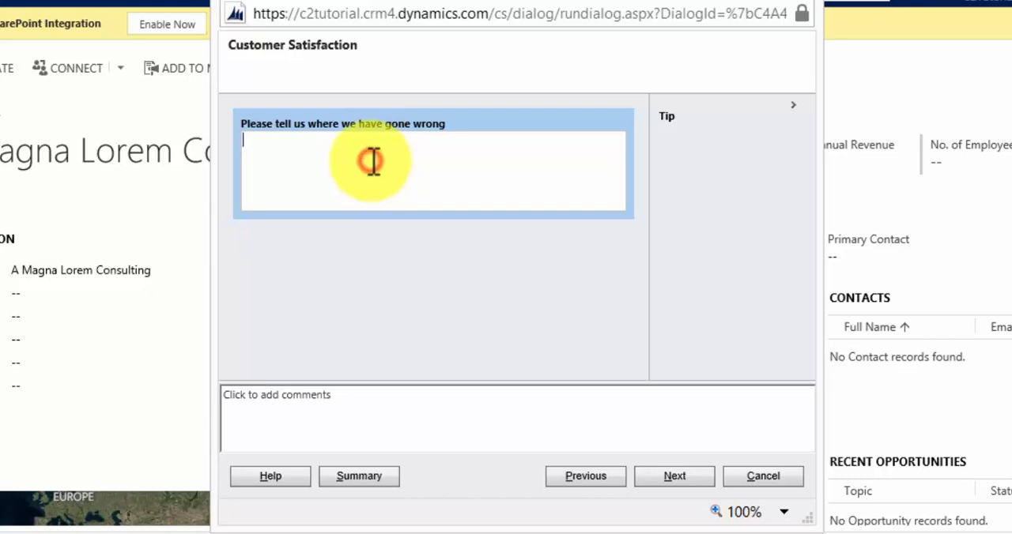
Enter the complaint 'Billing issue occurred. Very unhappy.'
type("B")
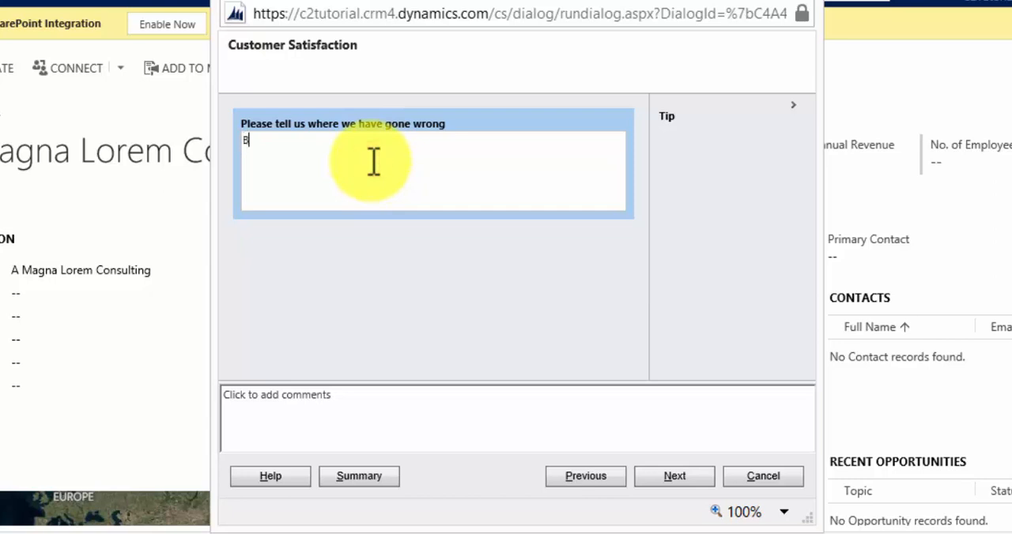
type("illing issue")
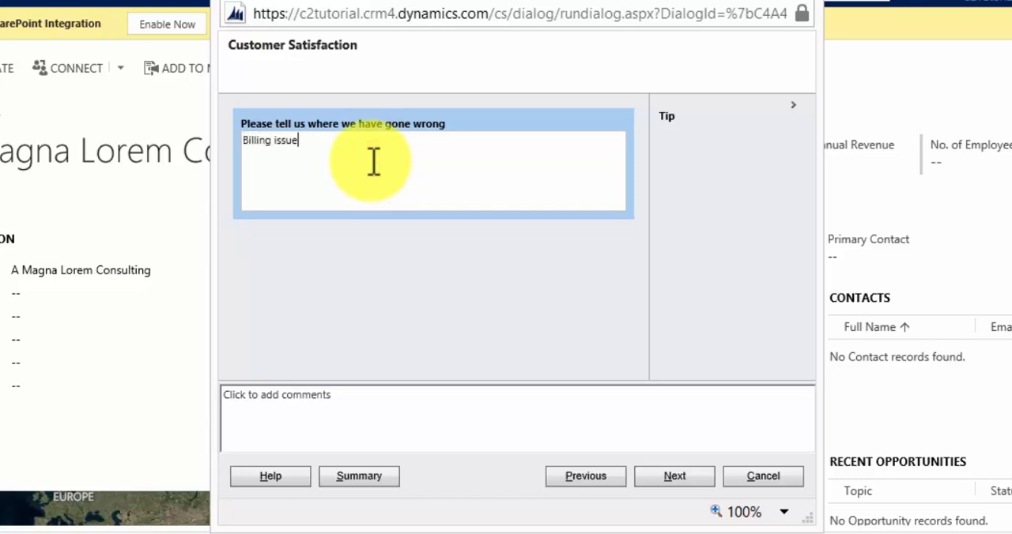
type("occured")
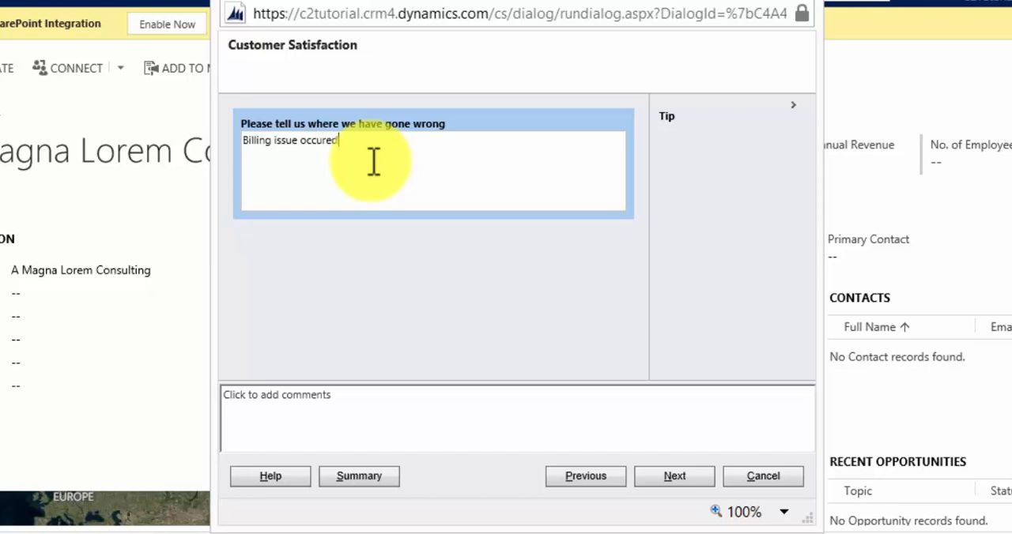
type(". Very")
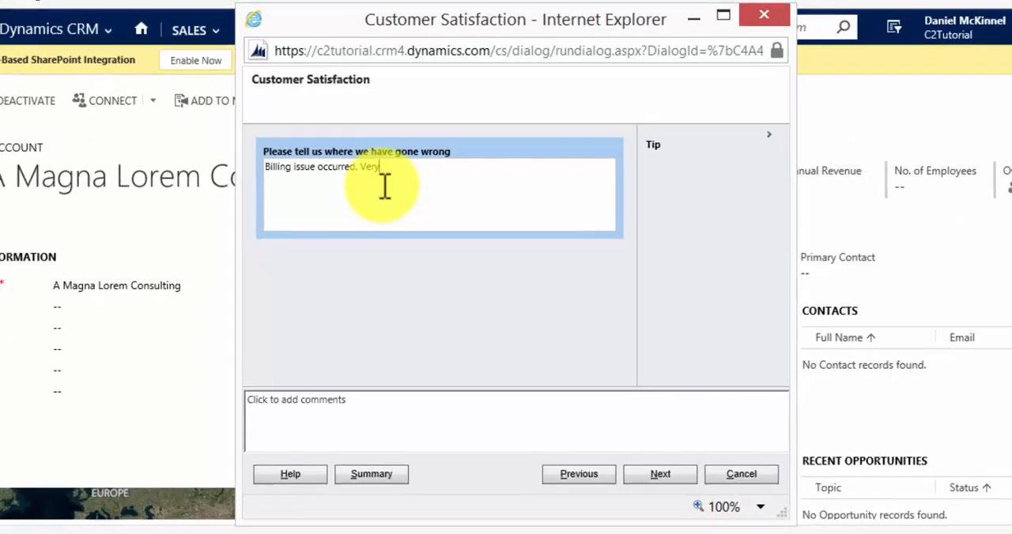
type("unhappy.")
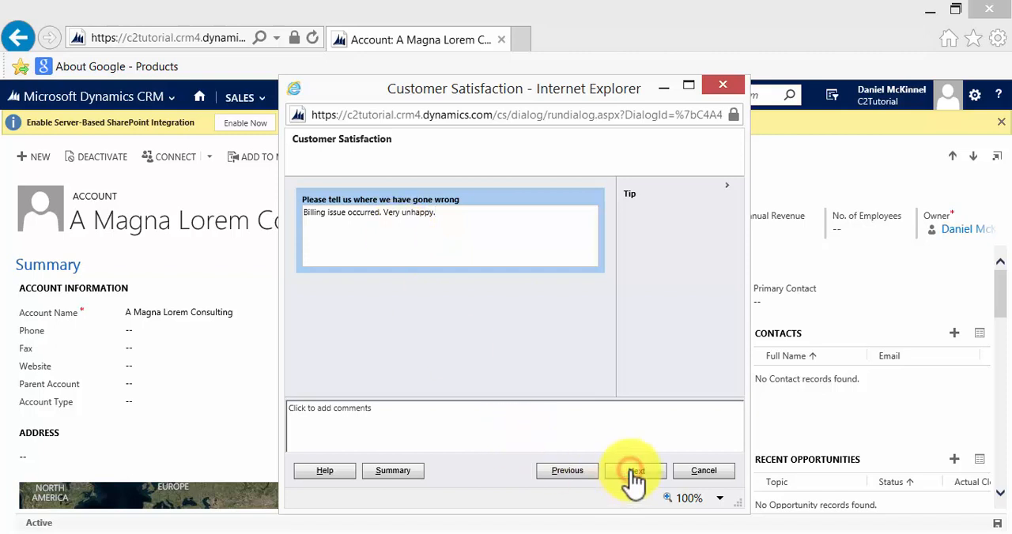
Finish the dialog and scroll to the account's Description field to verify the text
left_click(634, 470)
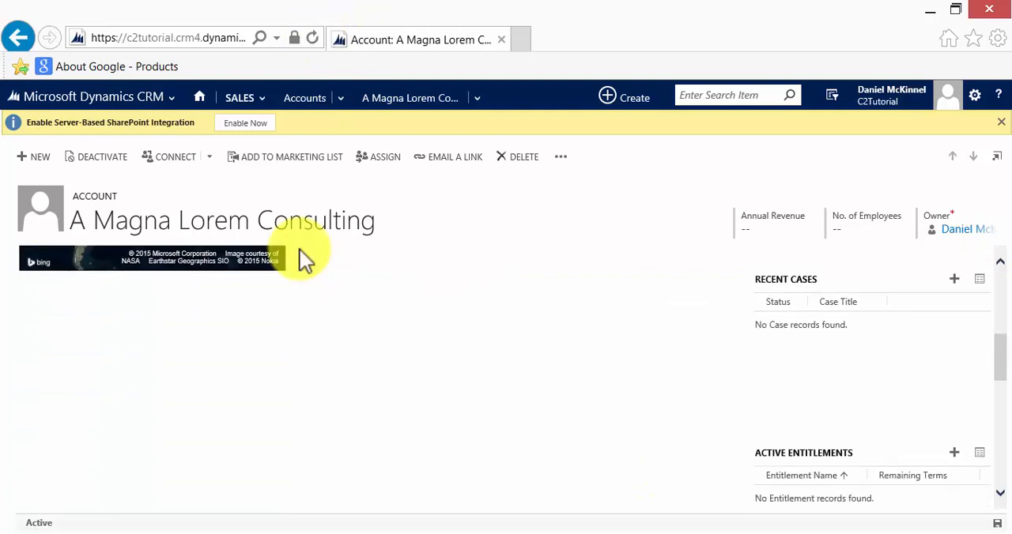
scroll("down", 3)
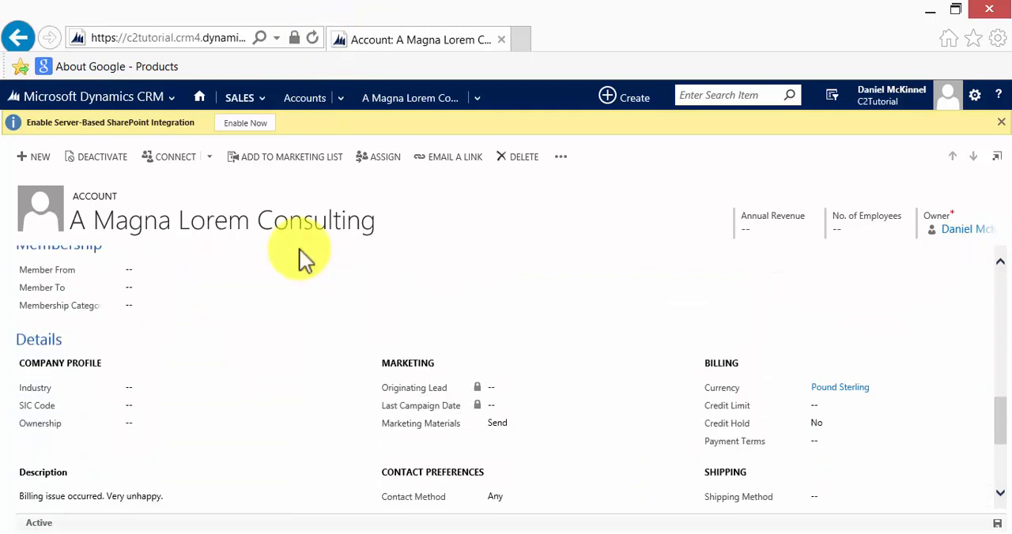
scroll("down", 3)
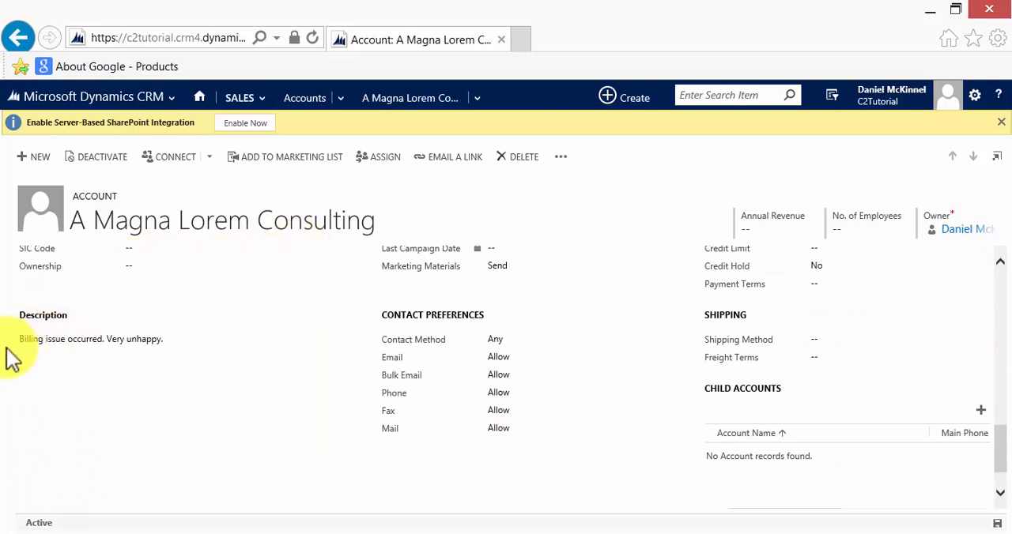